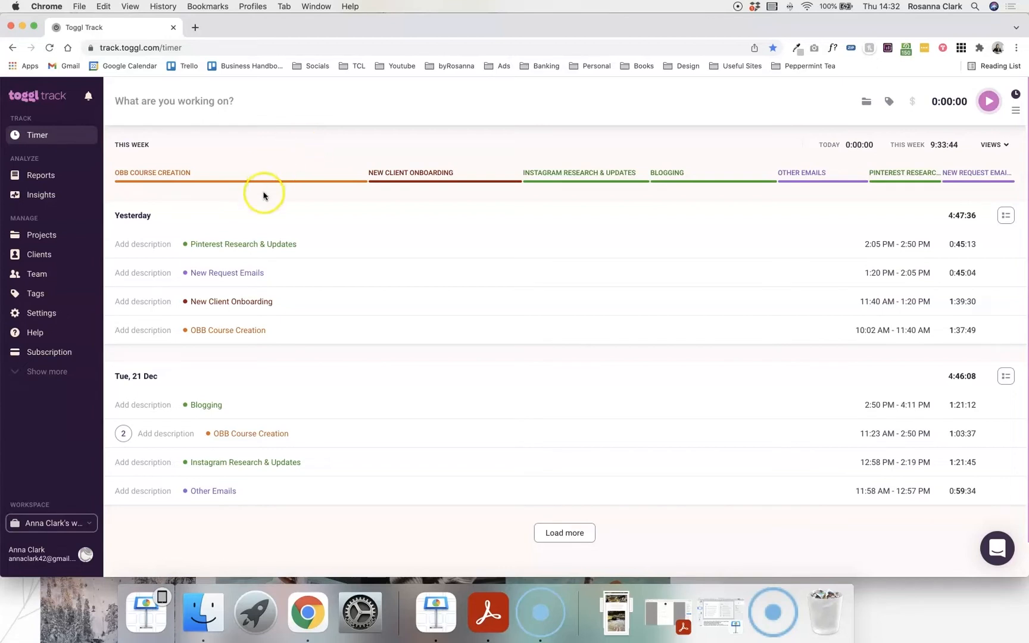
{"action": "mouse_move", "coordinate": [271, 256]}
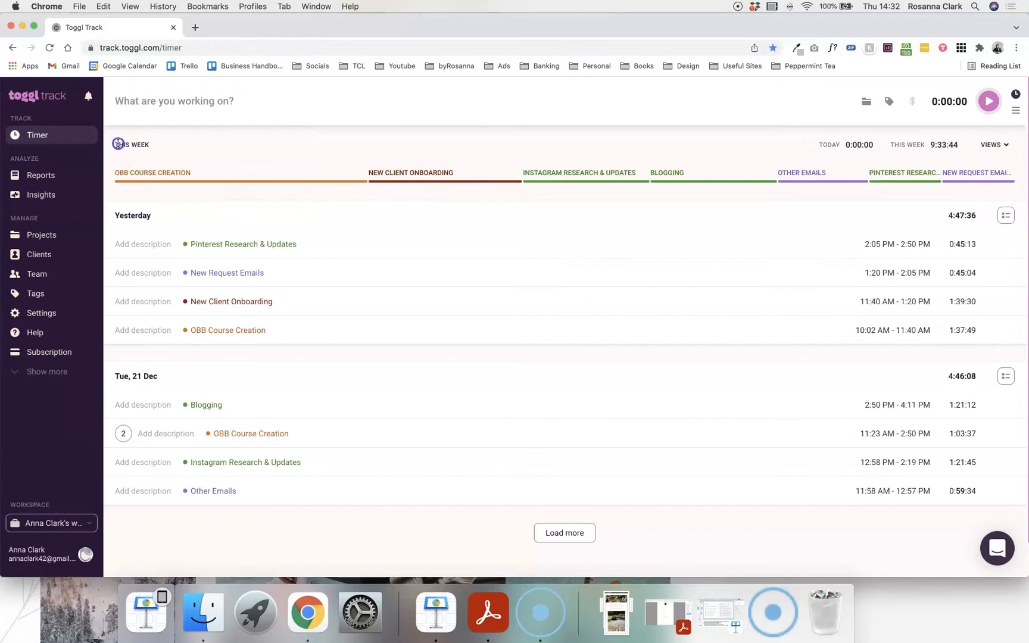
{"action": "mouse_move", "coordinate": [247, 150]}
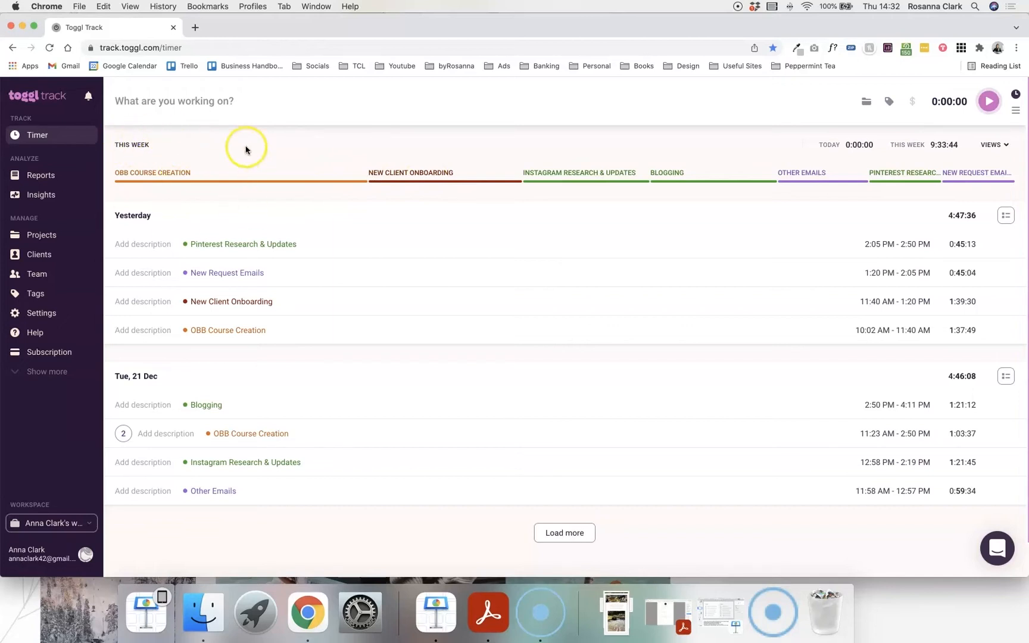
{"action": "mouse_move", "coordinate": [246, 150]}
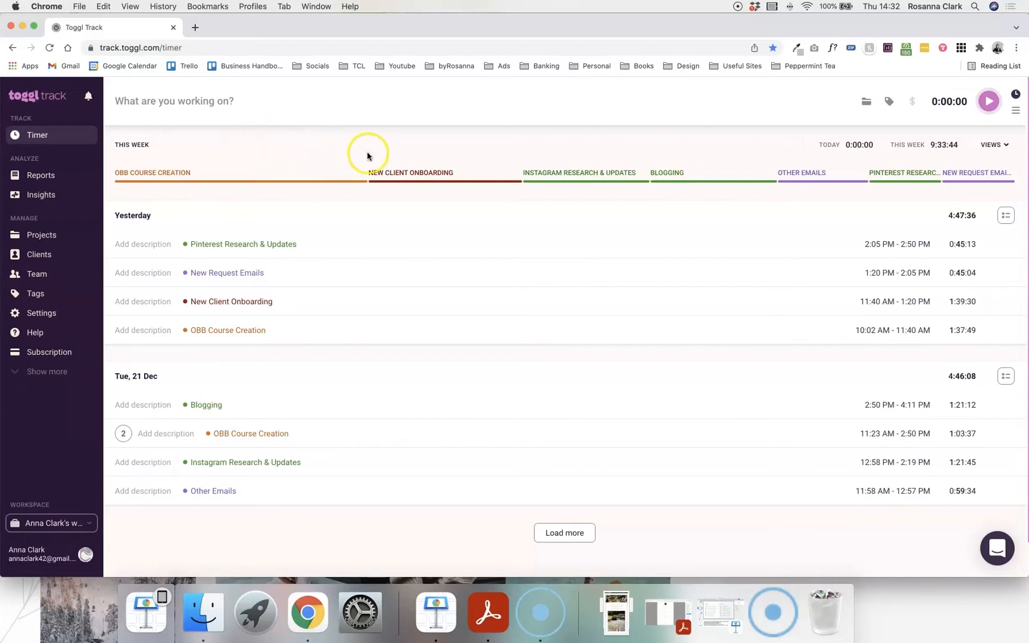
{"action": "mouse_move", "coordinate": [582, 185]}
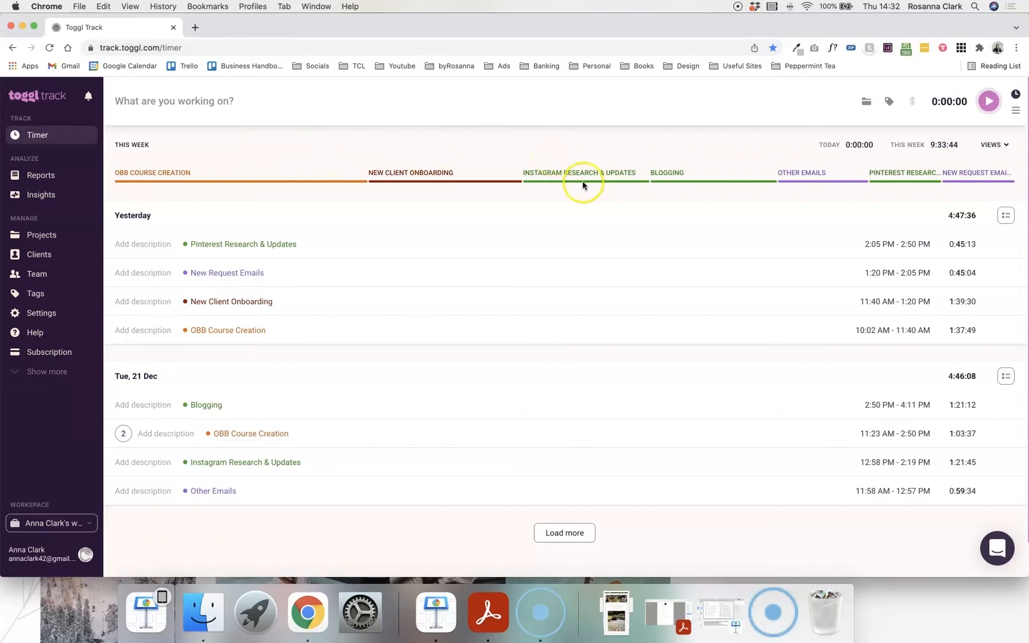
{"action": "mouse_move", "coordinate": [696, 182]}
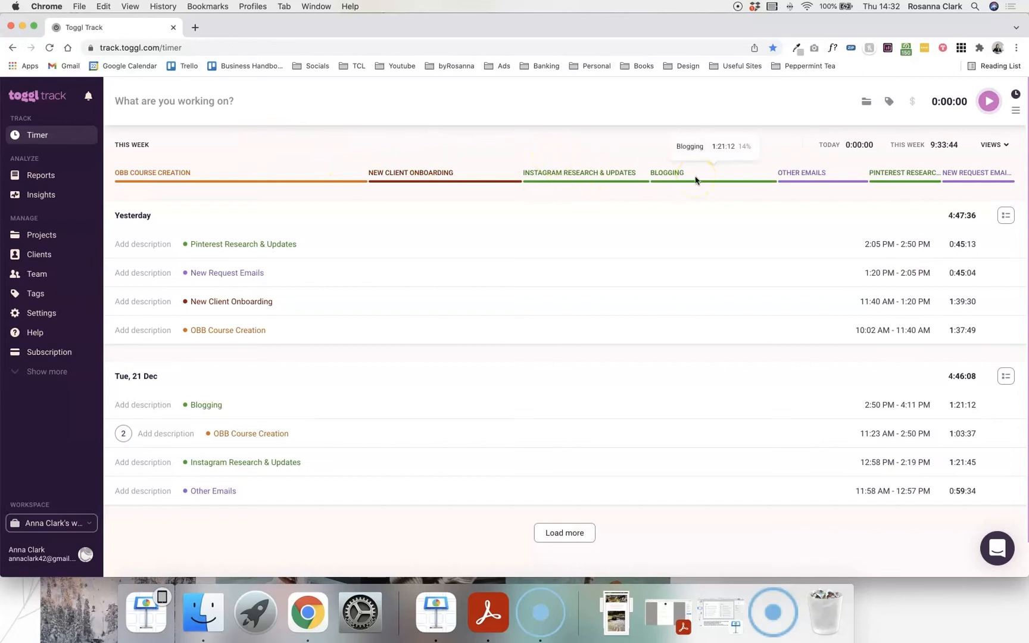
{"action": "mouse_move", "coordinate": [606, 171]}
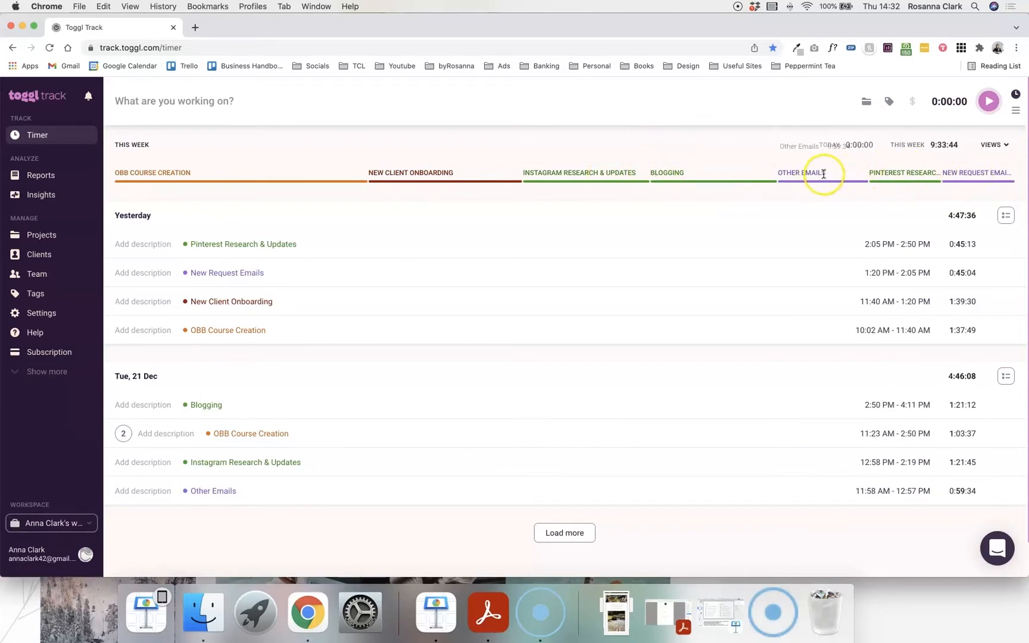
{"action": "mouse_move", "coordinate": [682, 171]}
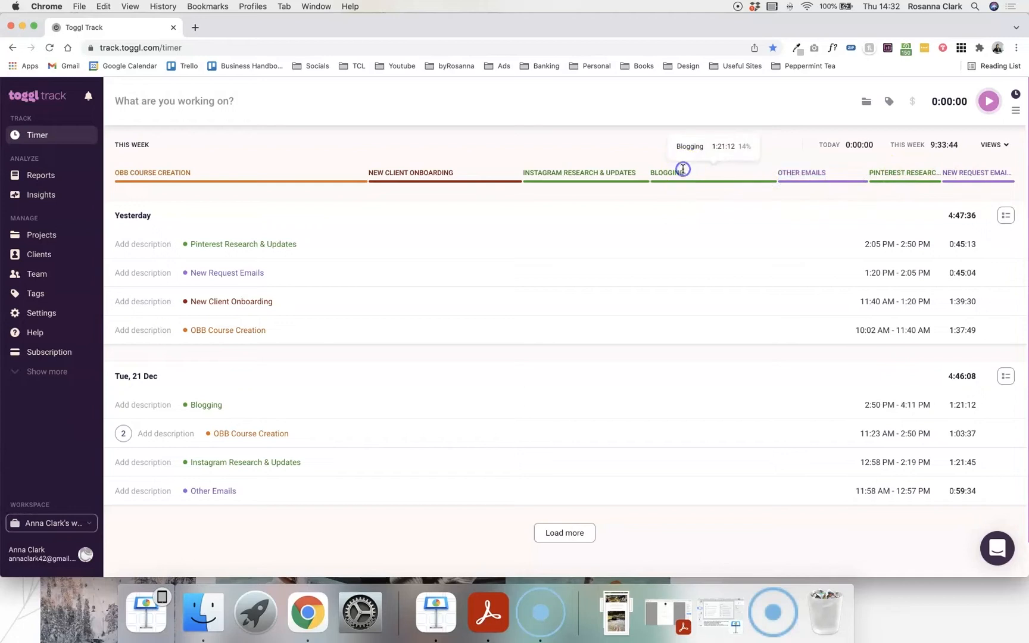
{"action": "mouse_move", "coordinate": [410, 173]}
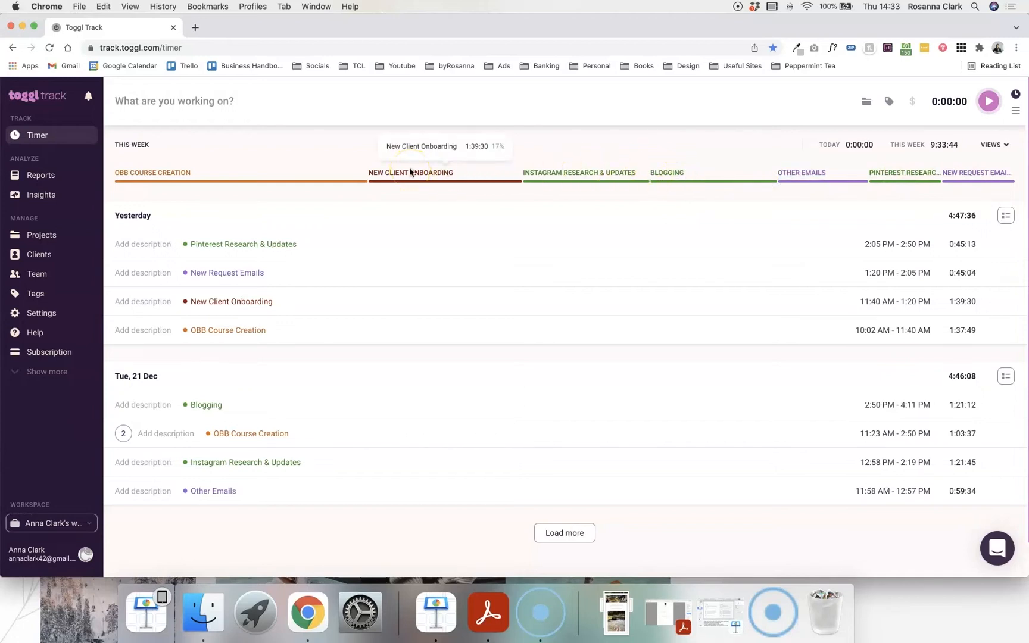
{"action": "mouse_move", "coordinate": [275, 173]}
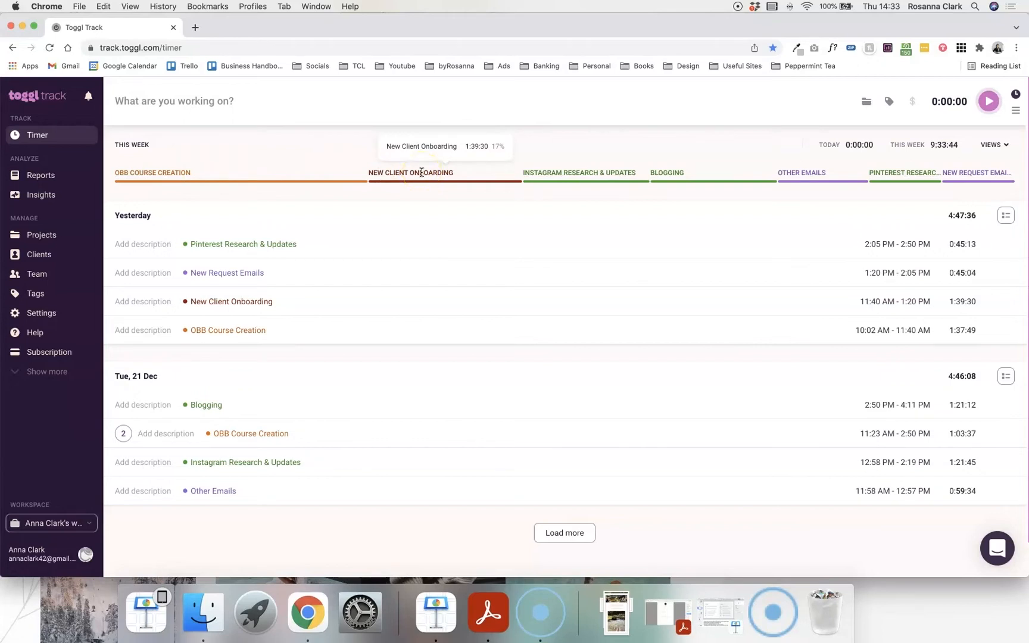
{"action": "mouse_move", "coordinate": [41, 175]}
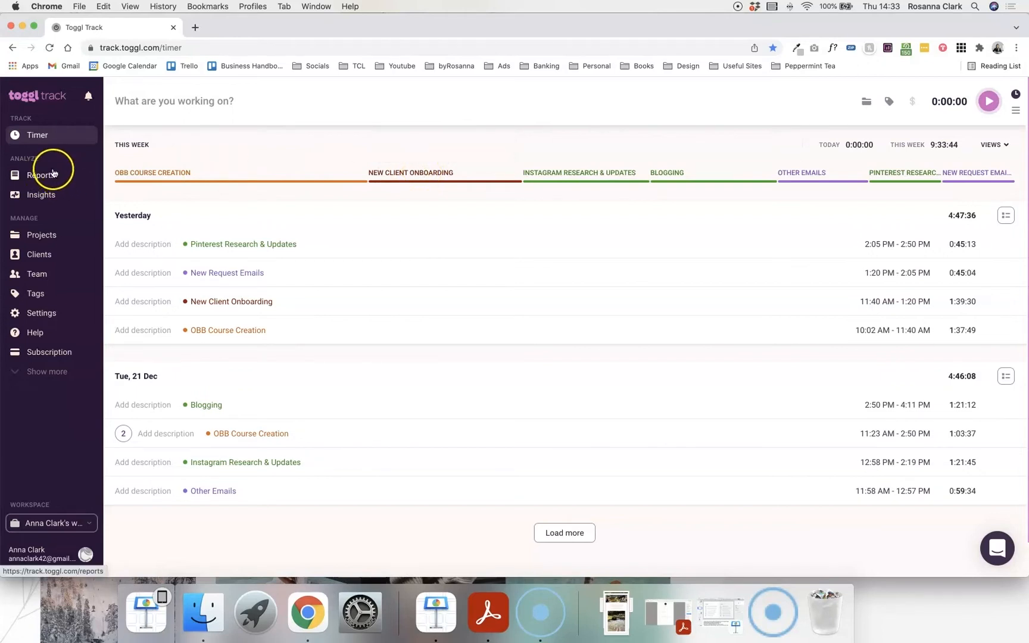
Show the Reports summary for this week with the per-project percentage breakdown.
{"action": "left_click", "coordinate": [41, 175]}
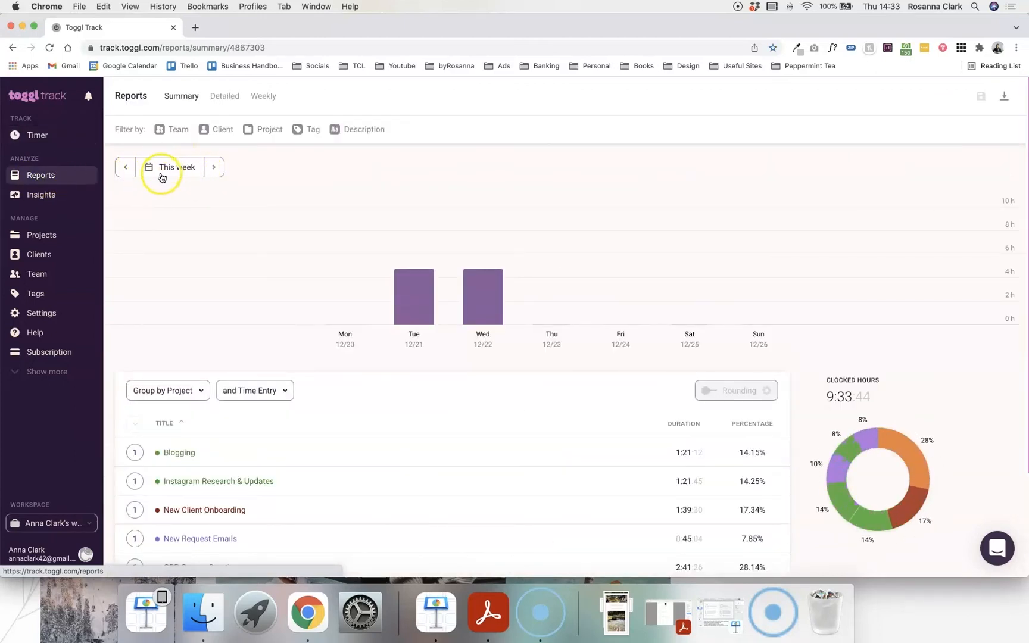
{"action": "scroll", "scroll_direction": "down", "scroll_amount": 3}
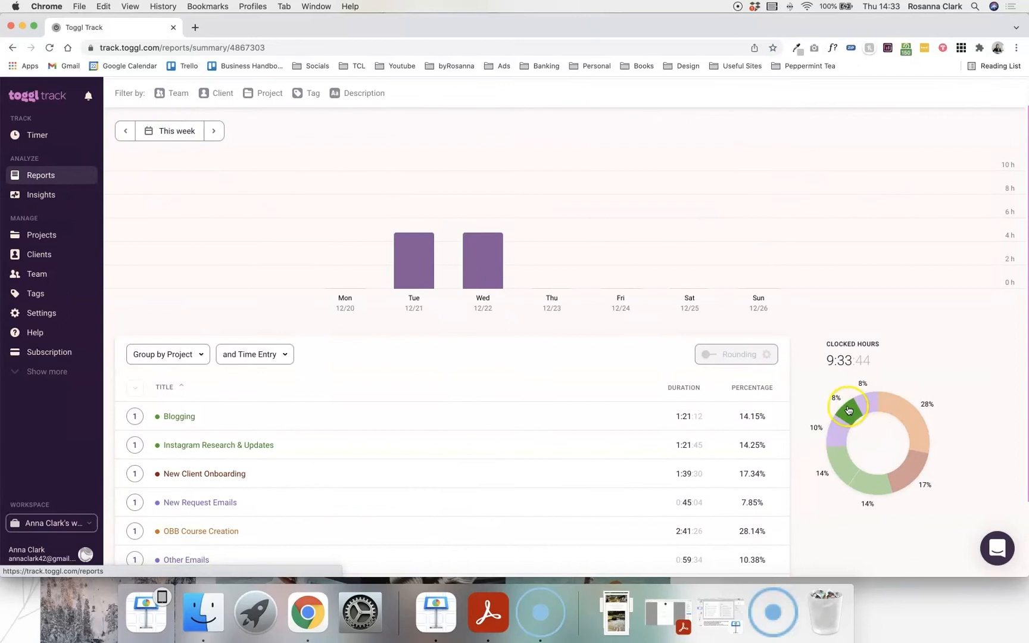
{"action": "mouse_move", "coordinate": [912, 383]}
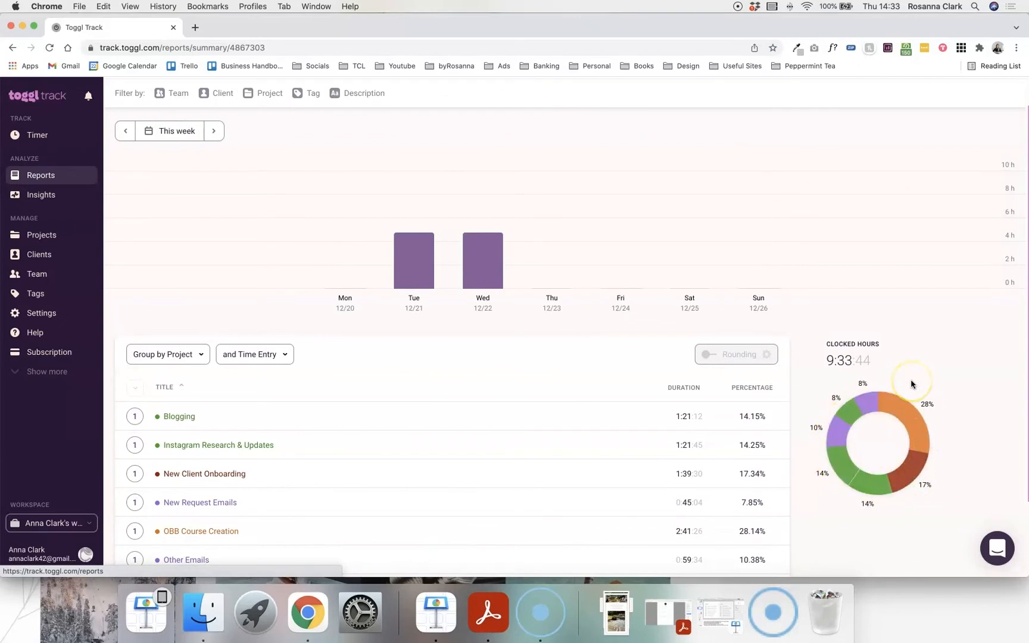
{"action": "mouse_move", "coordinate": [918, 368]}
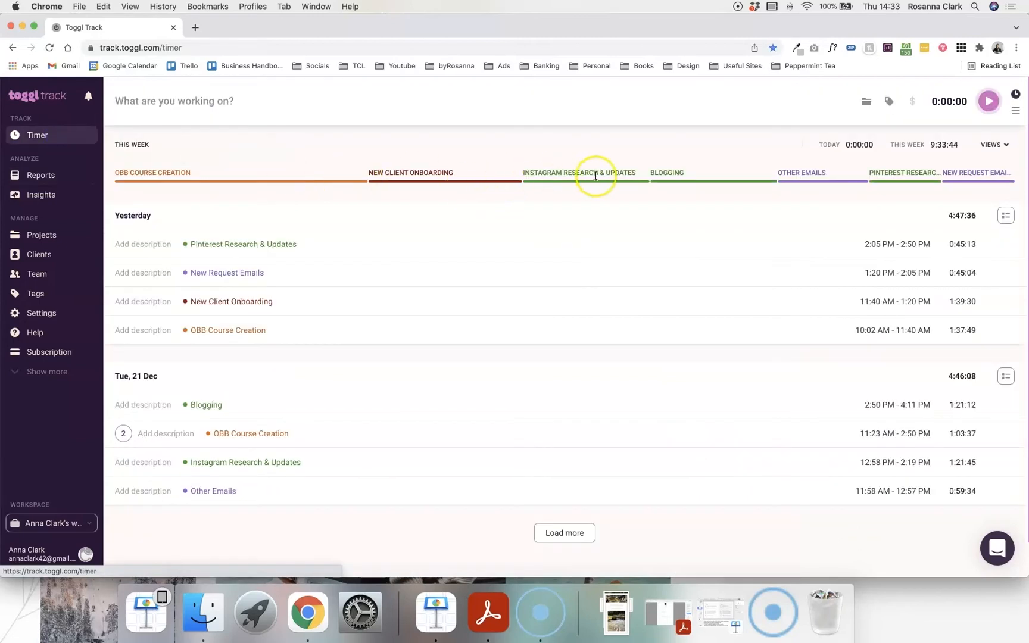
{"action": "left_click", "coordinate": [41, 176]}
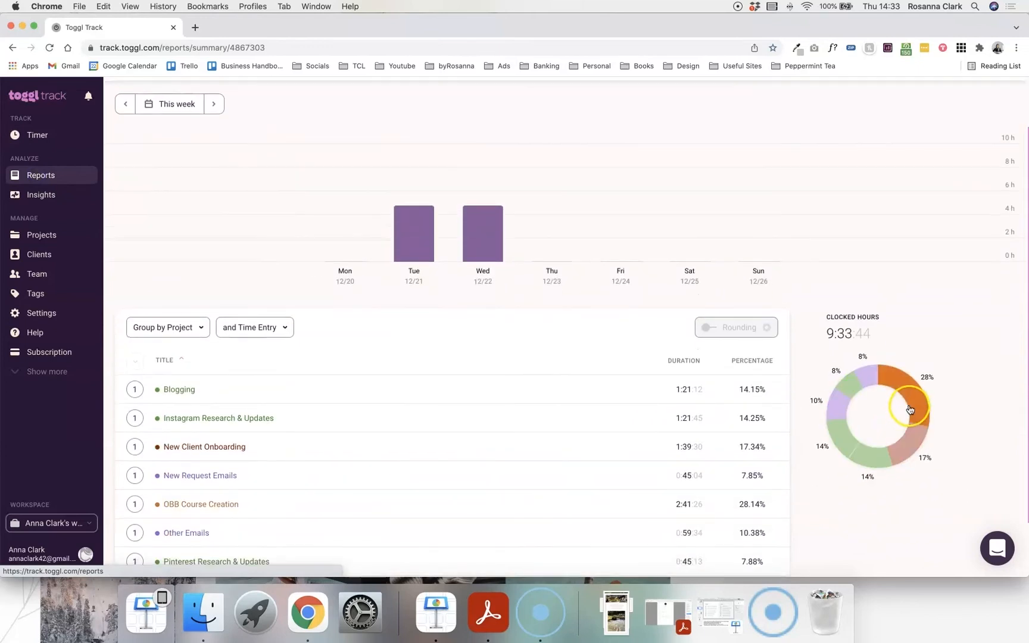
{"action": "mouse_move", "coordinate": [911, 445]}
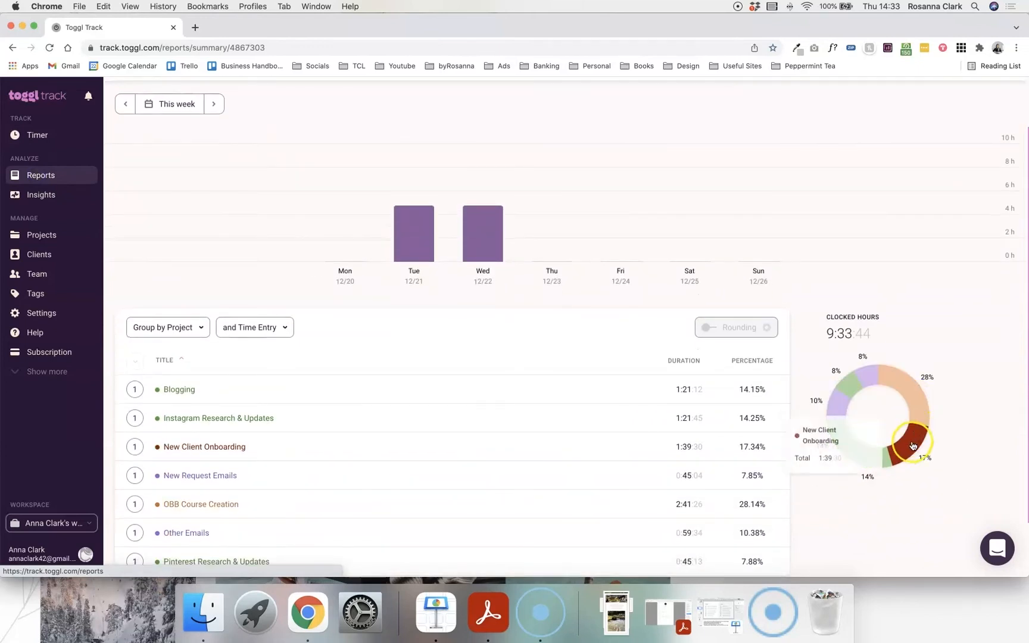
{"action": "mouse_move", "coordinate": [893, 376]}
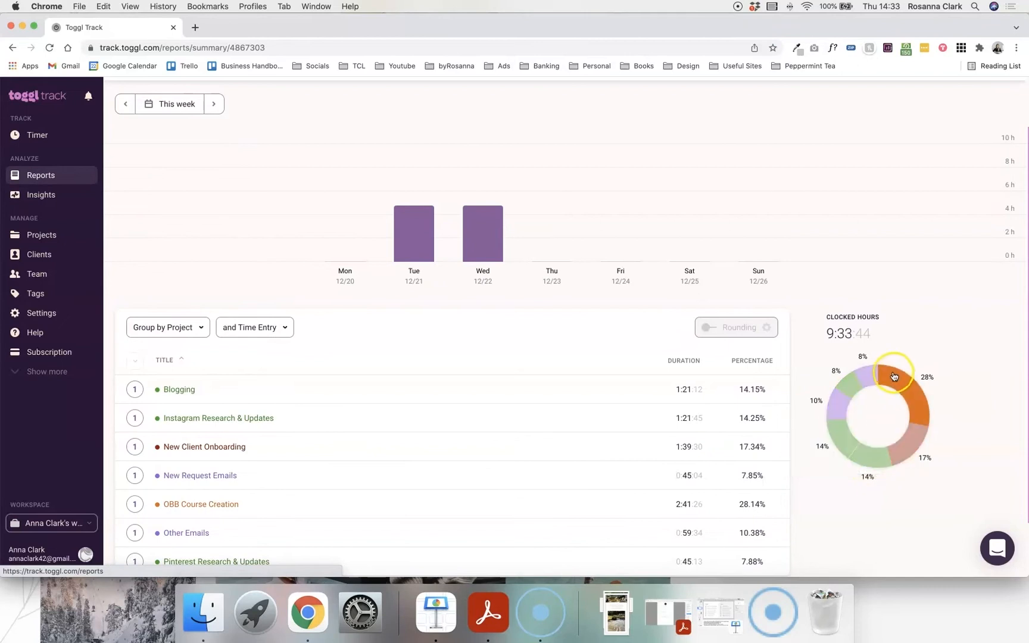
{"action": "mouse_move", "coordinate": [897, 384]}
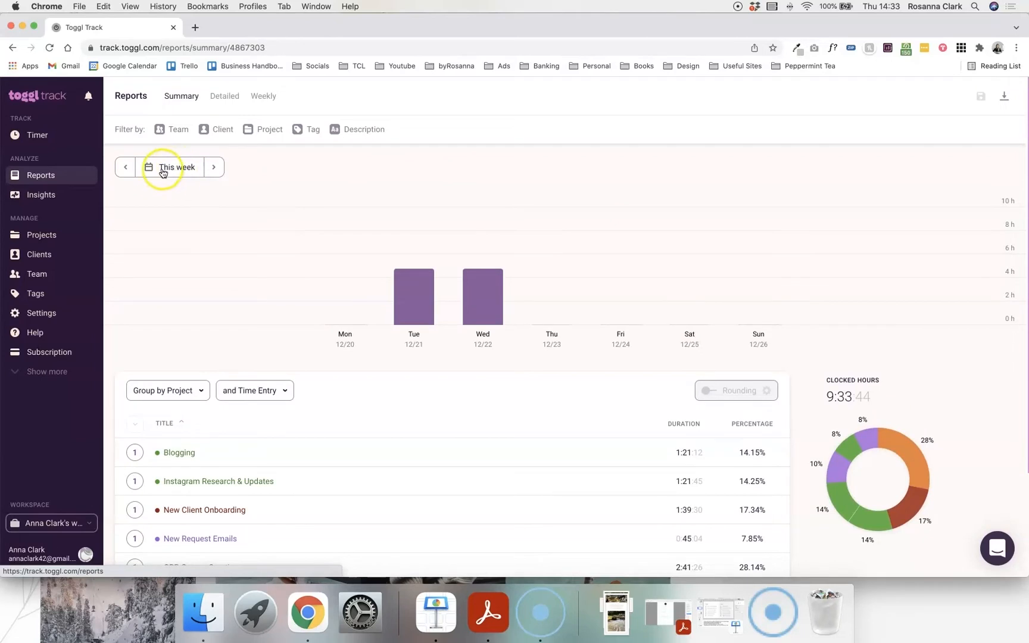
Set the report's date range to Today, then step back one day to Yesterday.
{"action": "left_click", "coordinate": [176, 167]}
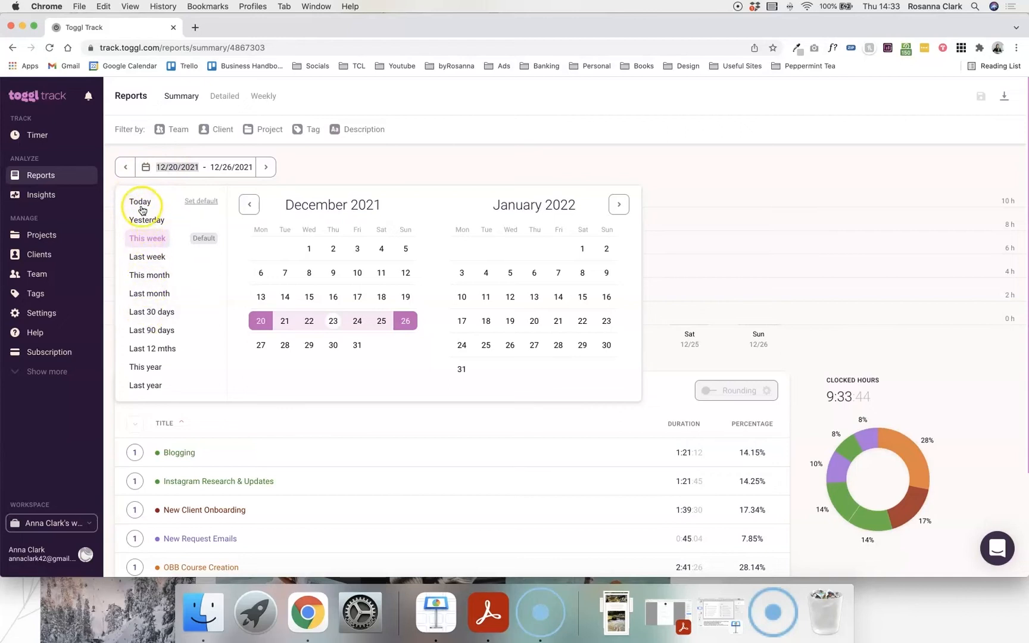
{"action": "left_click", "coordinate": [139, 201]}
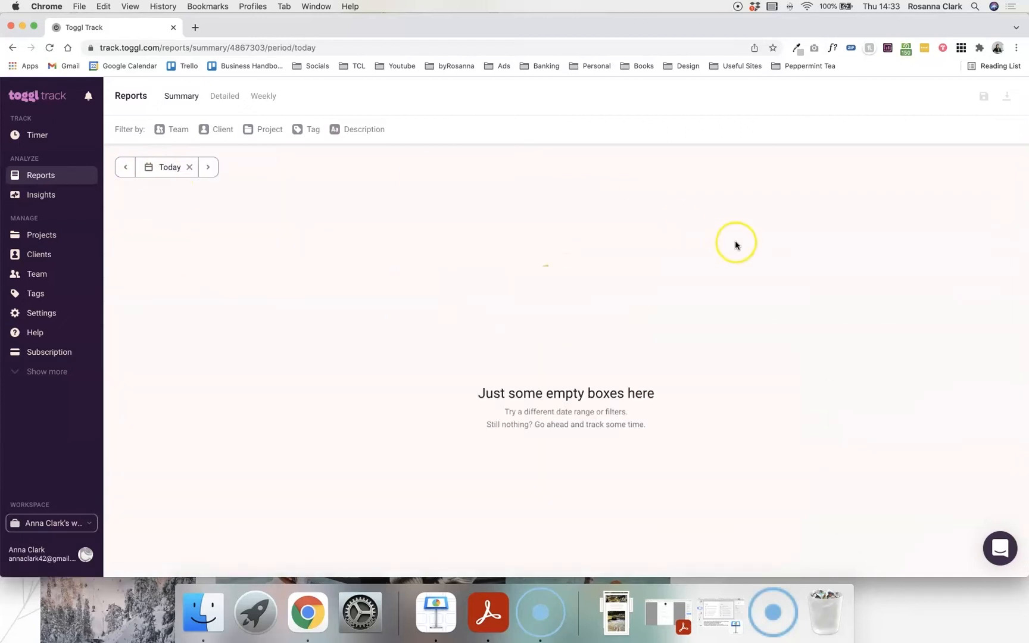
{"action": "mouse_move", "coordinate": [234, 235]}
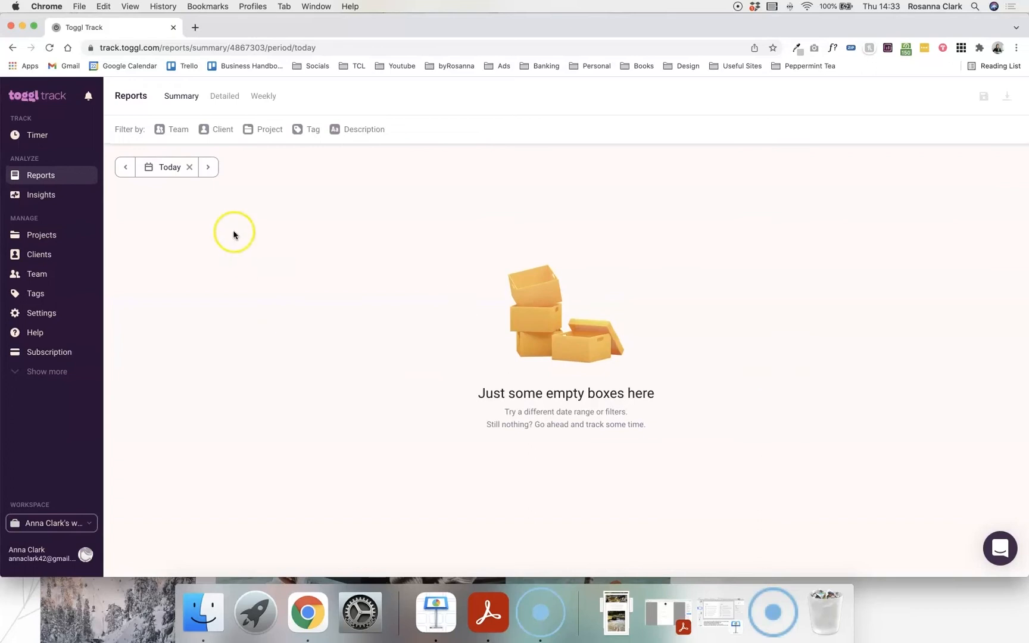
{"action": "left_click", "coordinate": [125, 167]}
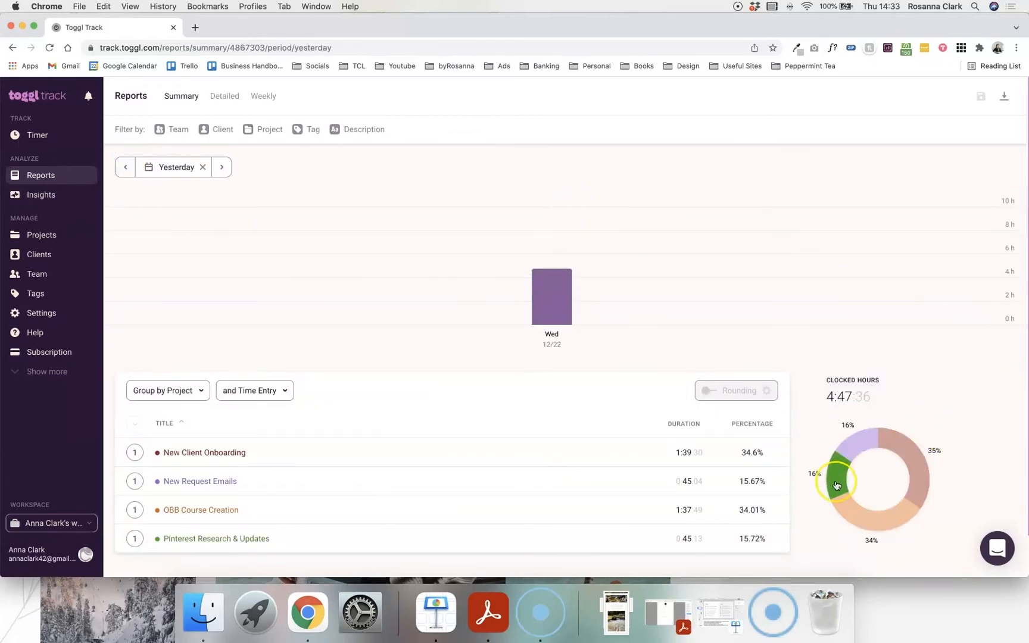
{"action": "mouse_move", "coordinate": [890, 511]}
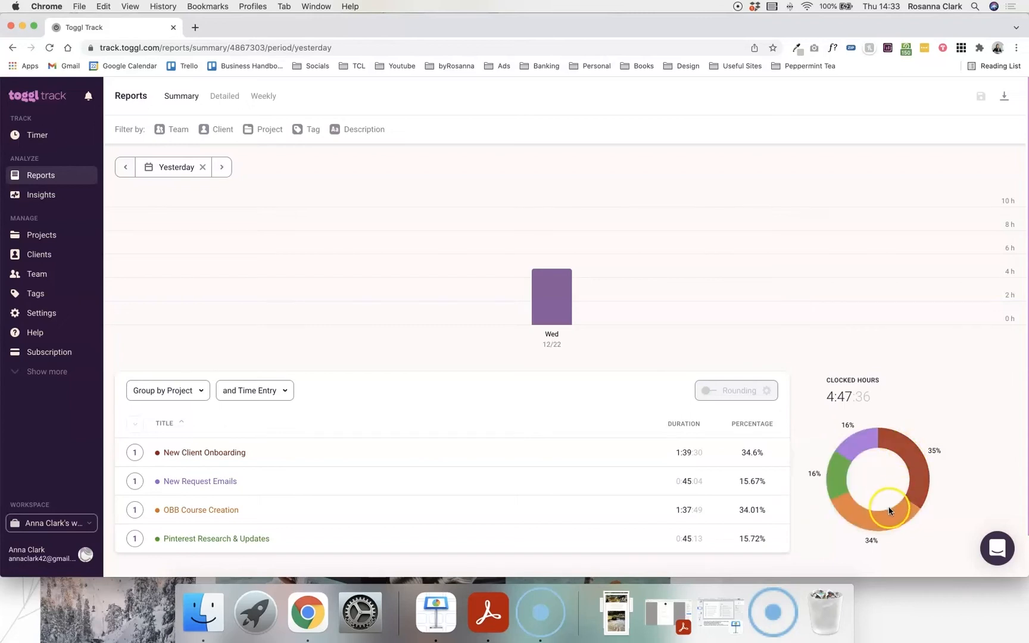
{"action": "mouse_move", "coordinate": [842, 490]}
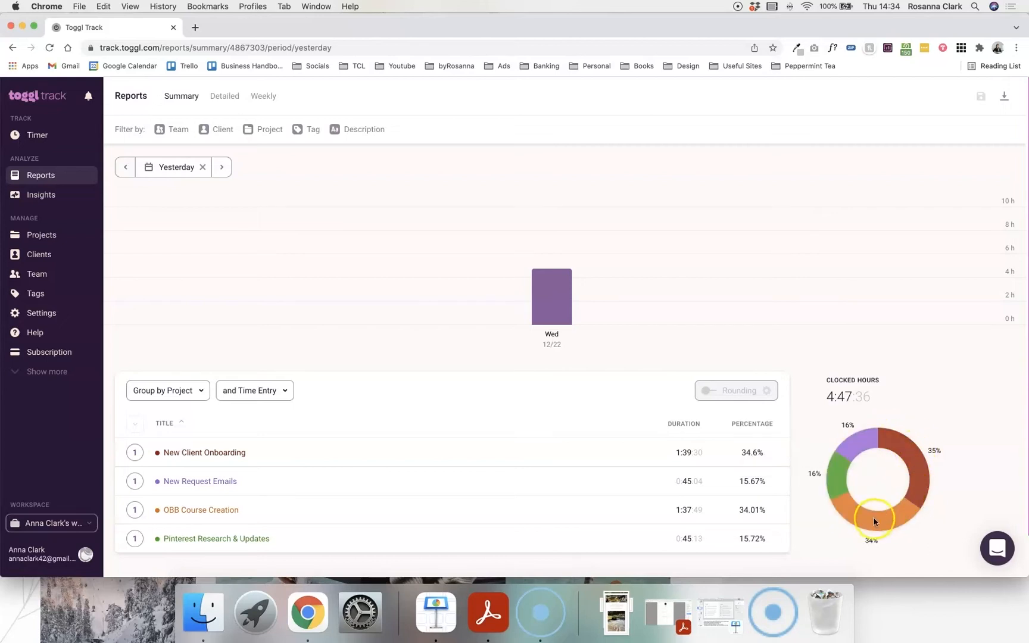
{"action": "mouse_move", "coordinate": [859, 374]}
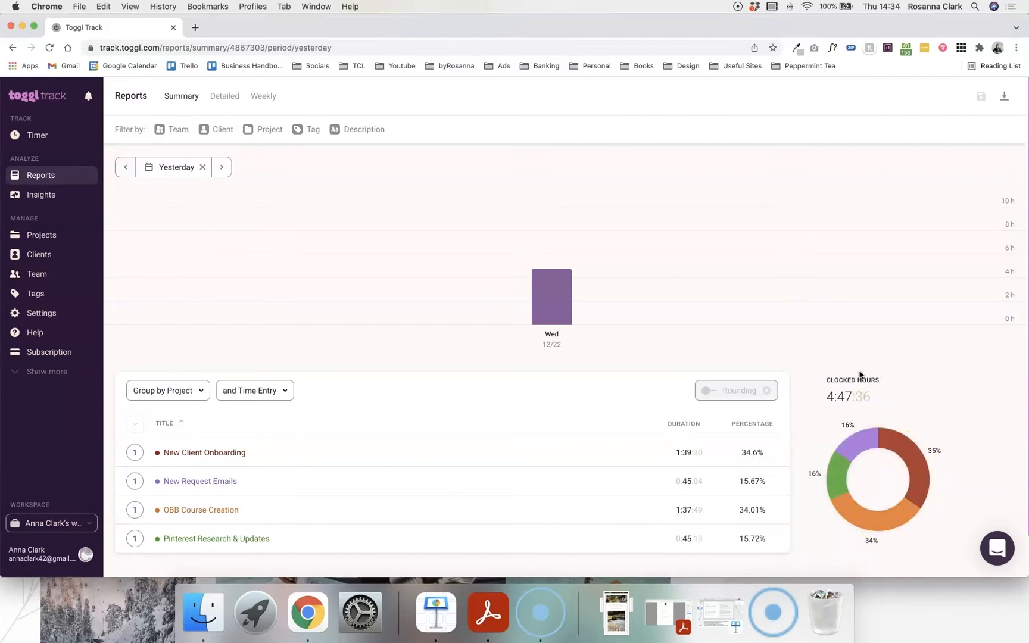
{"action": "mouse_move", "coordinate": [655, 319]}
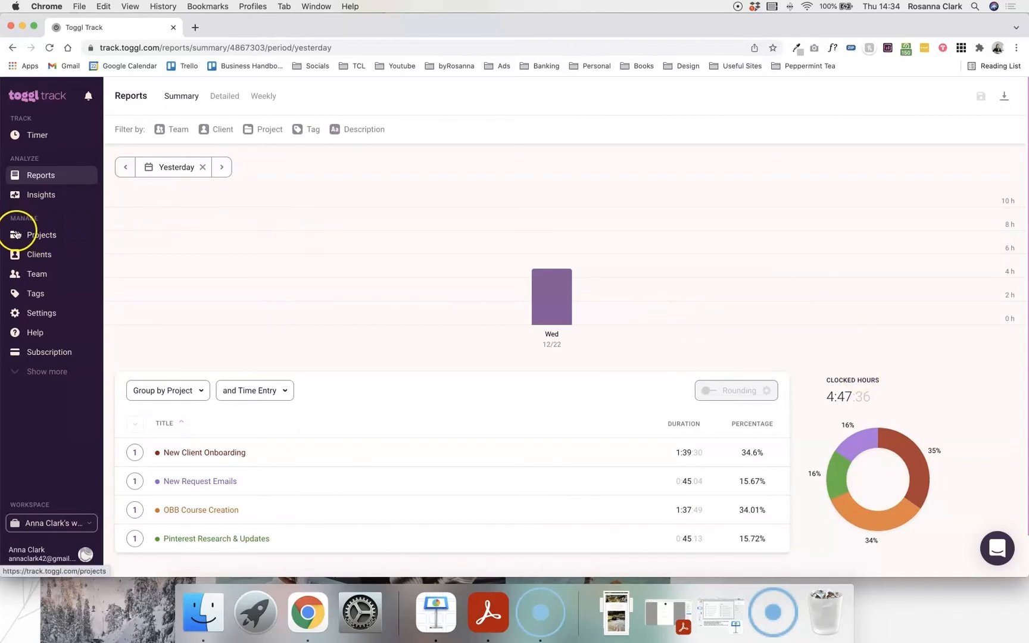
From the Projects page, start the Create new project form.
{"action": "left_click", "coordinate": [42, 234]}
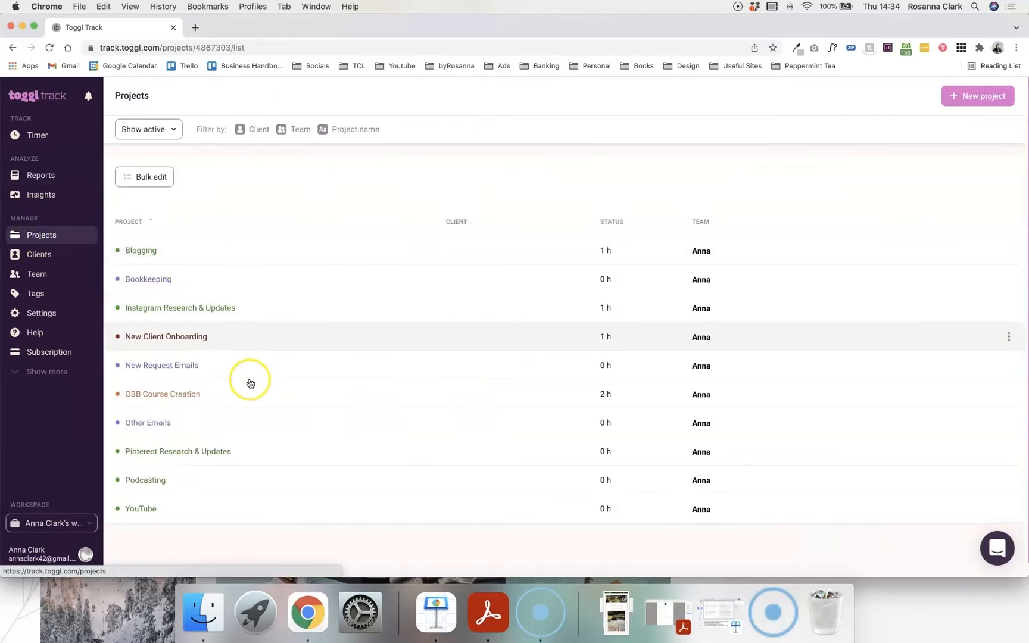
{"action": "mouse_move", "coordinate": [917, 146]}
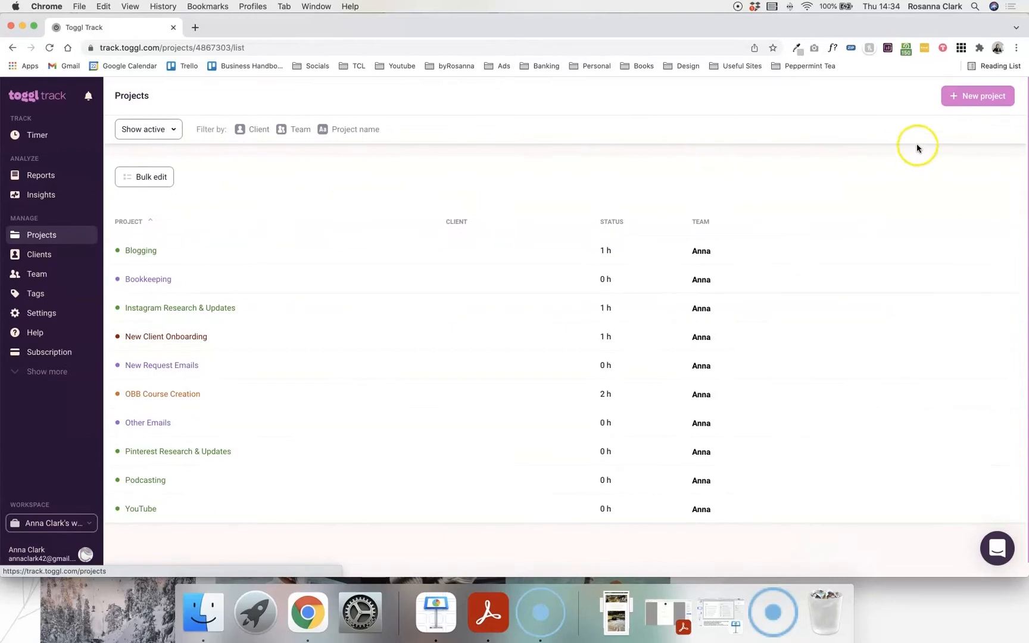
{"action": "left_click", "coordinate": [976, 96]}
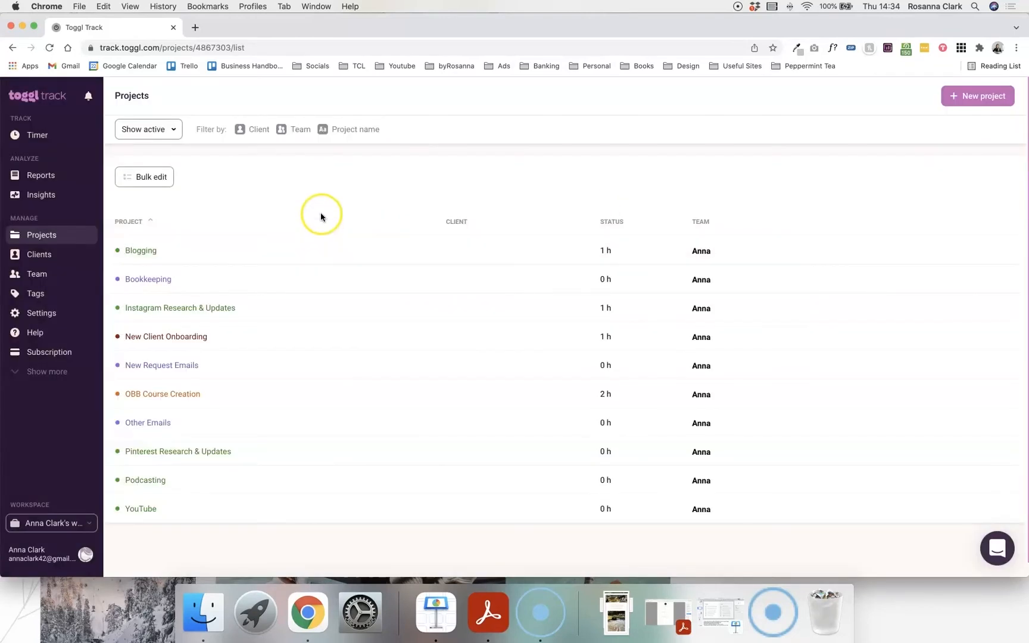
{"action": "mouse_move", "coordinate": [129, 255]}
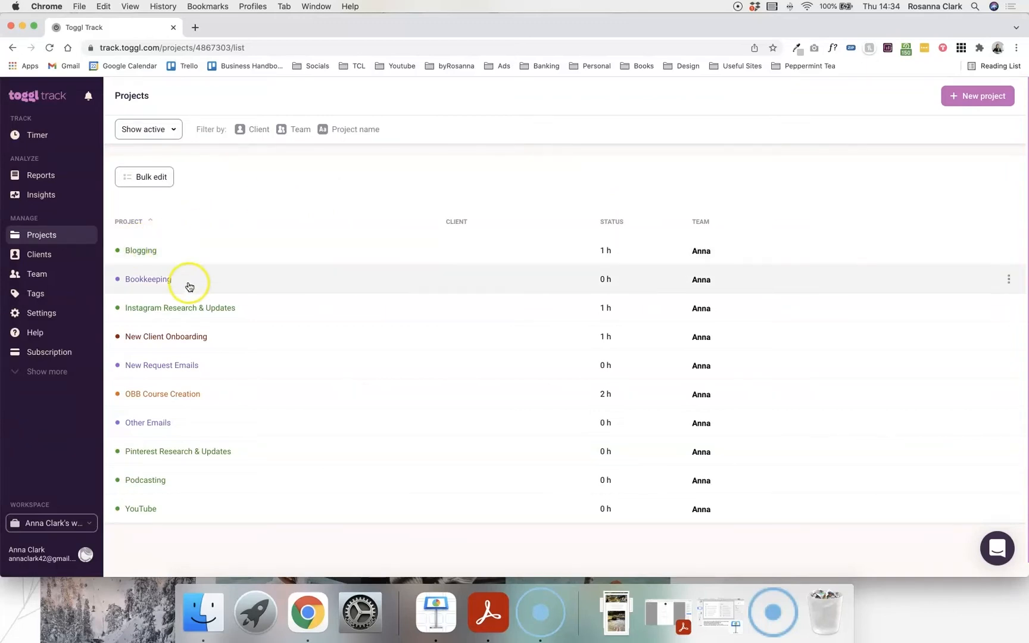
{"action": "mouse_move", "coordinate": [182, 255]}
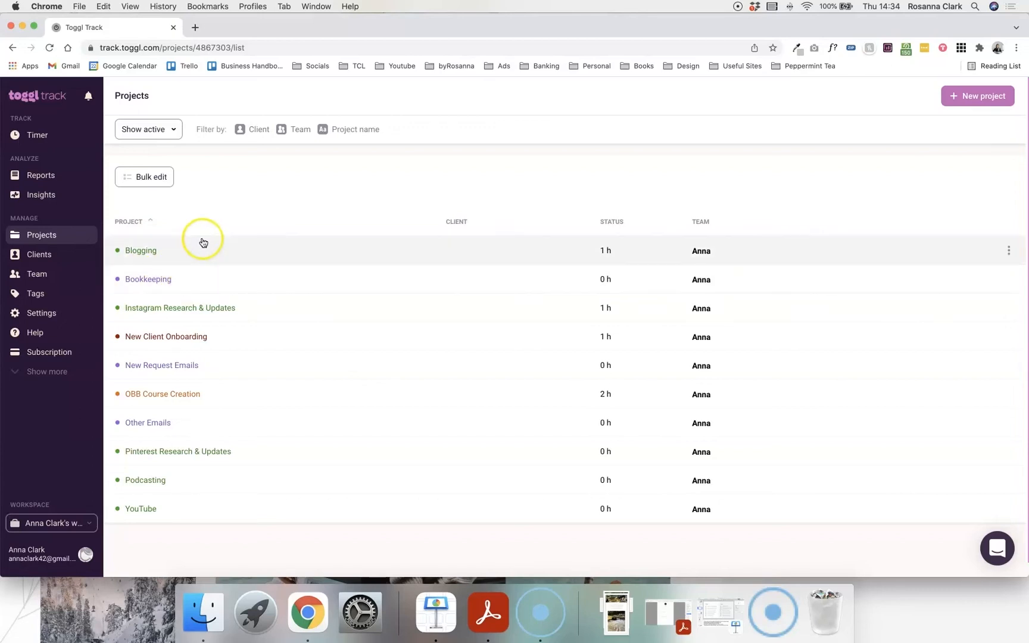
{"action": "left_click", "coordinate": [977, 95]}
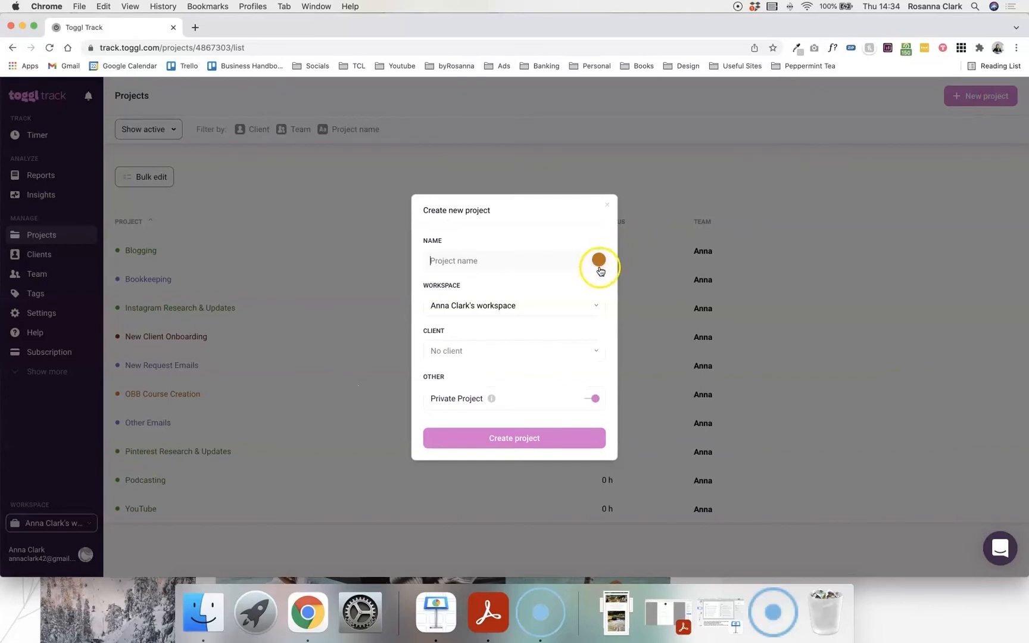
{"action": "left_click", "coordinate": [598, 261]}
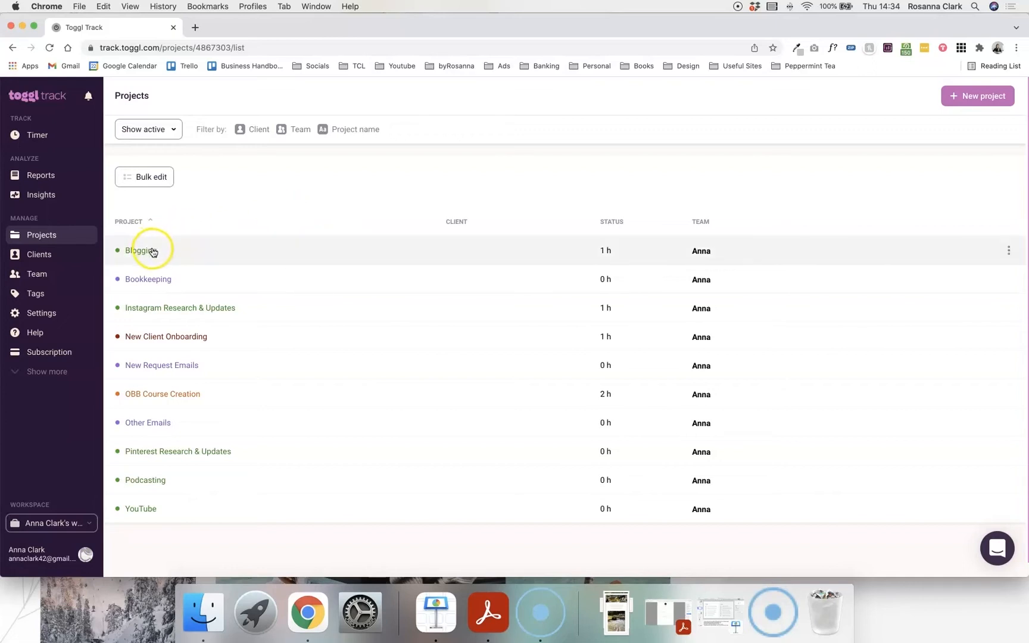
{"action": "mouse_move", "coordinate": [252, 308]}
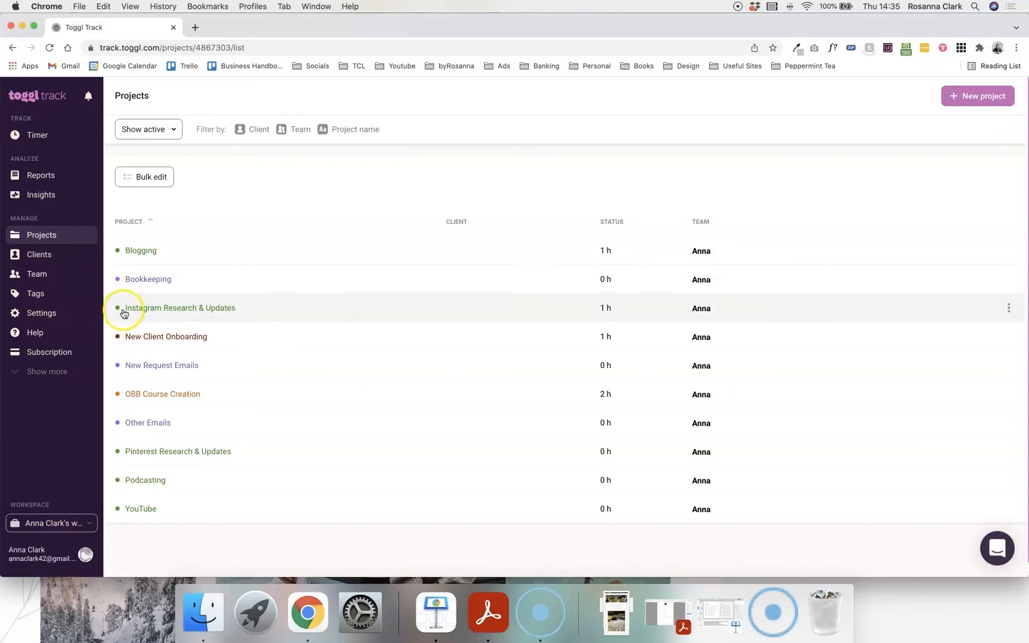
{"action": "mouse_move", "coordinate": [131, 466]}
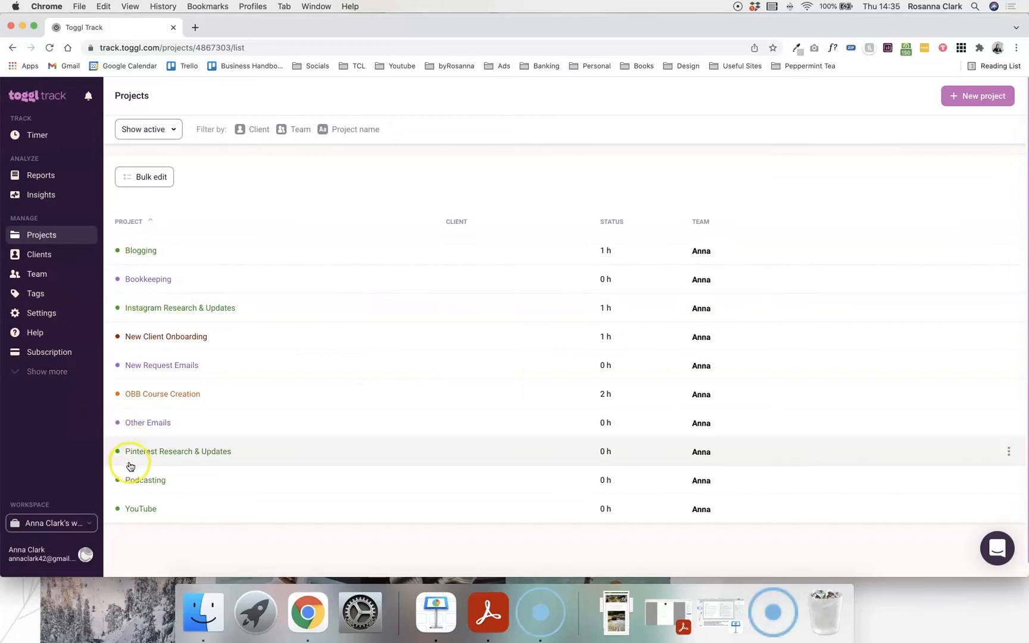
{"action": "mouse_move", "coordinate": [134, 501]}
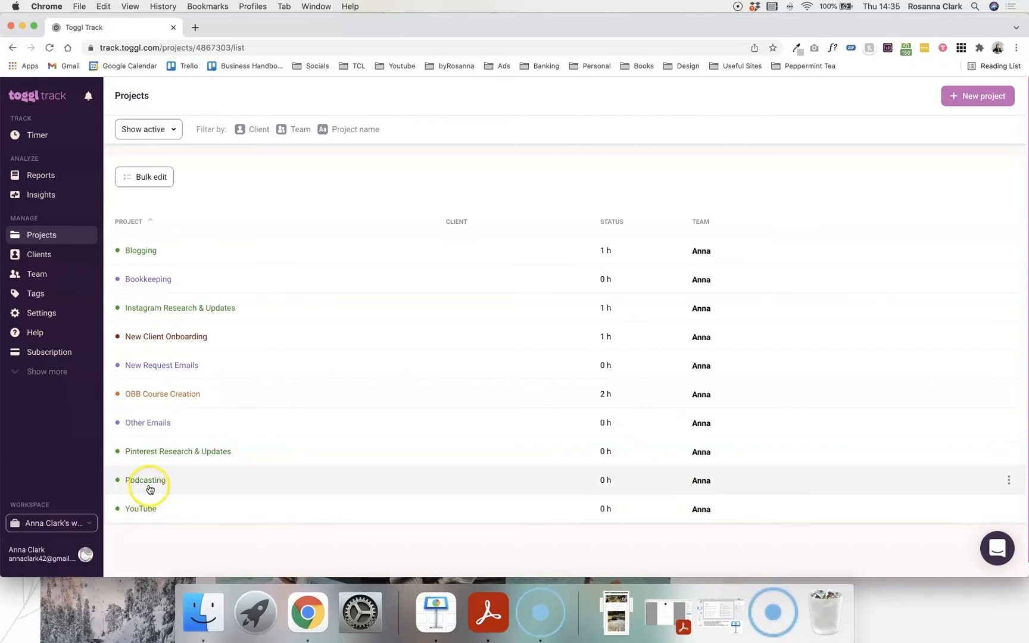
{"action": "mouse_move", "coordinate": [128, 460]}
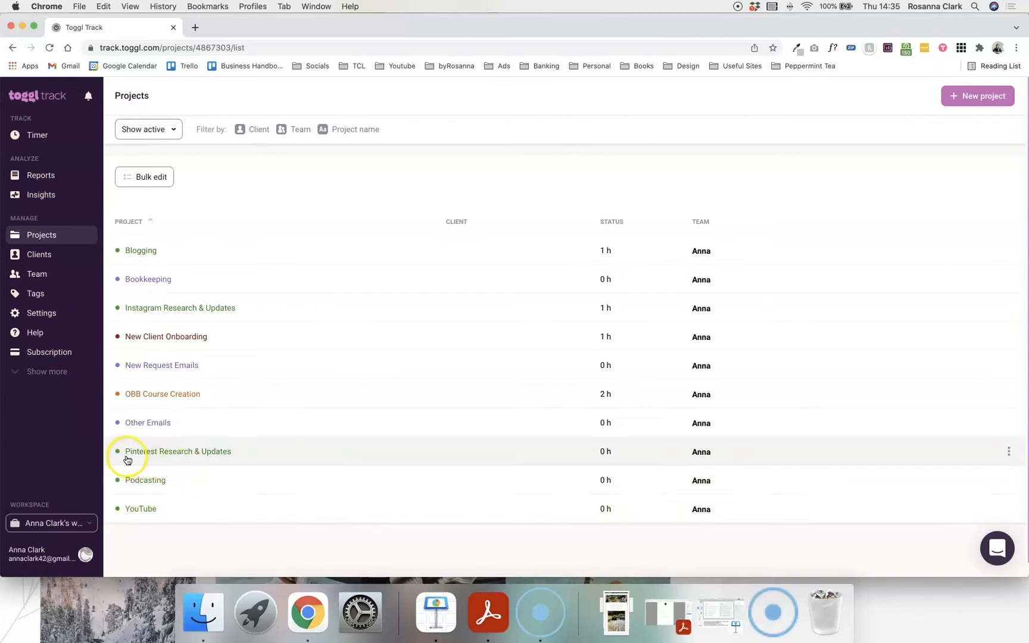
{"action": "mouse_move", "coordinate": [273, 457]}
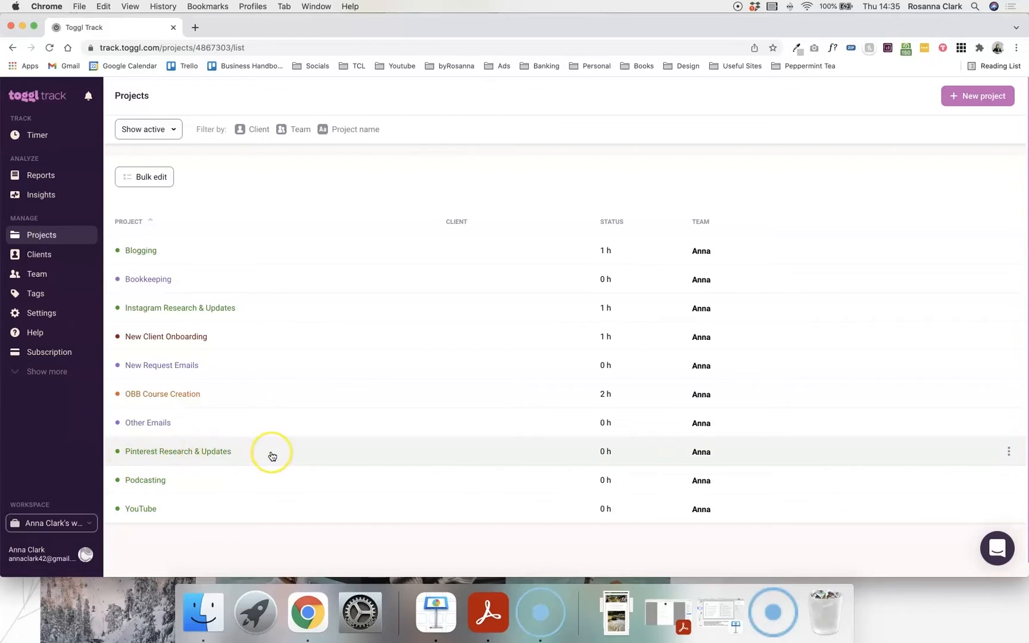
{"action": "mouse_move", "coordinate": [272, 456]}
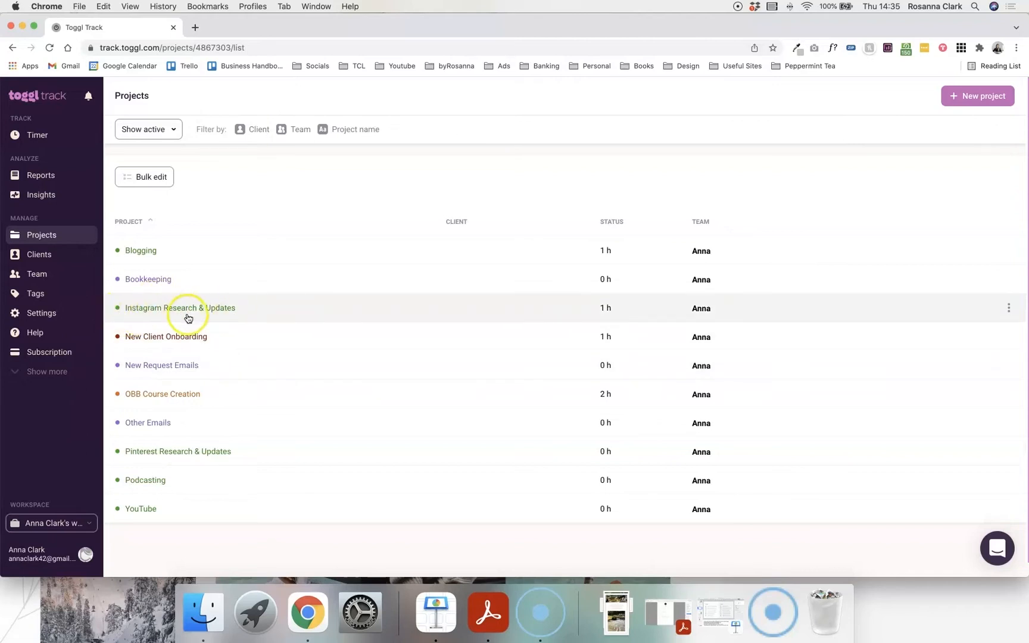
{"action": "mouse_move", "coordinate": [124, 348]}
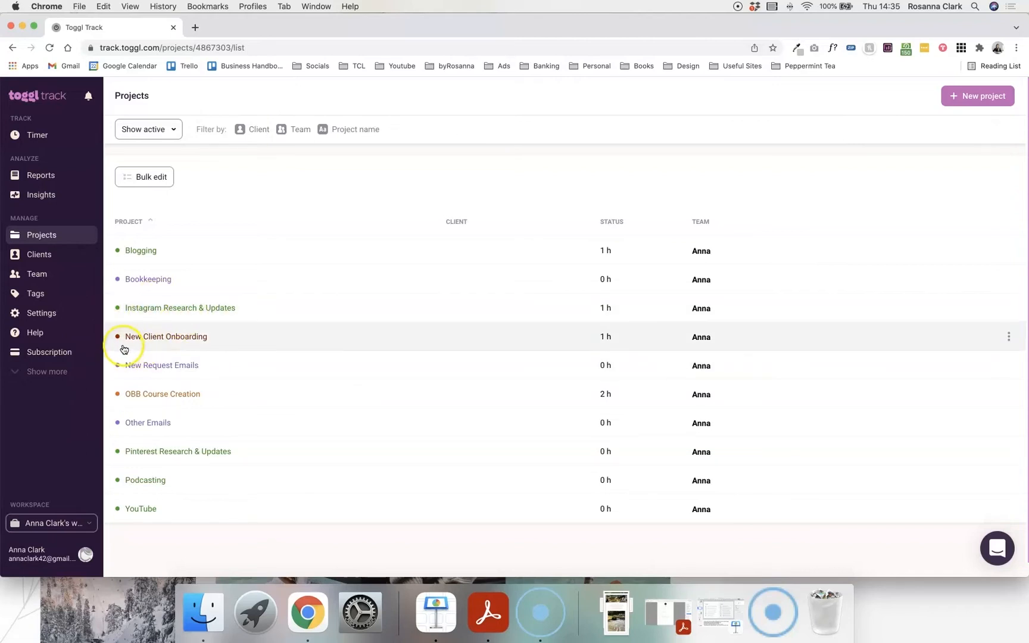
{"action": "mouse_move", "coordinate": [229, 326]}
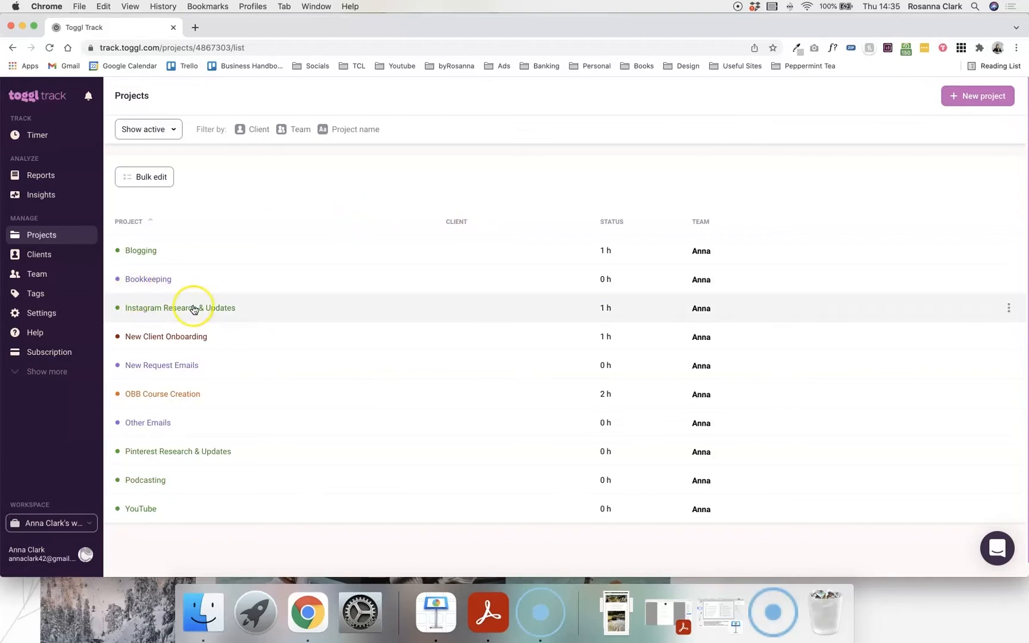
{"action": "mouse_move", "coordinate": [373, 279]}
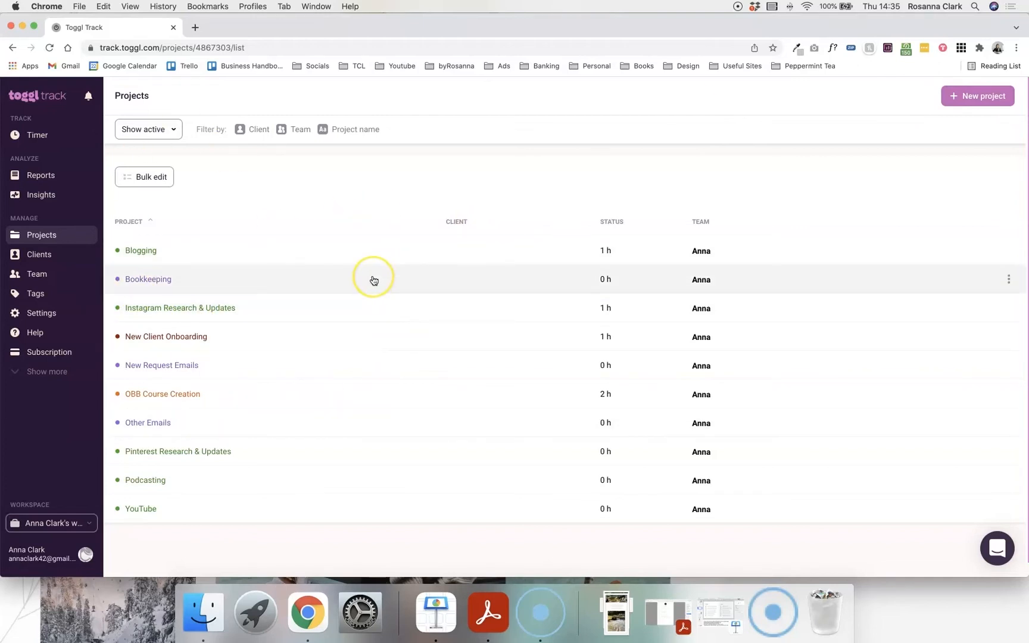
{"action": "mouse_move", "coordinate": [211, 312]}
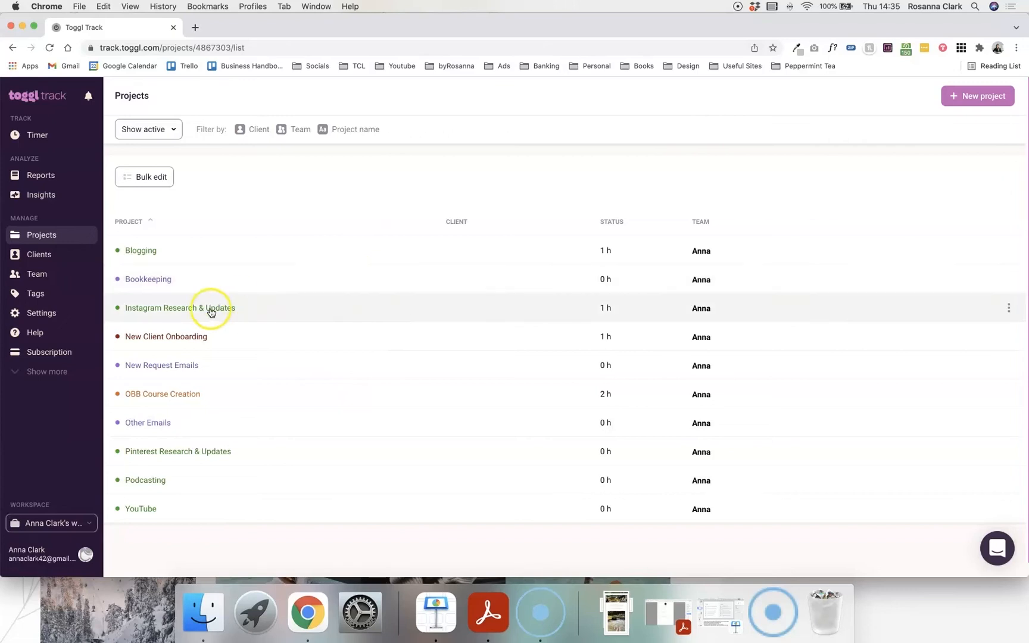
{"action": "mouse_move", "coordinate": [216, 317]}
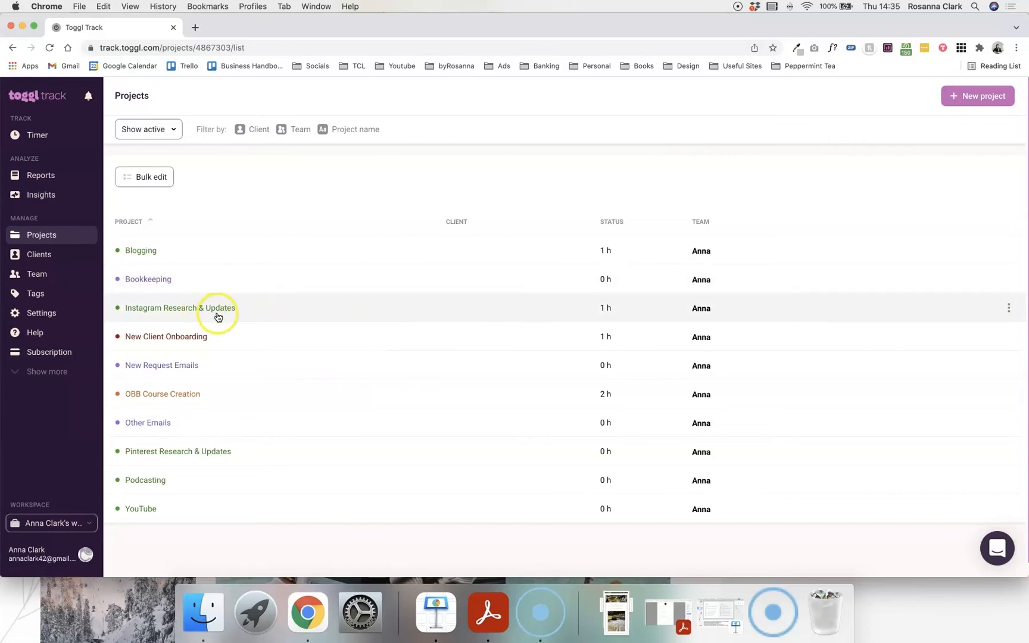
{"action": "mouse_move", "coordinate": [114, 308]}
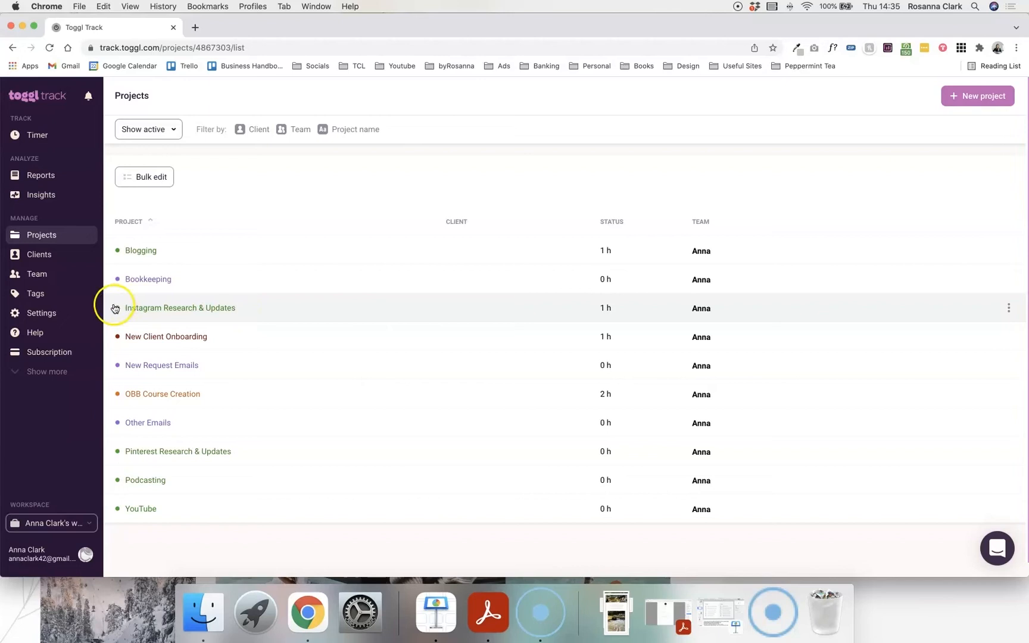
{"action": "mouse_move", "coordinate": [125, 295]}
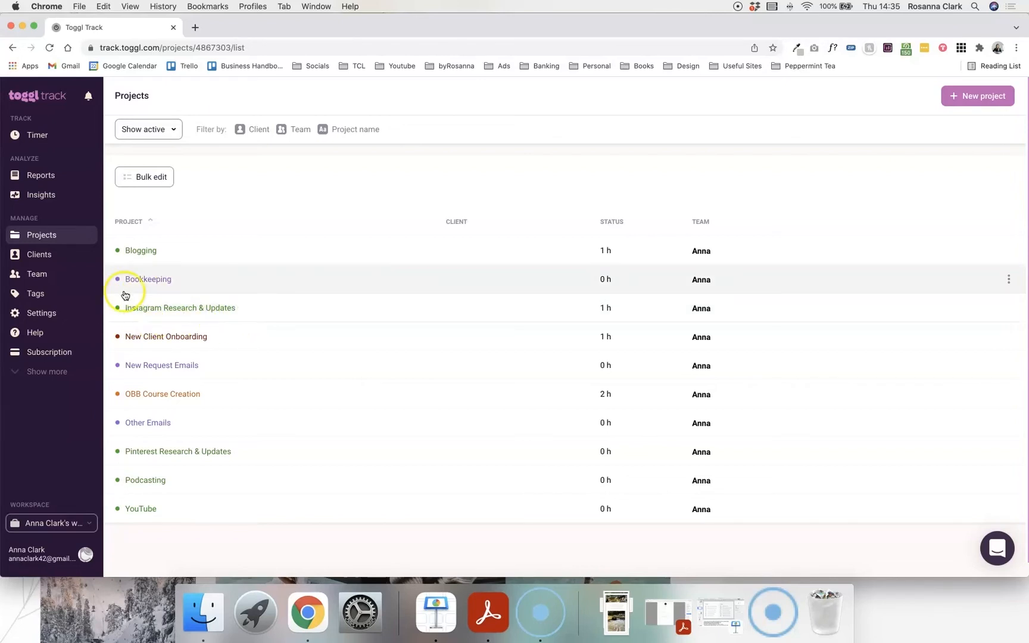
{"action": "mouse_move", "coordinate": [140, 255]}
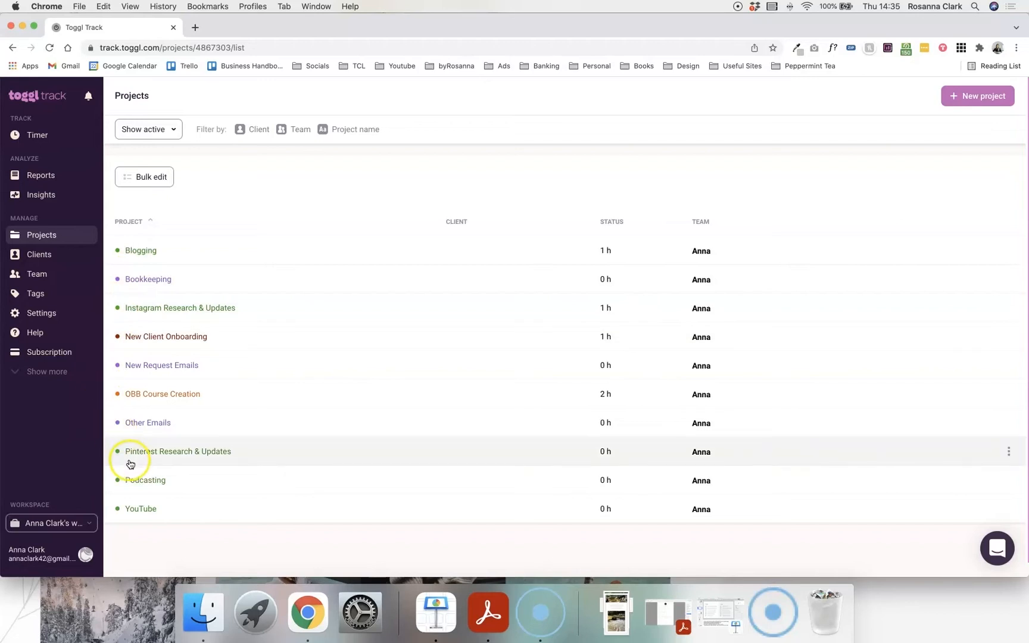
{"action": "mouse_move", "coordinate": [129, 517]}
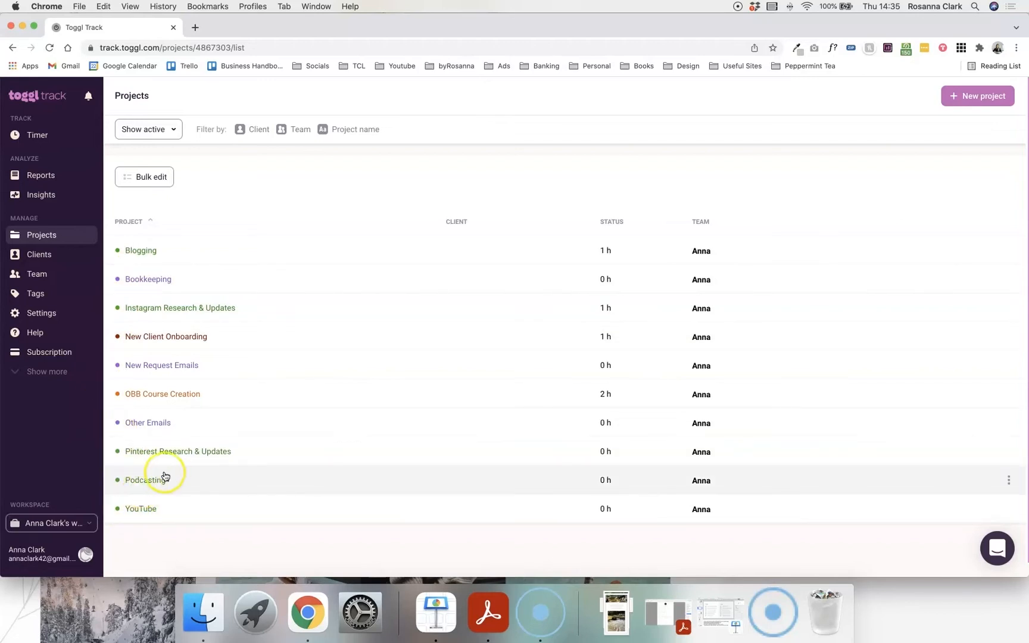
{"action": "mouse_move", "coordinate": [173, 520]}
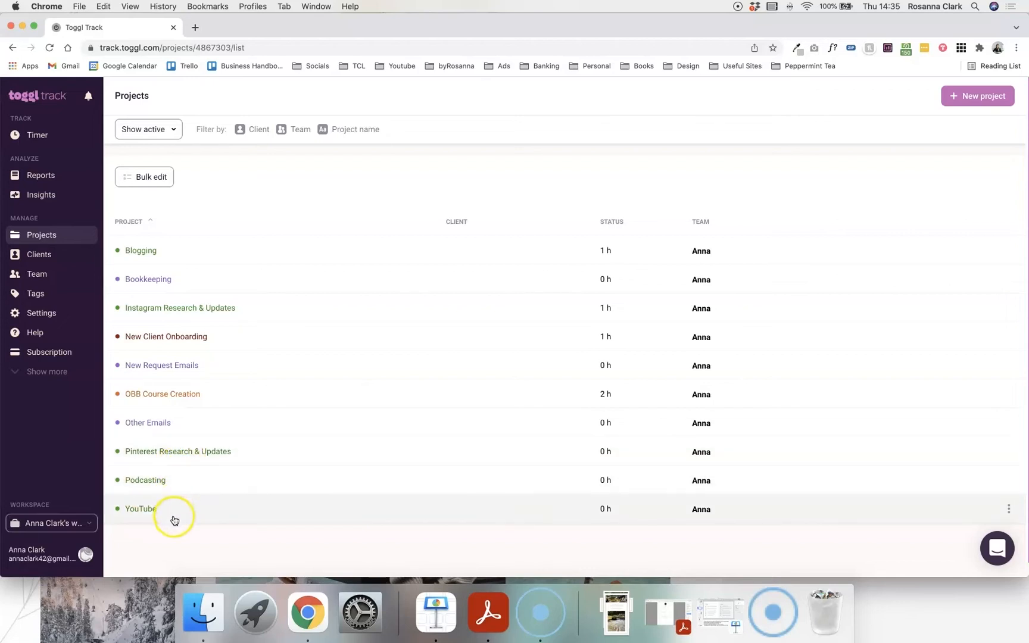
{"action": "mouse_move", "coordinate": [156, 286]}
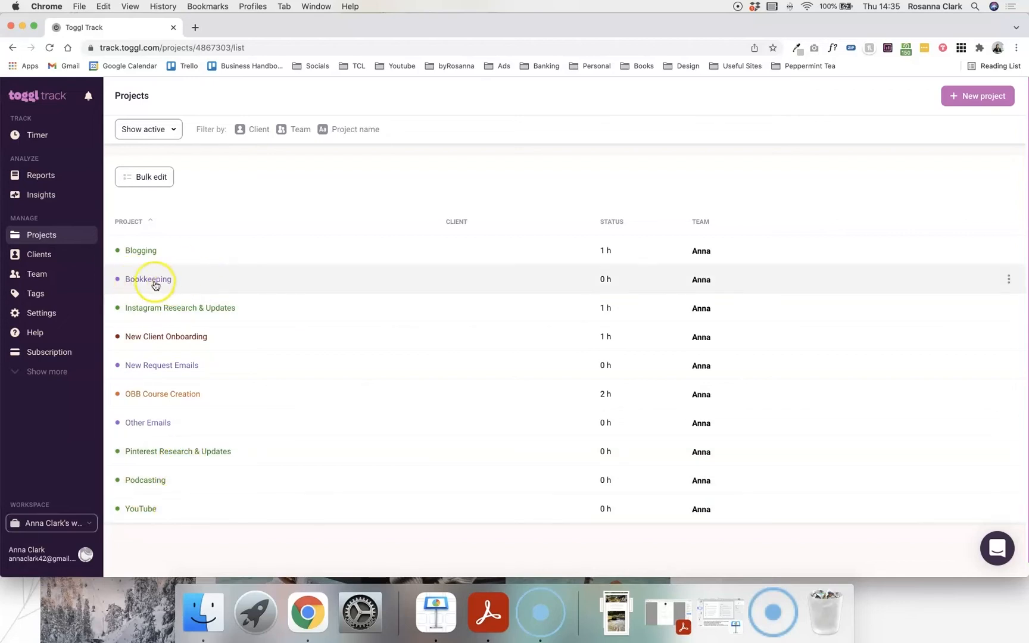
{"action": "mouse_move", "coordinate": [208, 287]}
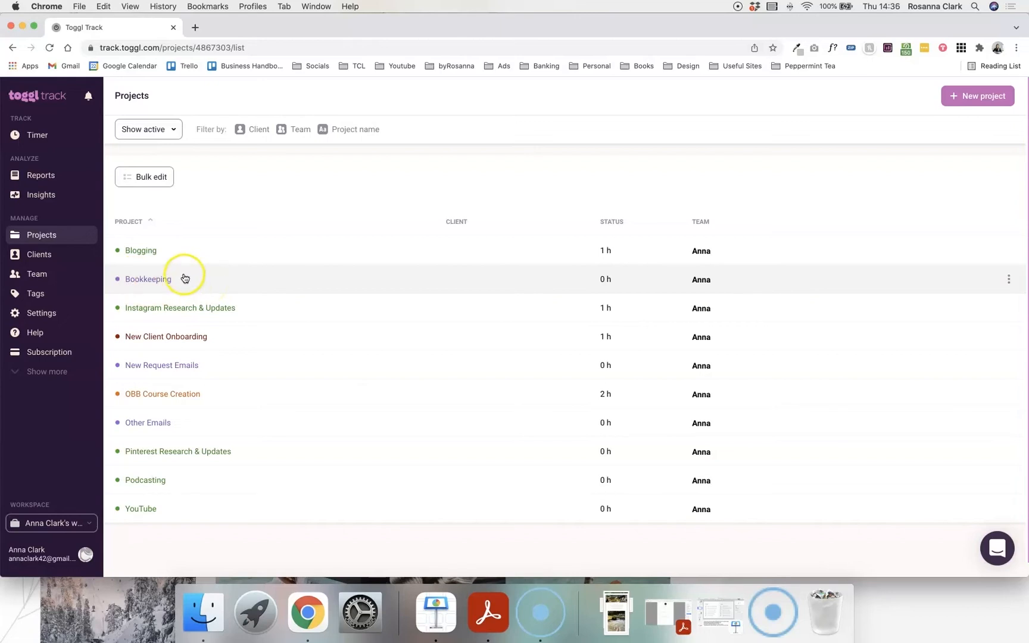
{"action": "mouse_move", "coordinate": [116, 287]}
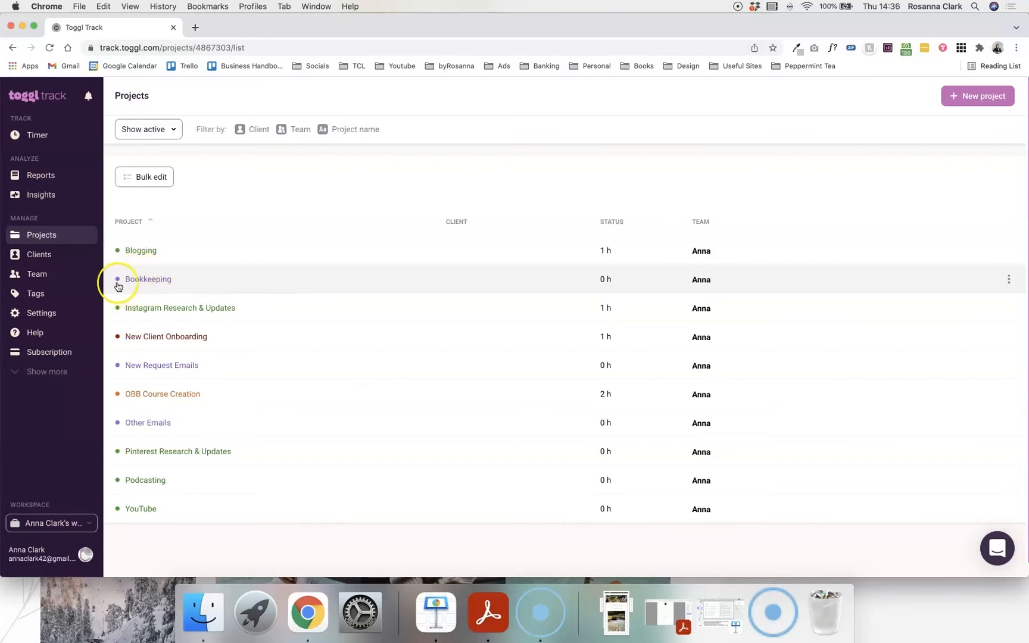
{"action": "mouse_move", "coordinate": [119, 377]}
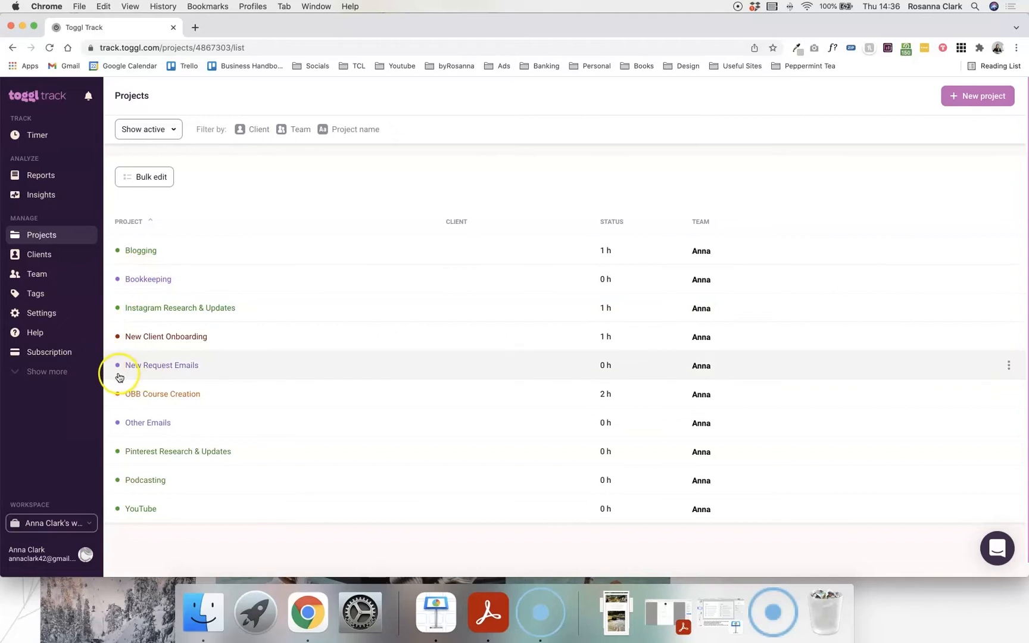
{"action": "mouse_move", "coordinate": [187, 378]}
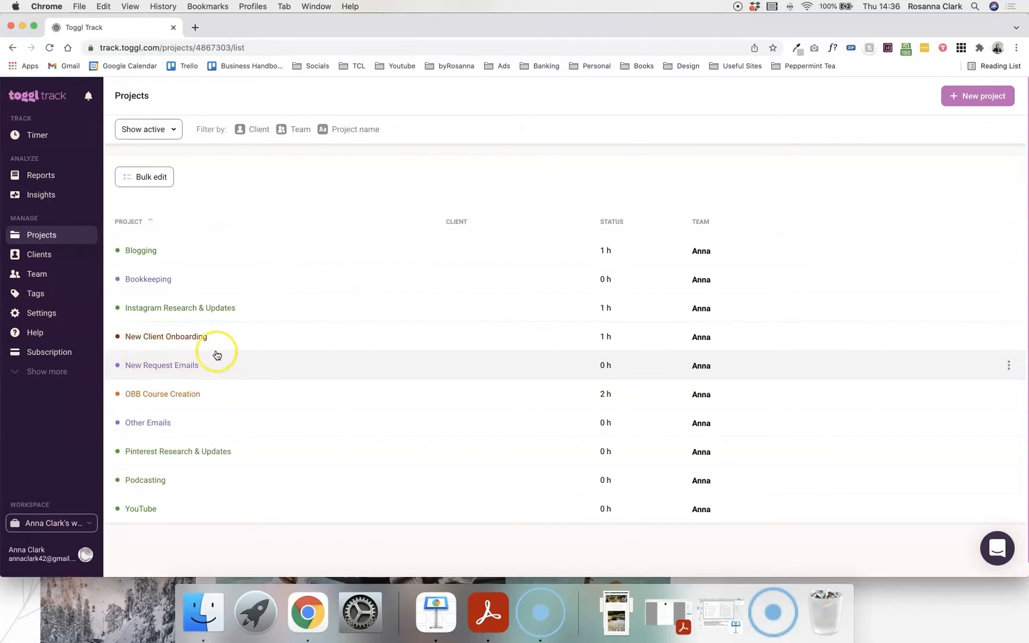
{"action": "mouse_move", "coordinate": [131, 376]}
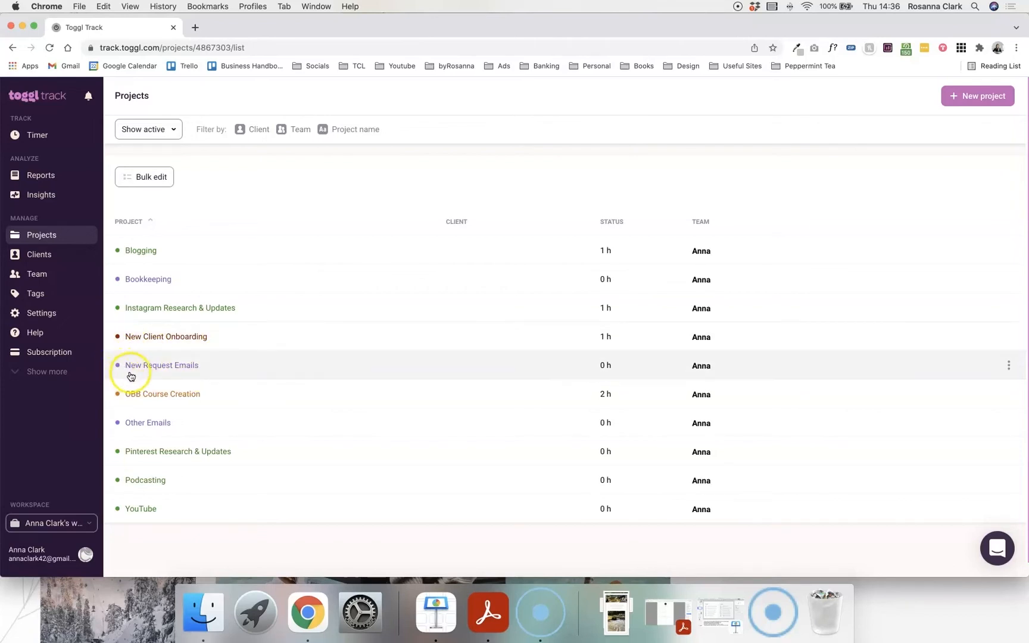
{"action": "mouse_move", "coordinate": [136, 416]}
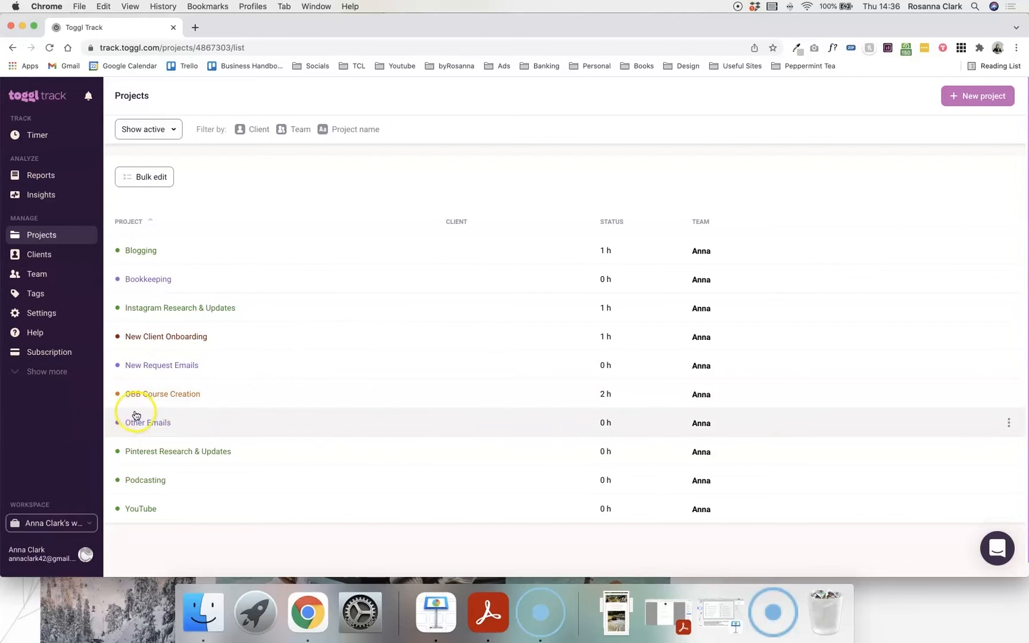
{"action": "mouse_move", "coordinate": [165, 377]}
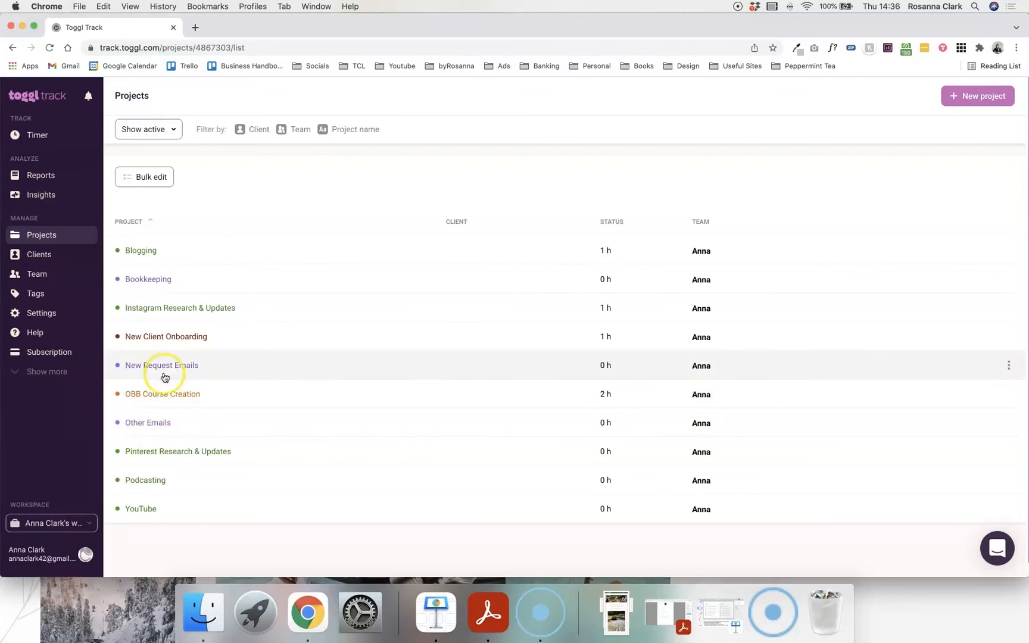
{"action": "mouse_move", "coordinate": [150, 289]}
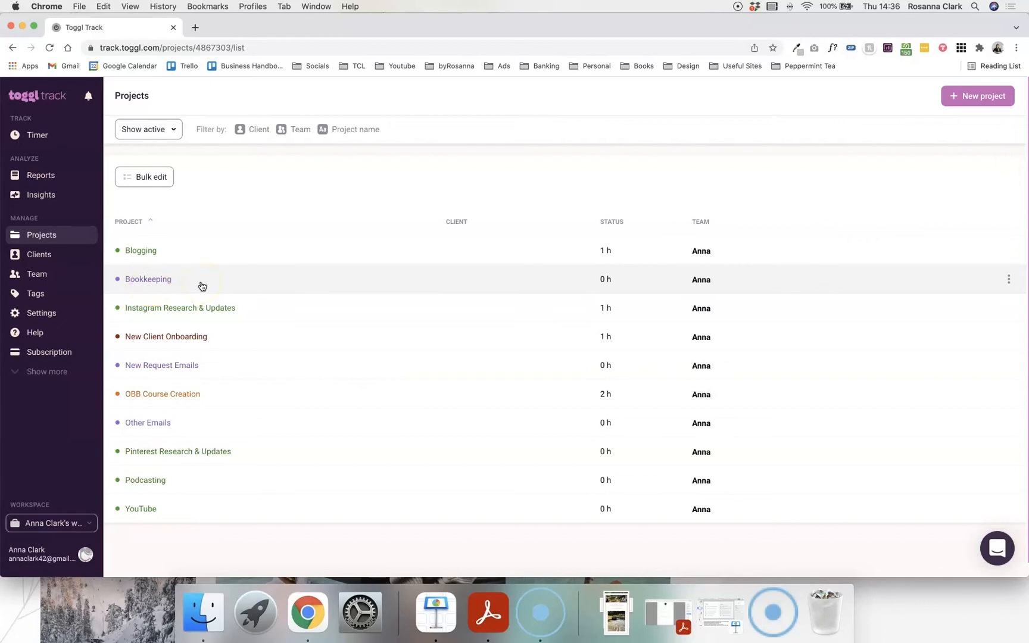
{"action": "mouse_move", "coordinate": [246, 383]}
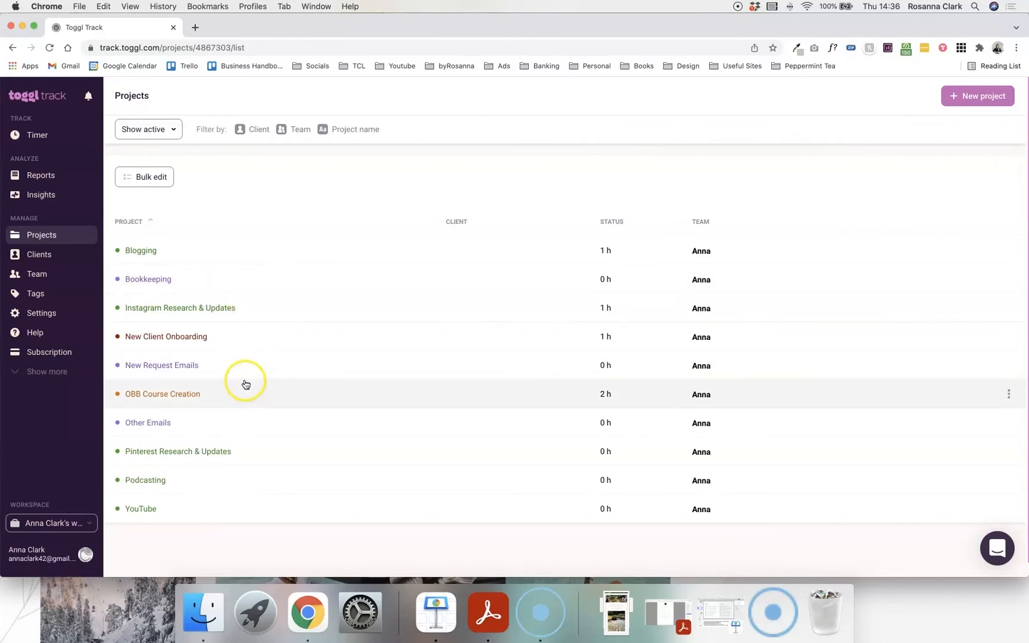
{"action": "mouse_move", "coordinate": [120, 366]}
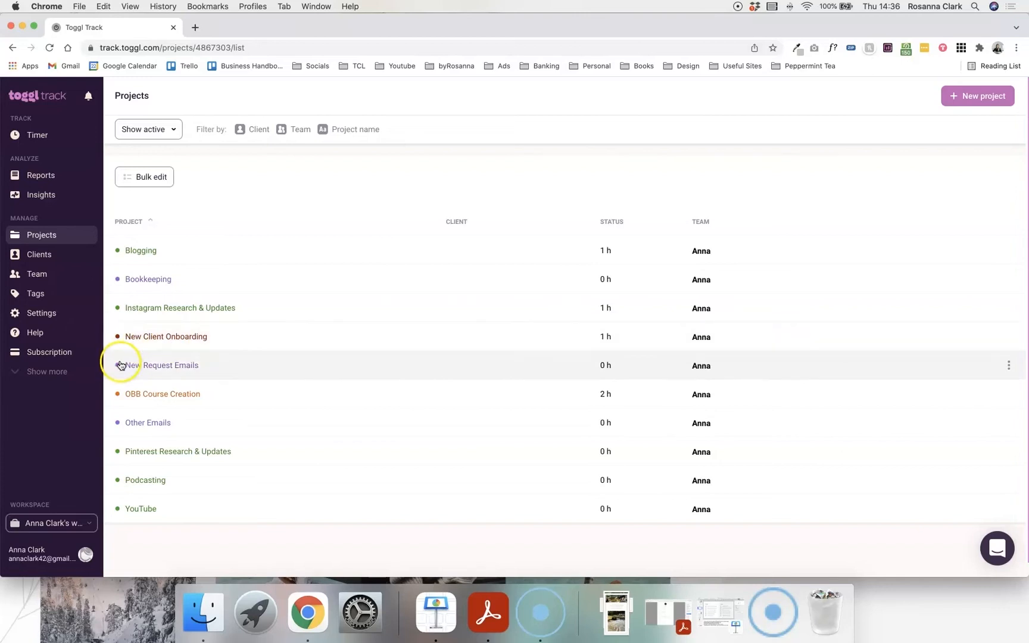
{"action": "mouse_move", "coordinate": [212, 344]}
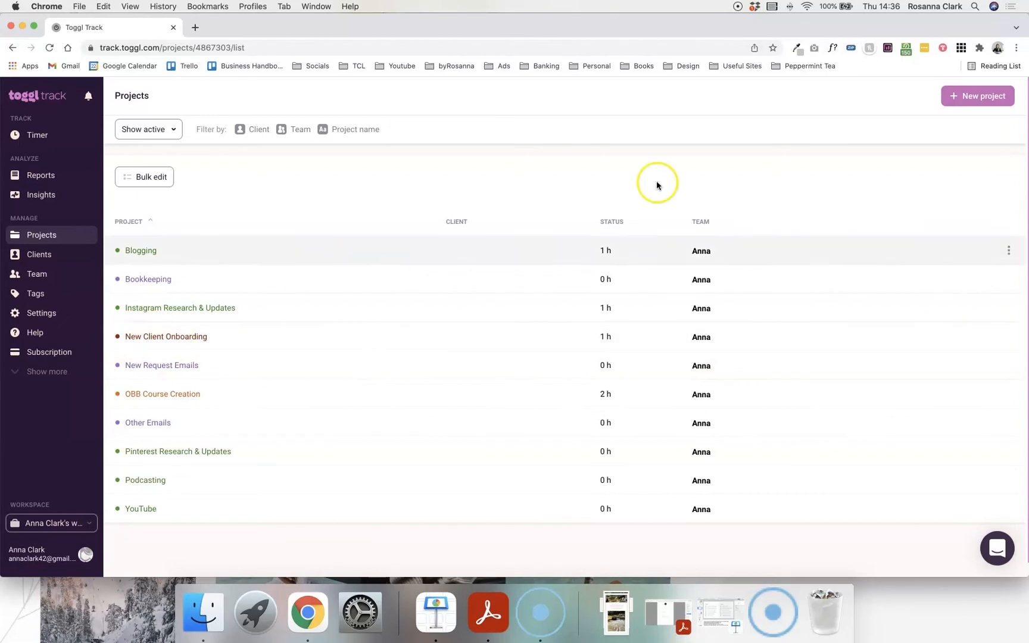
Name the new project 'Facebook group networking', leave No client, and create it.
{"action": "left_click", "coordinate": [976, 96]}
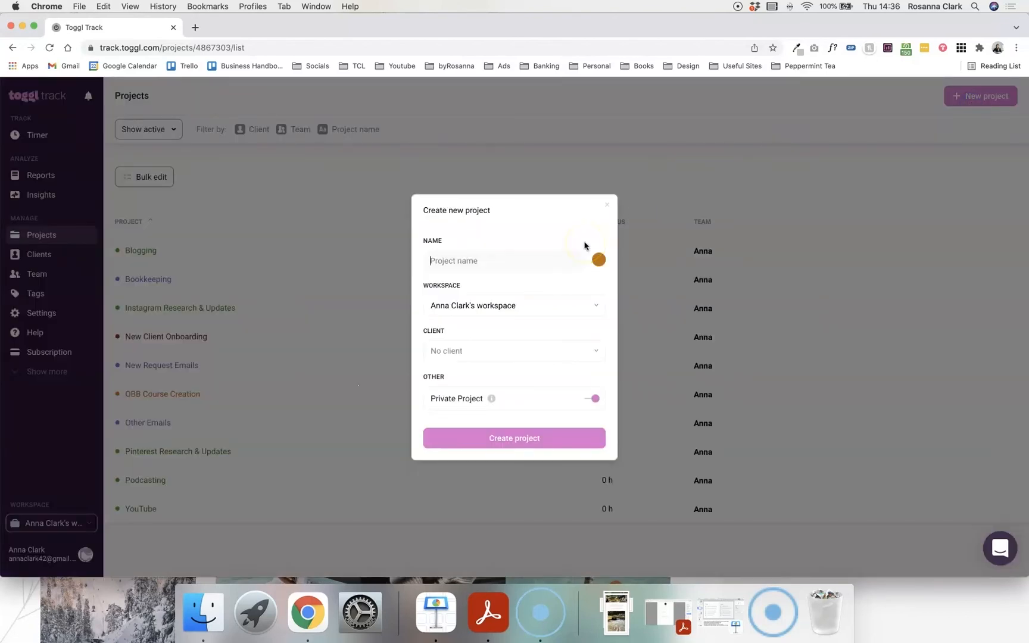
{"action": "type", "text": "Facebook group n"}
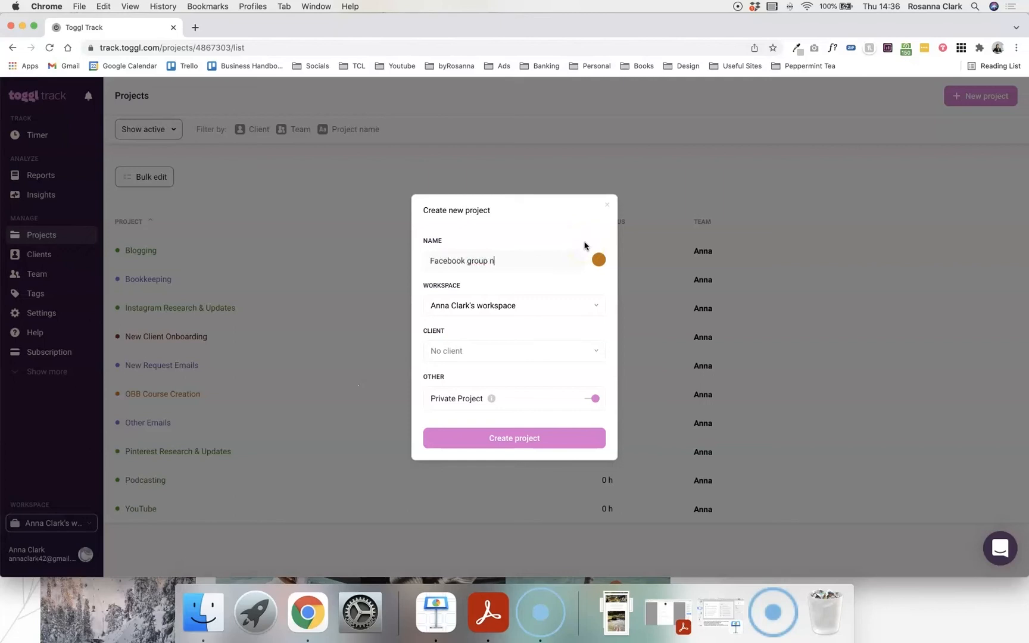
{"action": "type", "text": "etworking"}
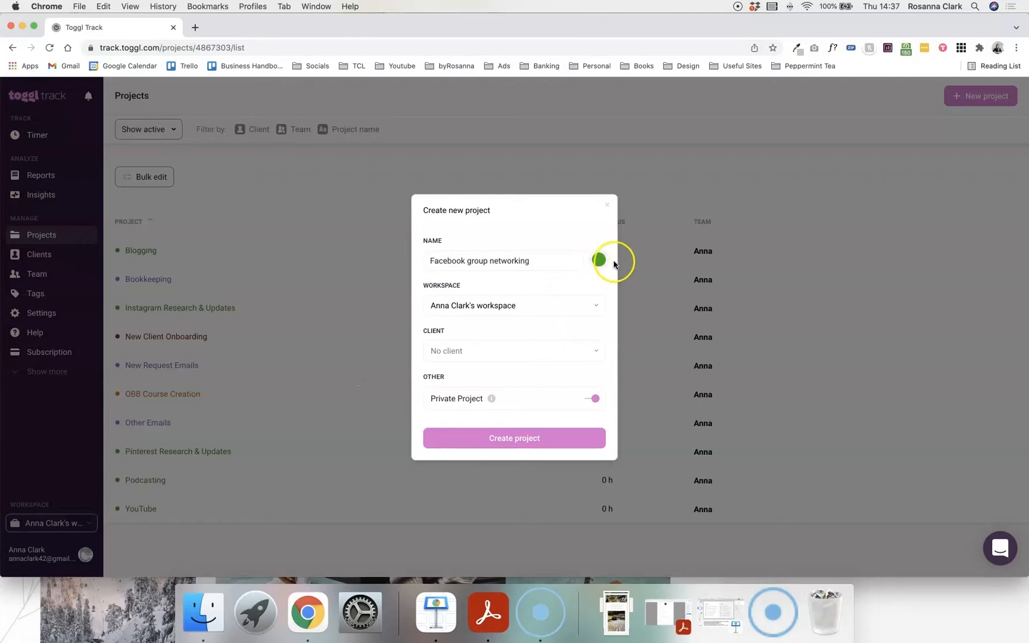
{"action": "mouse_move", "coordinate": [144, 318]}
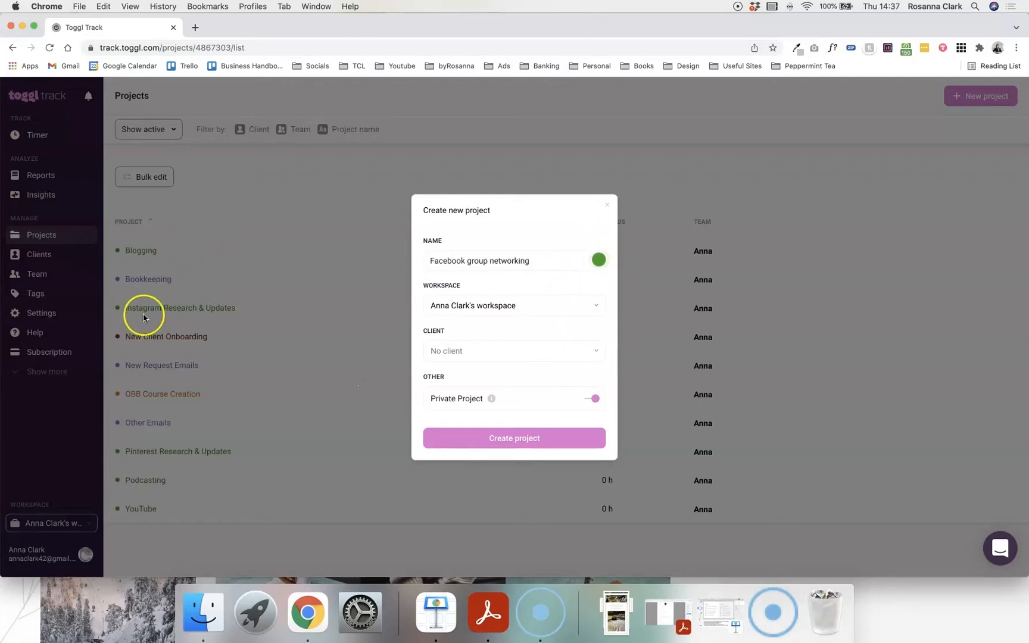
{"action": "mouse_move", "coordinate": [294, 300]}
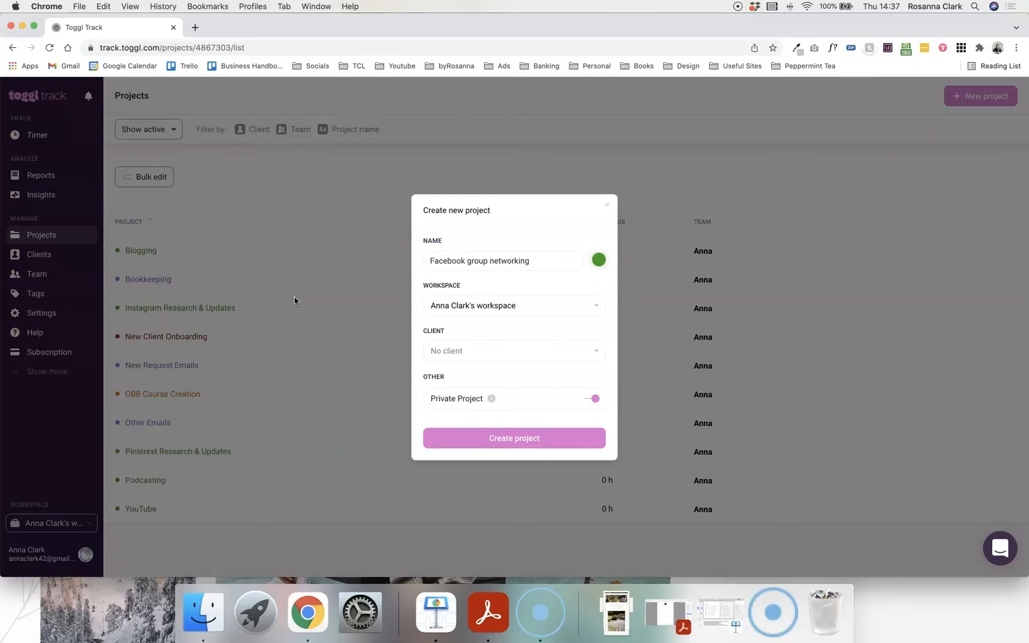
{"action": "mouse_move", "coordinate": [532, 299]}
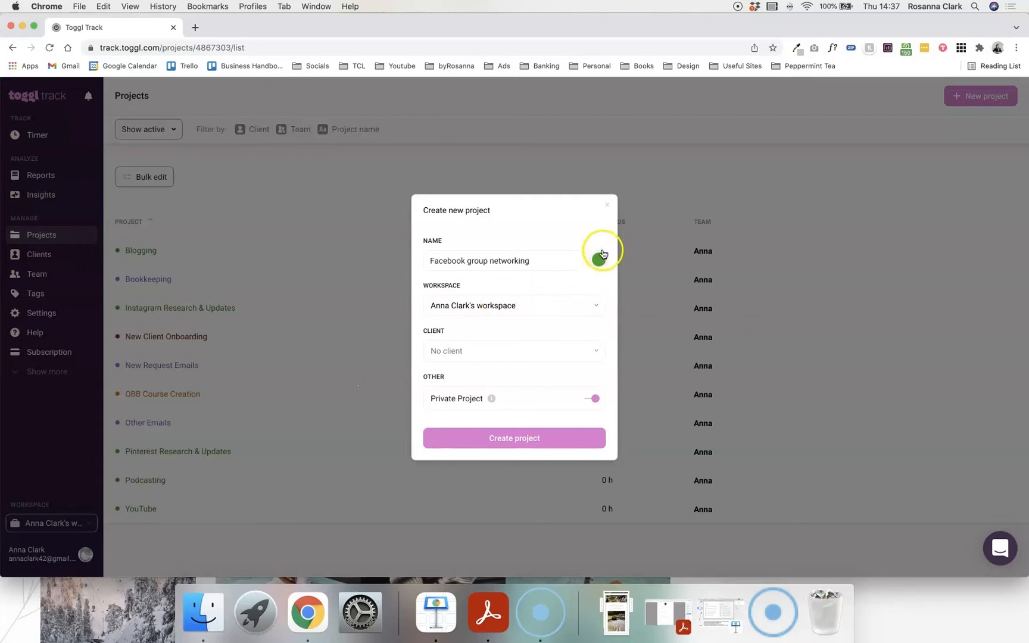
{"action": "mouse_move", "coordinate": [536, 301]}
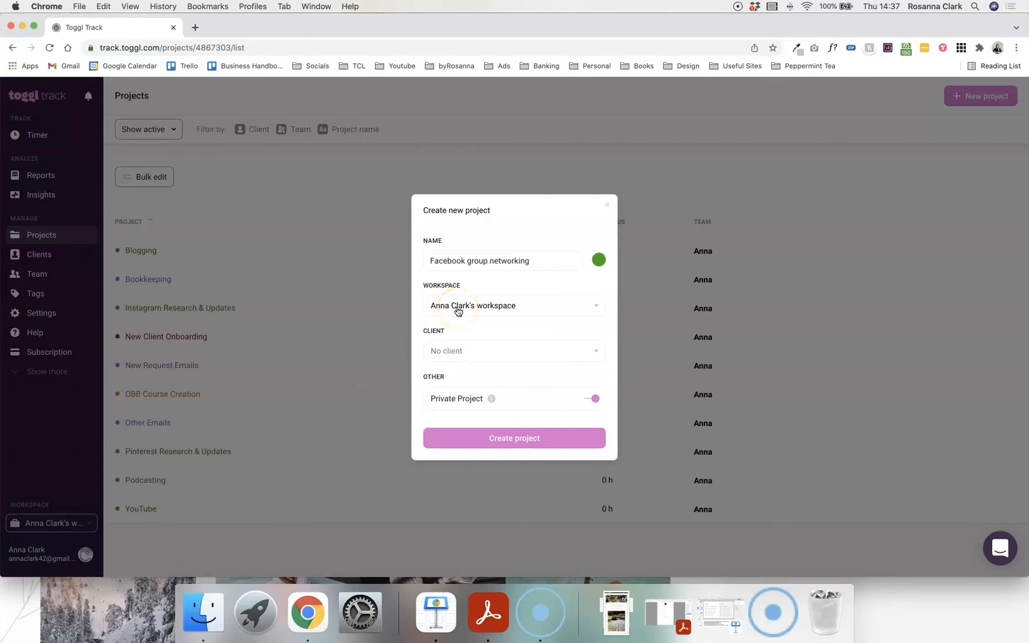
{"action": "mouse_move", "coordinate": [551, 422]}
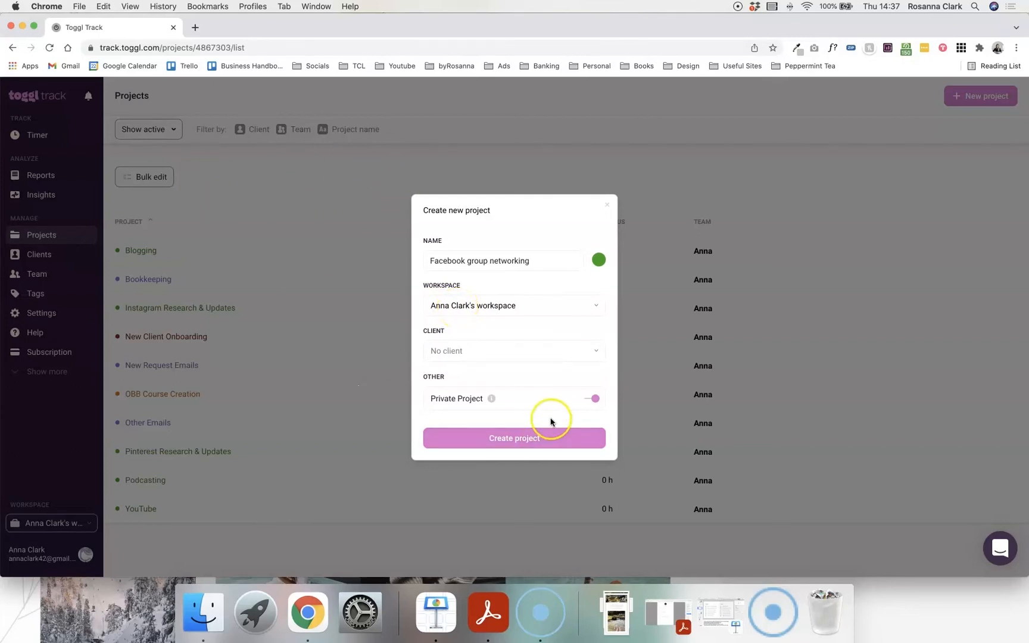
{"action": "mouse_move", "coordinate": [455, 311]}
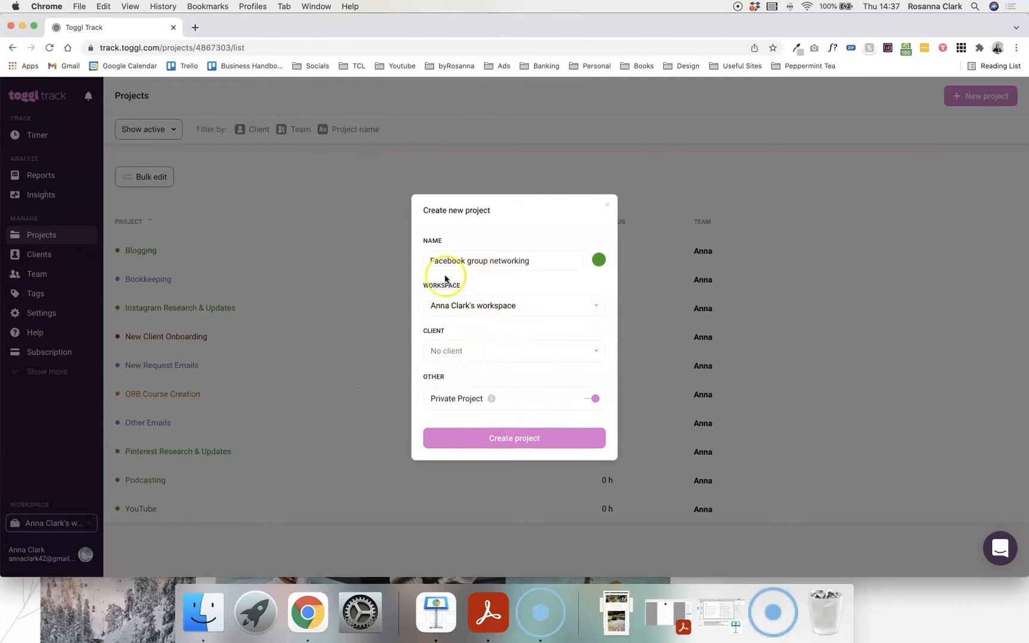
{"action": "mouse_move", "coordinate": [517, 290]}
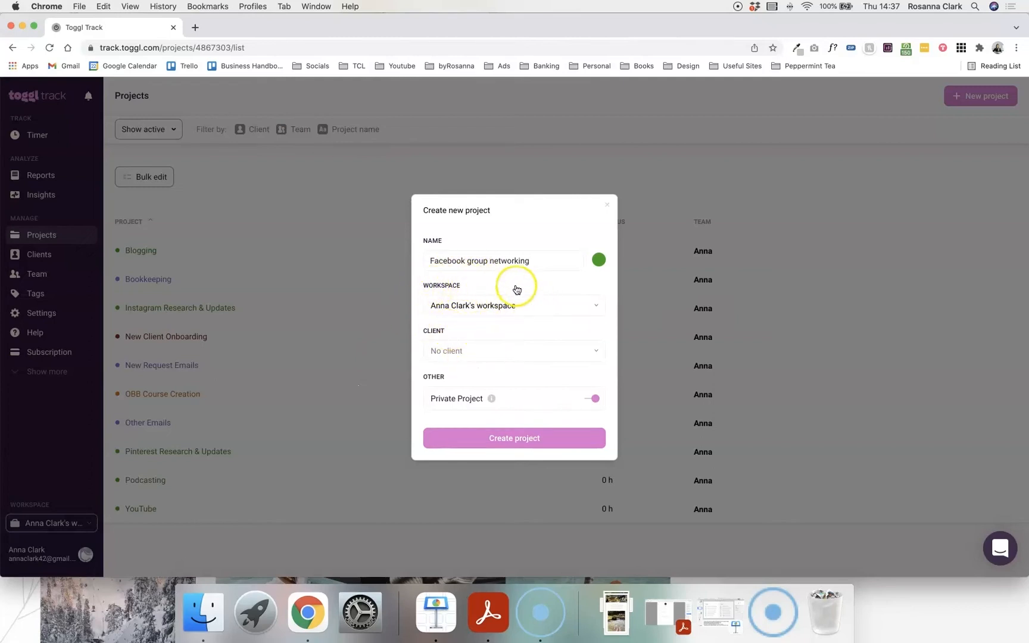
{"action": "mouse_move", "coordinate": [482, 313]}
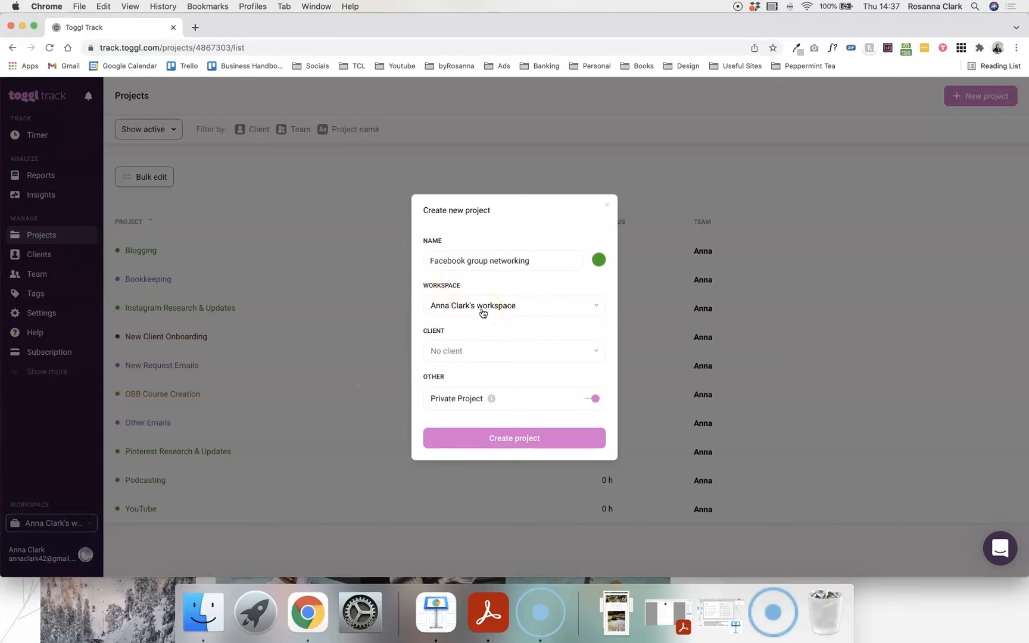
{"action": "left_click", "coordinate": [513, 350]}
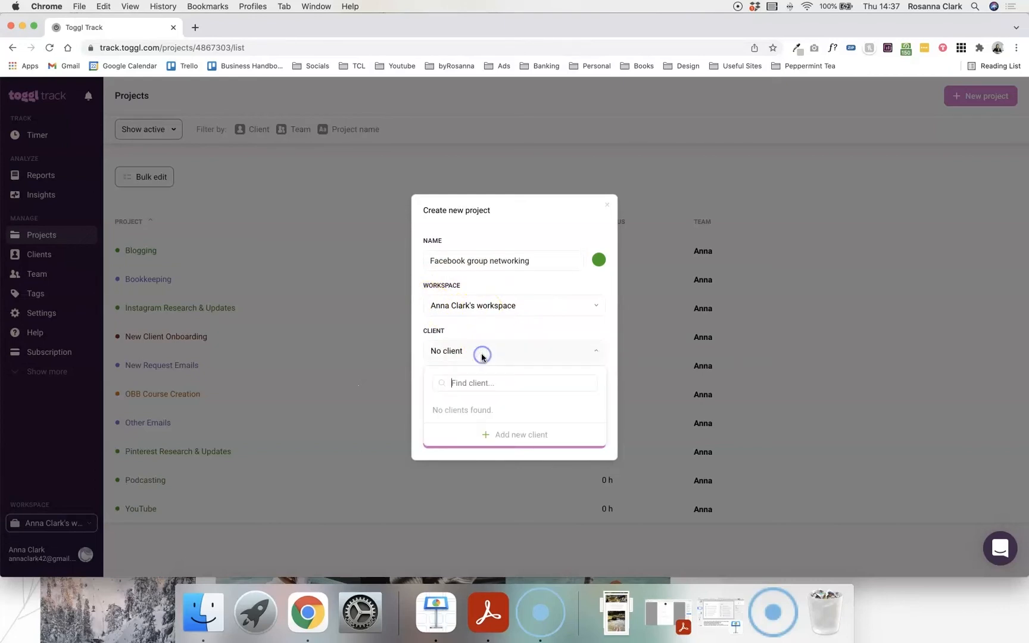
{"action": "left_click", "coordinate": [481, 352]}
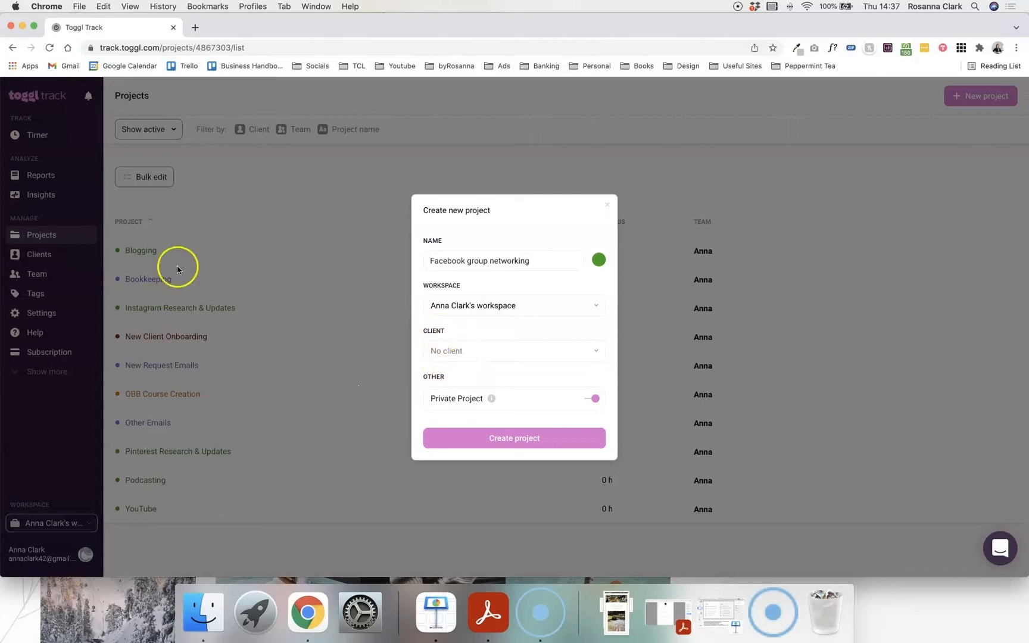
{"action": "mouse_move", "coordinate": [565, 438]}
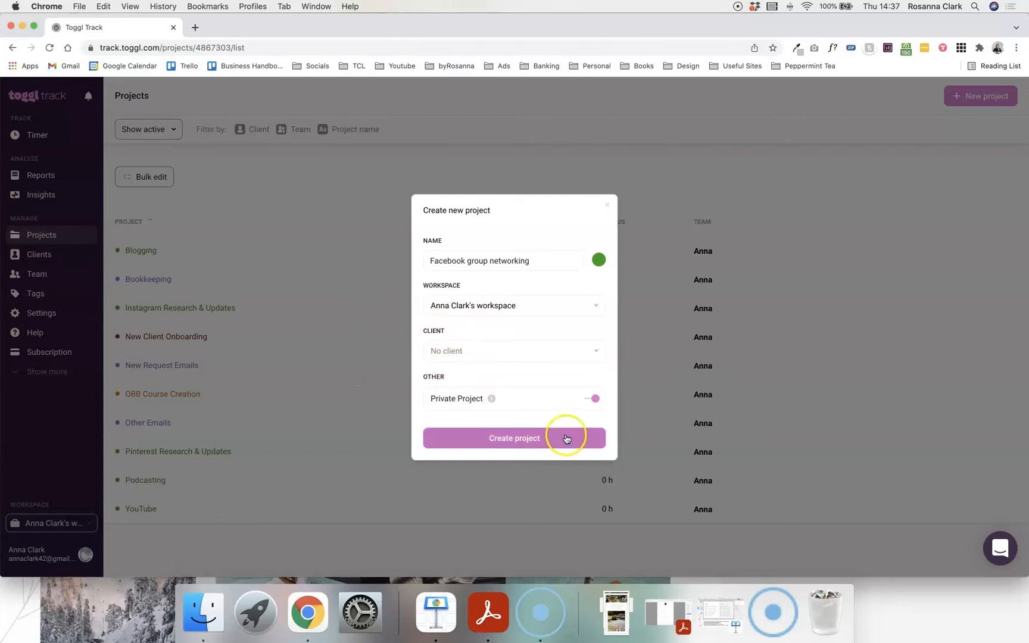
{"action": "left_click", "coordinate": [513, 438]}
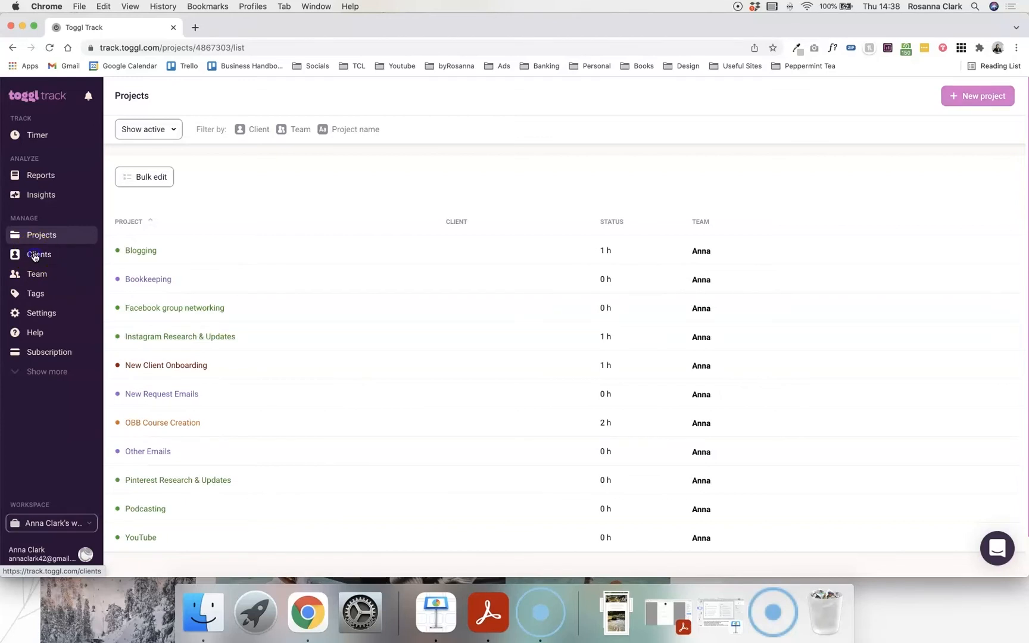
Create a client named 'Client 1' from the Clients page, then return to Projects.
{"action": "left_click", "coordinate": [39, 254]}
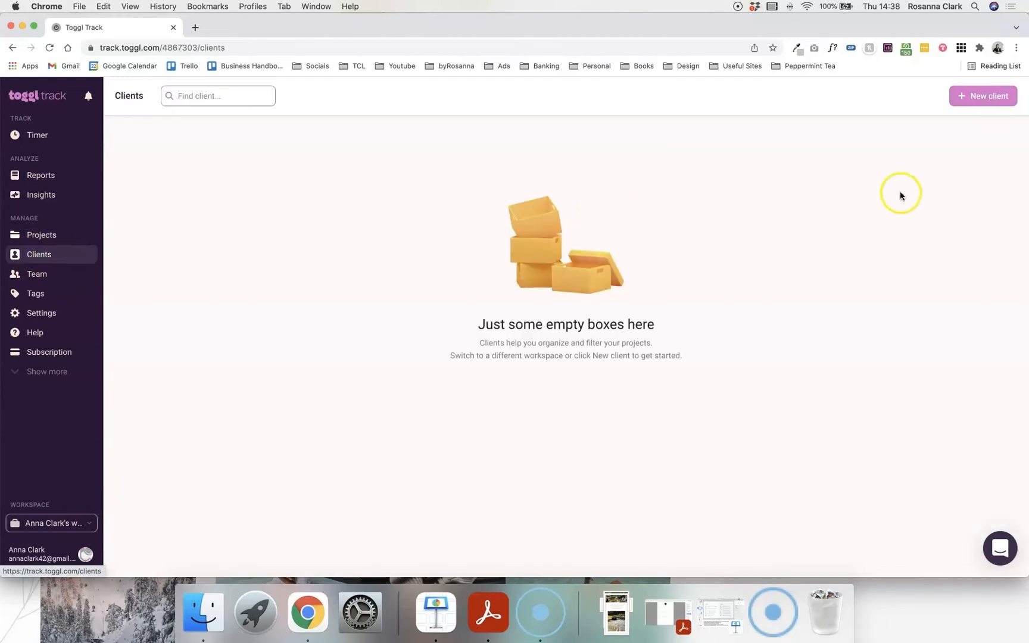
{"action": "left_click", "coordinate": [982, 96]}
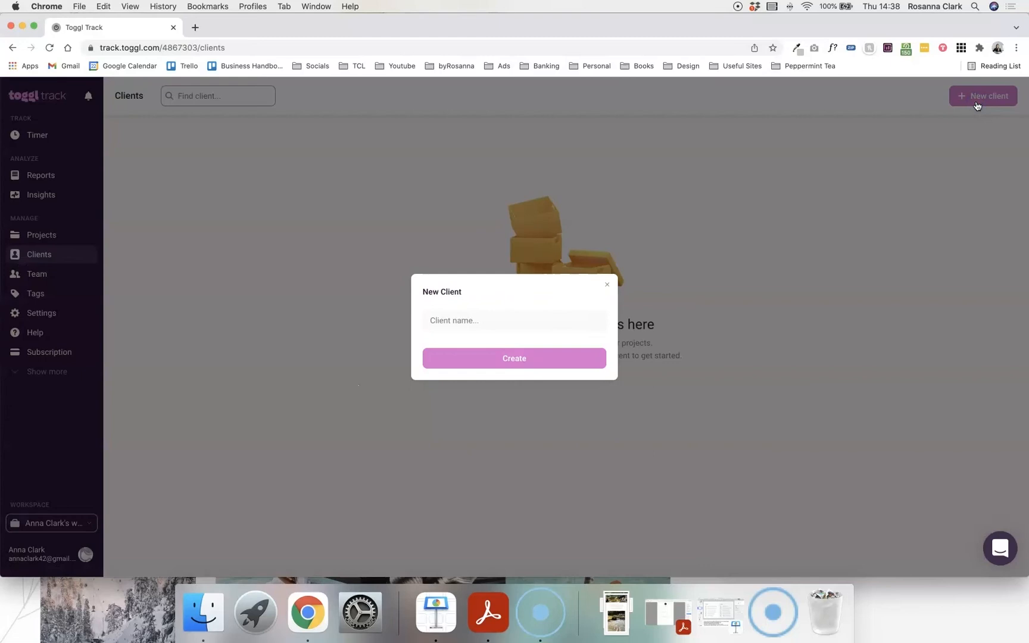
{"action": "type", "text": "Client 1"}
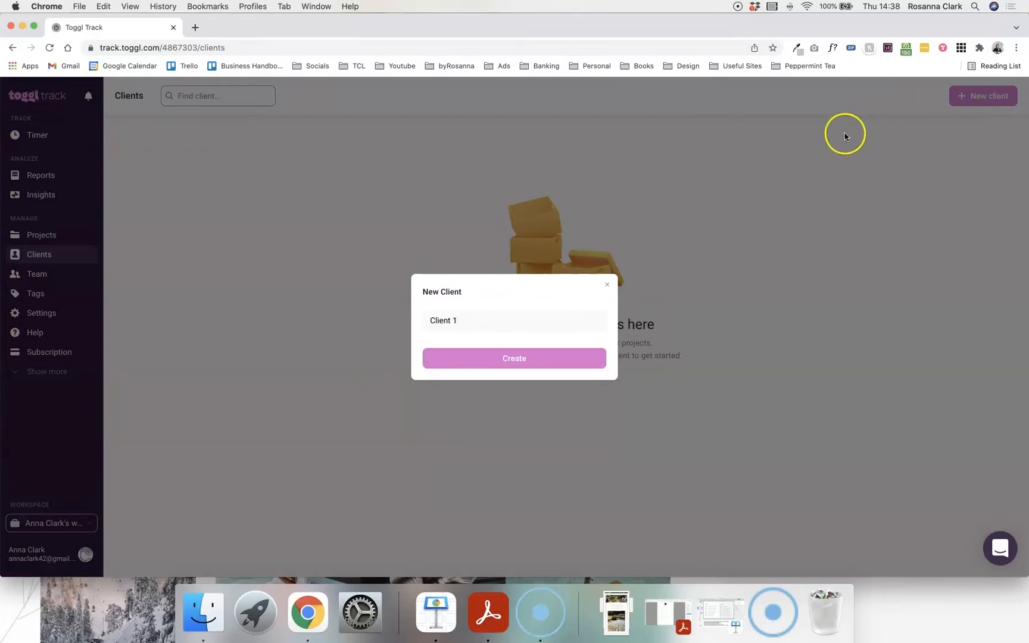
{"action": "left_click", "coordinate": [513, 358]}
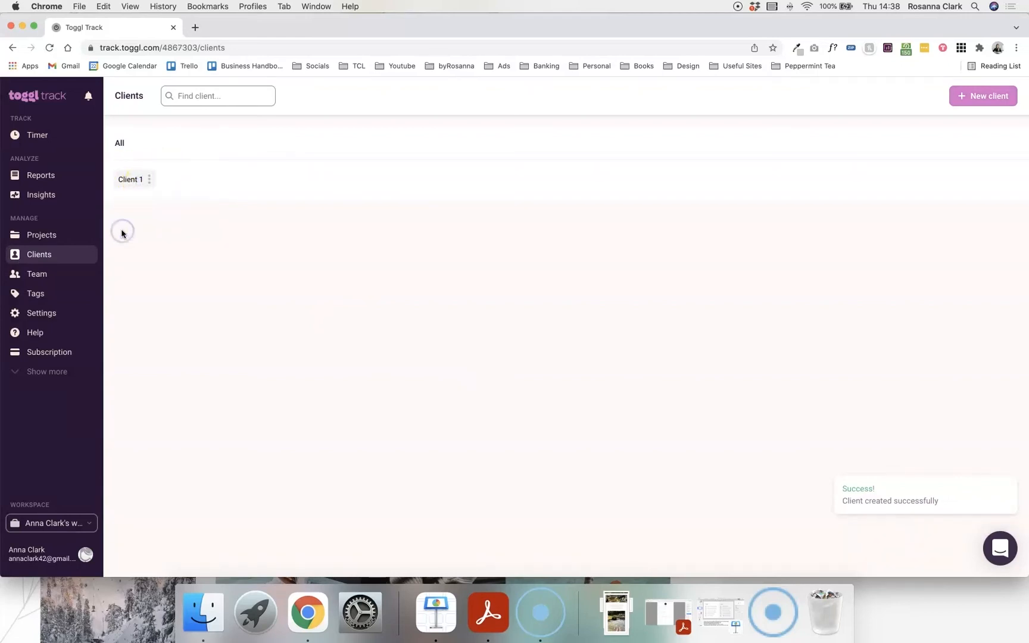
{"action": "left_click", "coordinate": [40, 235]}
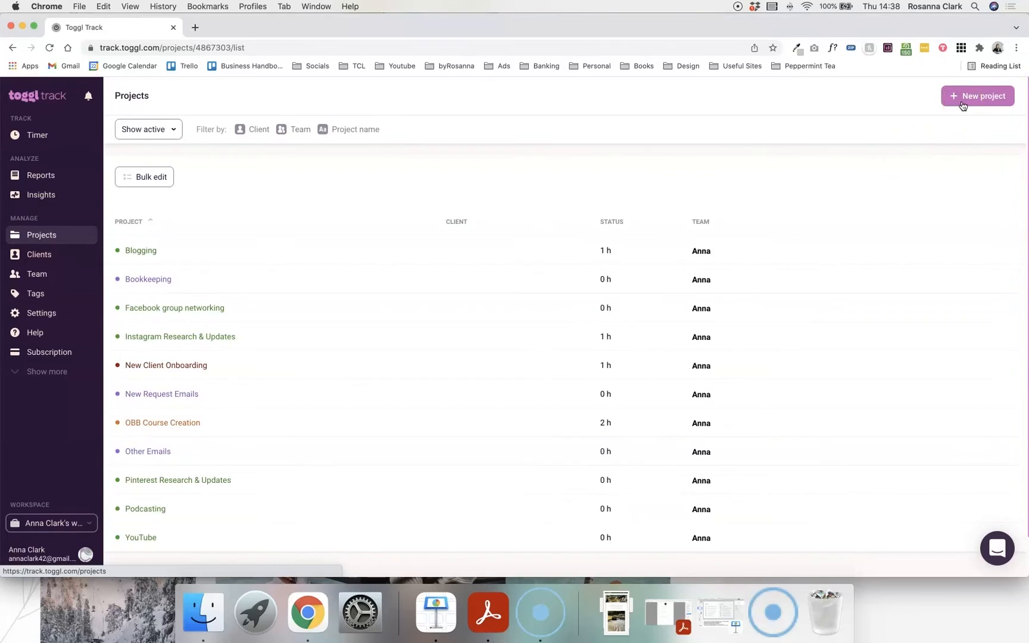
Create a 'Branding' project with a chosen colour, assigned to Client 1.
{"action": "left_click", "coordinate": [977, 95]}
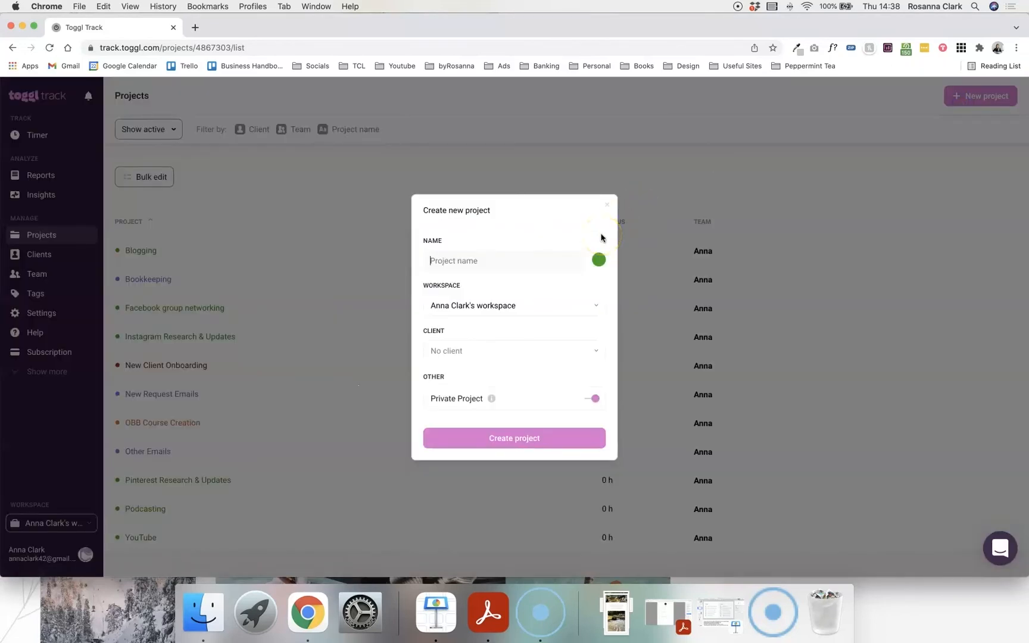
{"action": "left_click", "coordinate": [596, 259]}
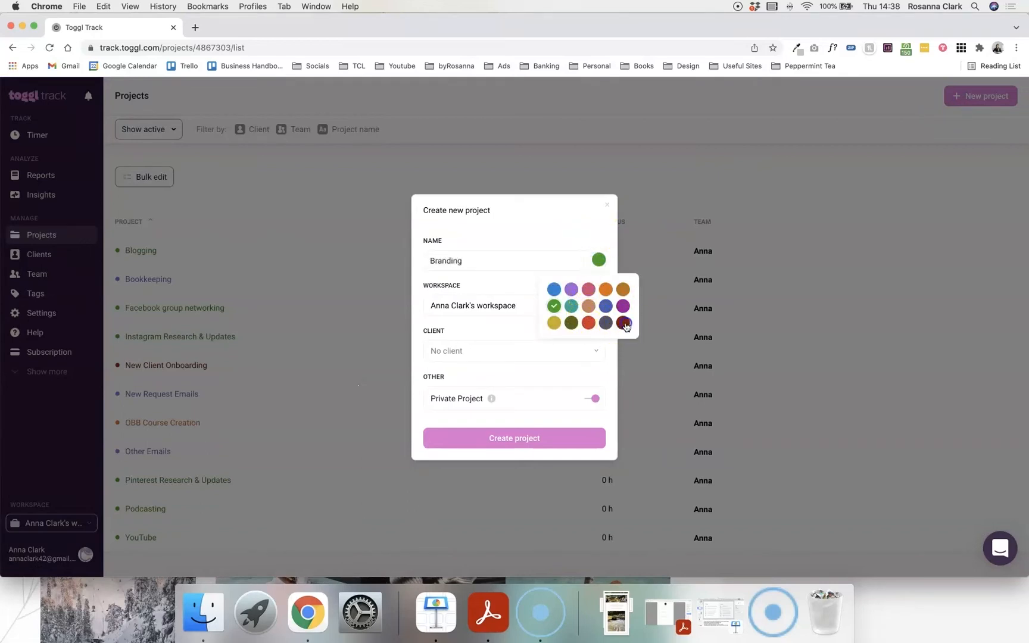
{"action": "left_click", "coordinate": [622, 322]}
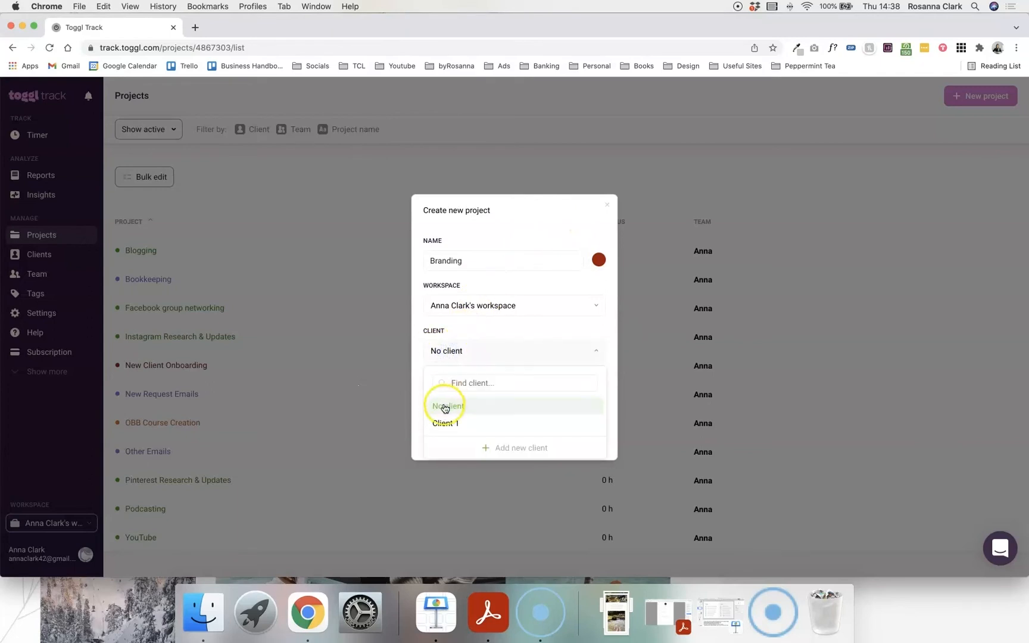
{"action": "left_click", "coordinate": [445, 422]}
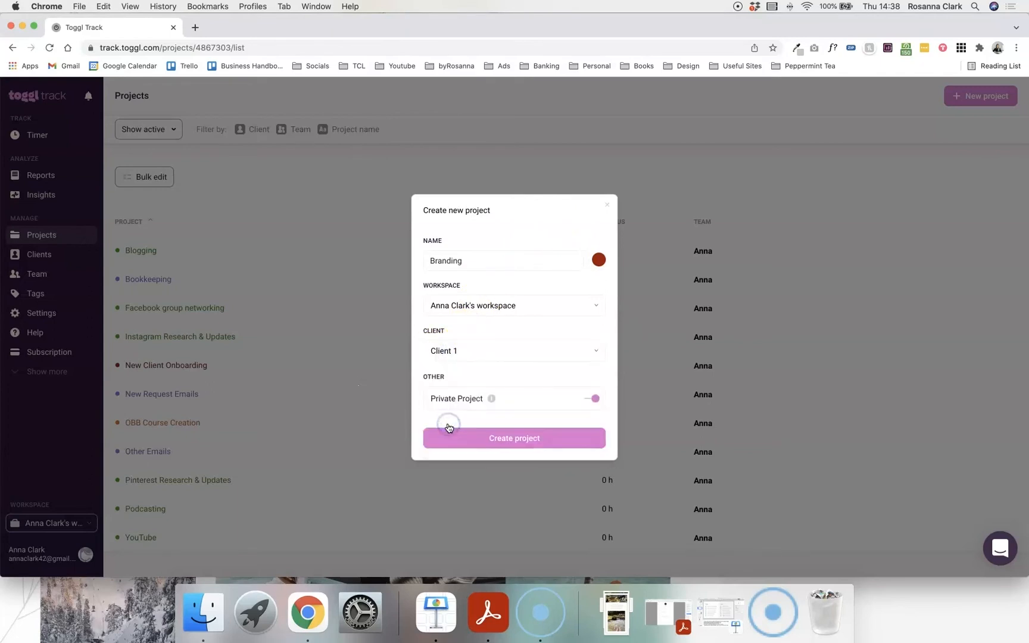
{"action": "left_click", "coordinate": [513, 438]}
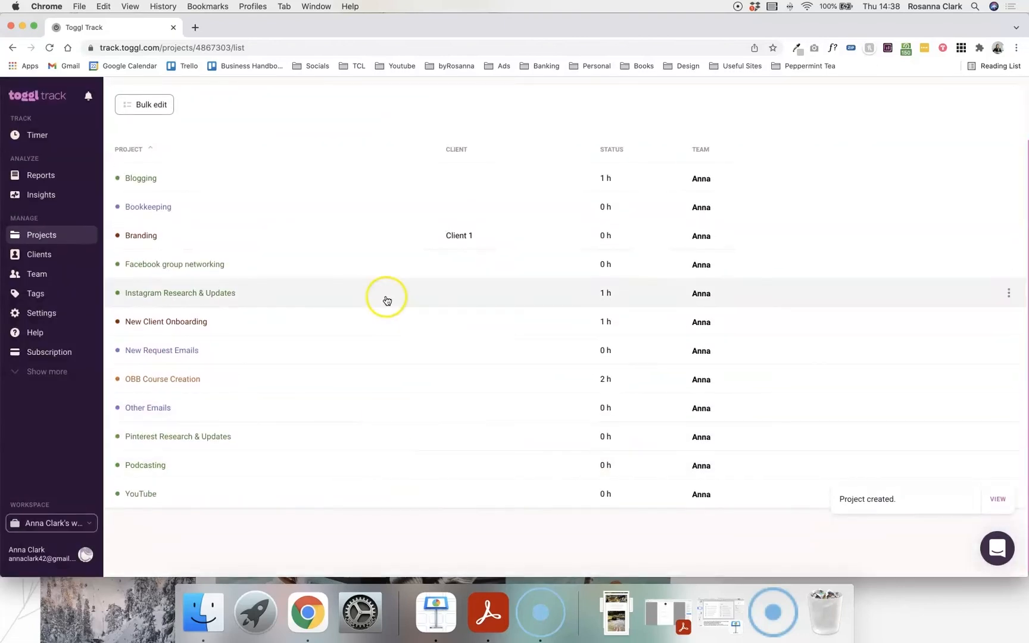
{"action": "mouse_move", "coordinate": [156, 237]}
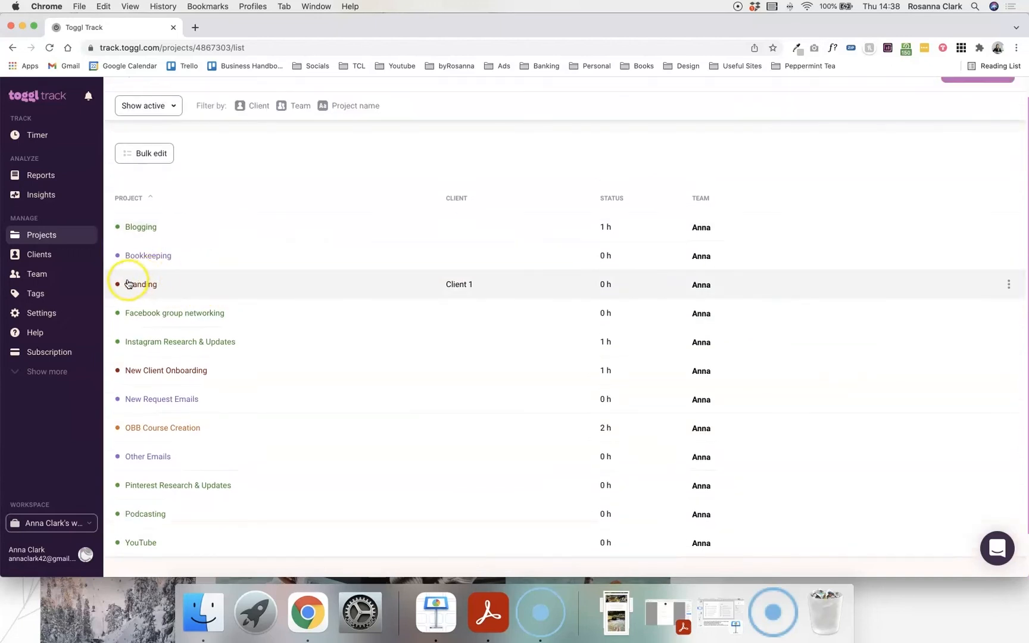
{"action": "mouse_move", "coordinate": [443, 279]}
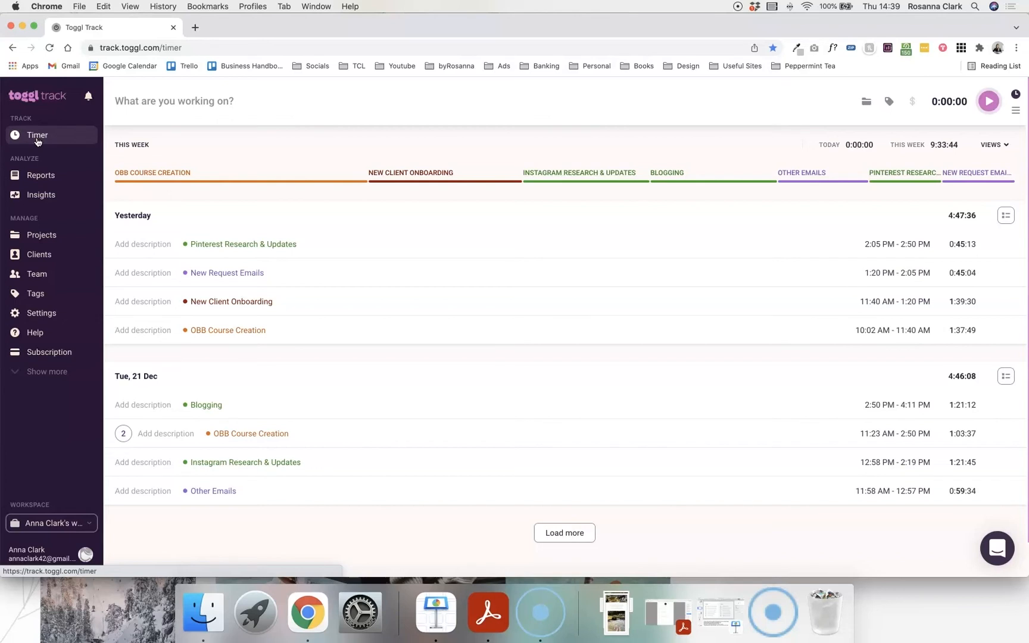
{"action": "mouse_move", "coordinate": [222, 156]}
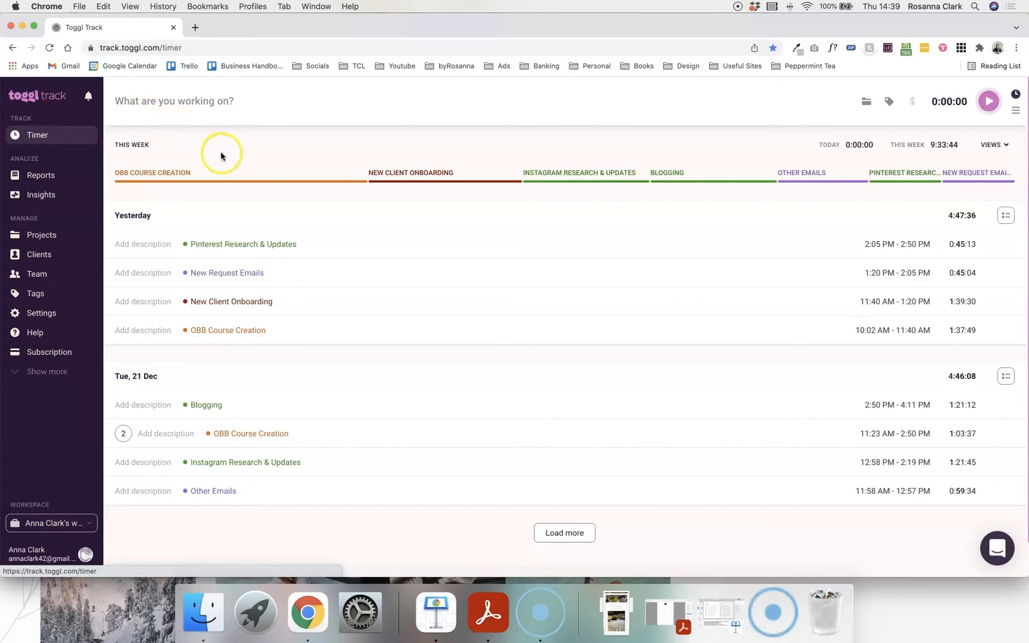
{"action": "mouse_move", "coordinate": [761, 151]}
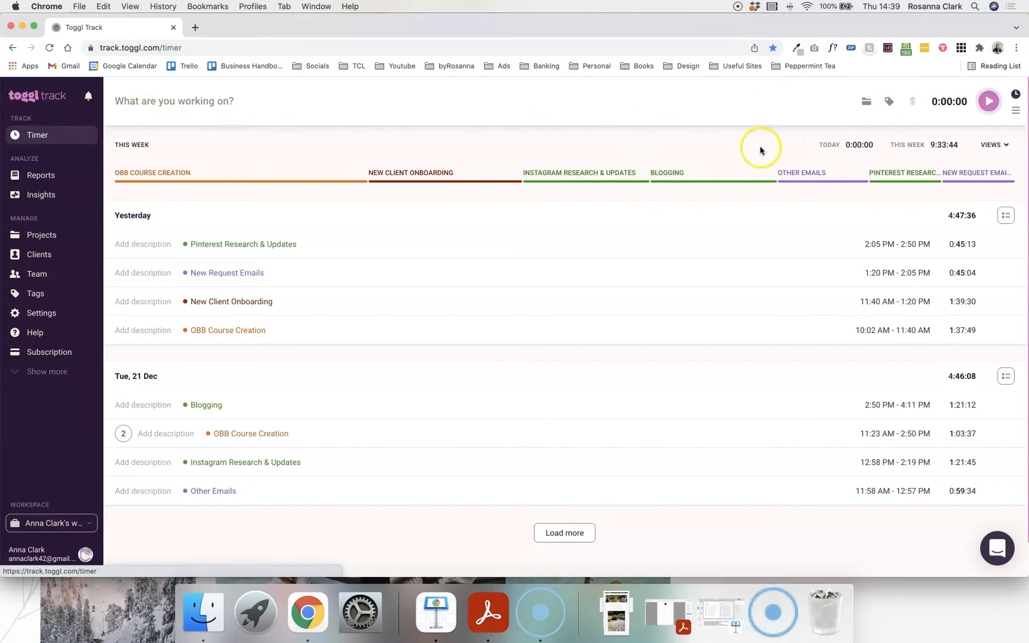
{"action": "mouse_move", "coordinate": [858, 139]}
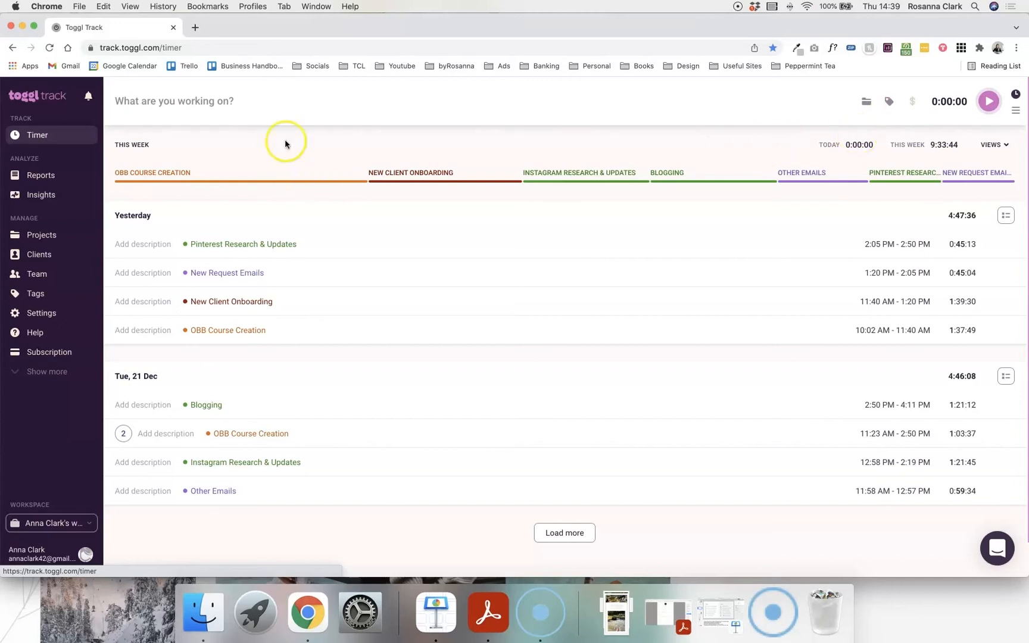
{"action": "mouse_move", "coordinate": [253, 258]}
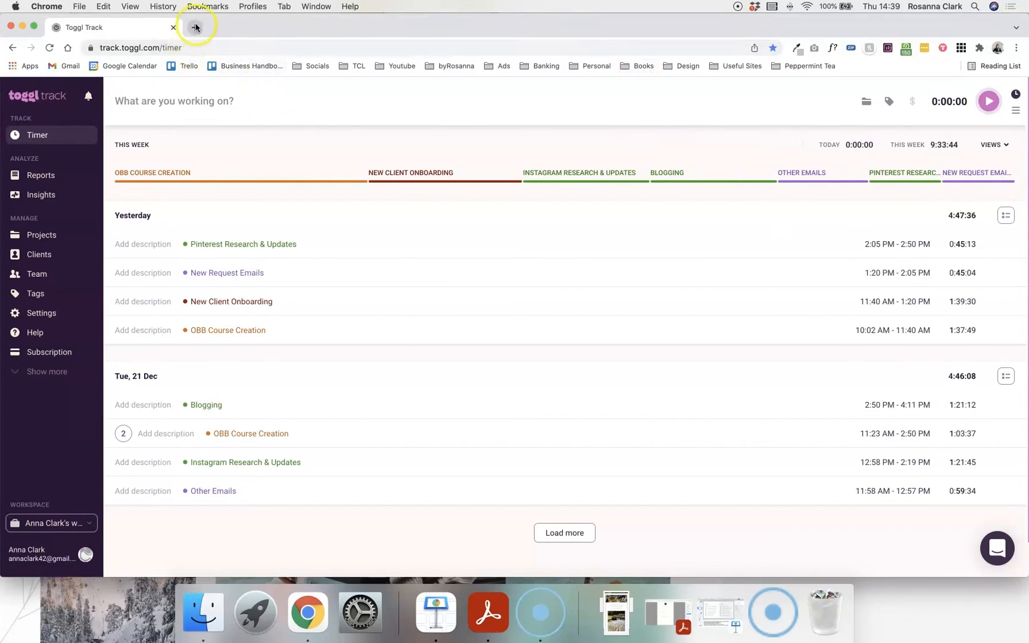
Start a new Chrome tab for the Toggl extension search.
{"action": "left_click", "coordinate": [195, 27]}
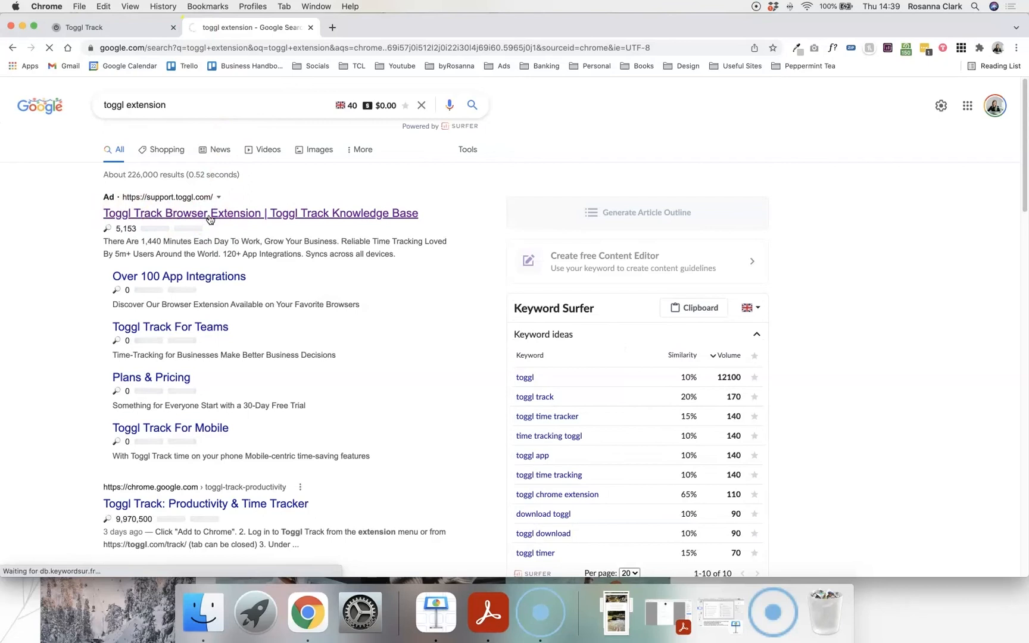
From the Toggl Track extension help article, follow the link to its Chrome Web Store page.
{"action": "left_click", "coordinate": [260, 213]}
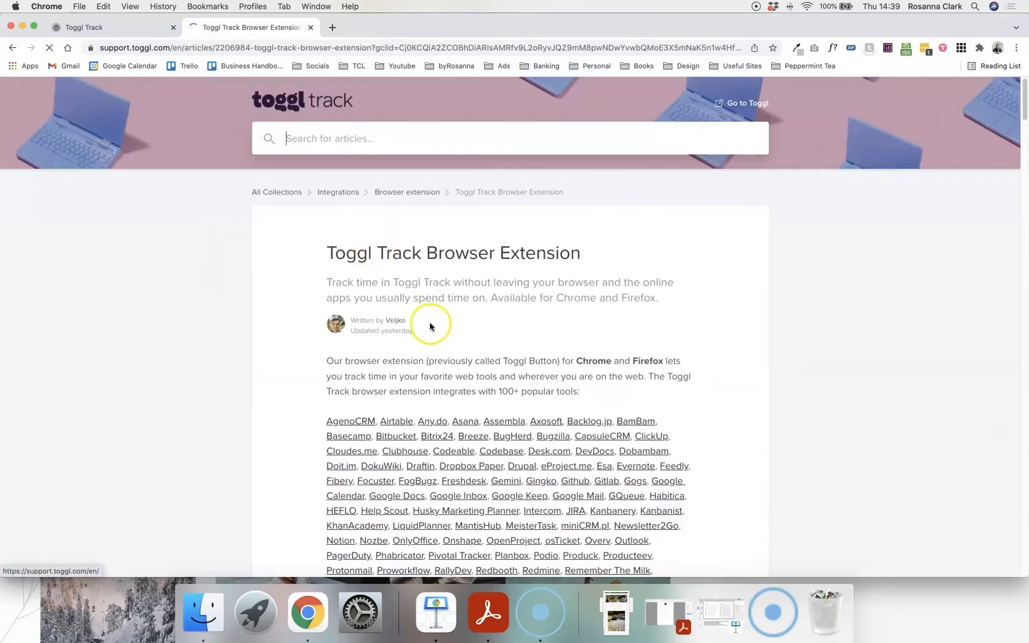
{"action": "scroll", "scroll_direction": "down", "scroll_amount": 3}
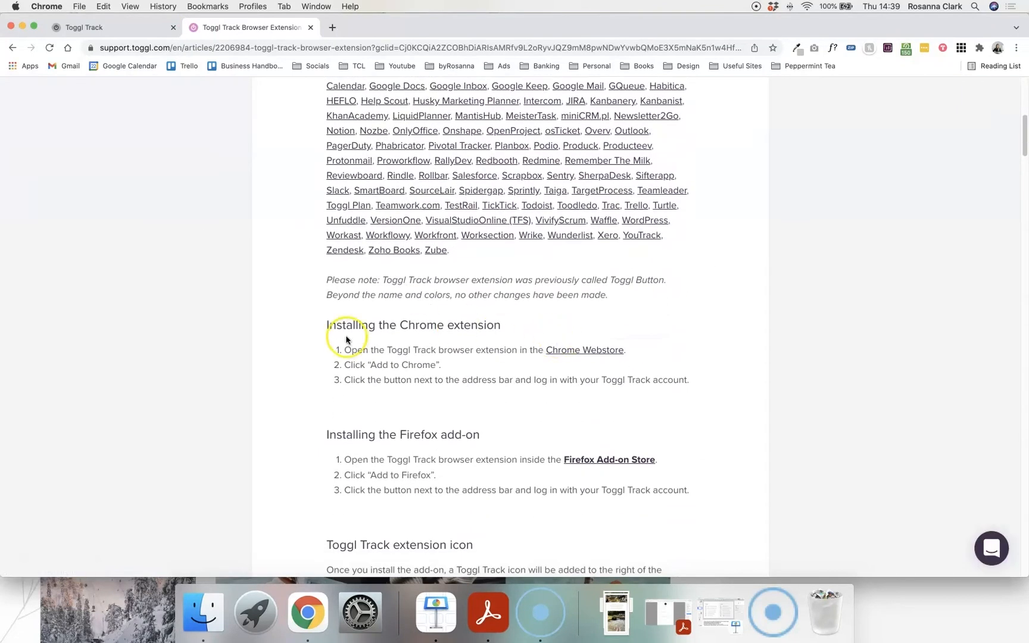
{"action": "scroll", "scroll_direction": "down", "scroll_amount": 3}
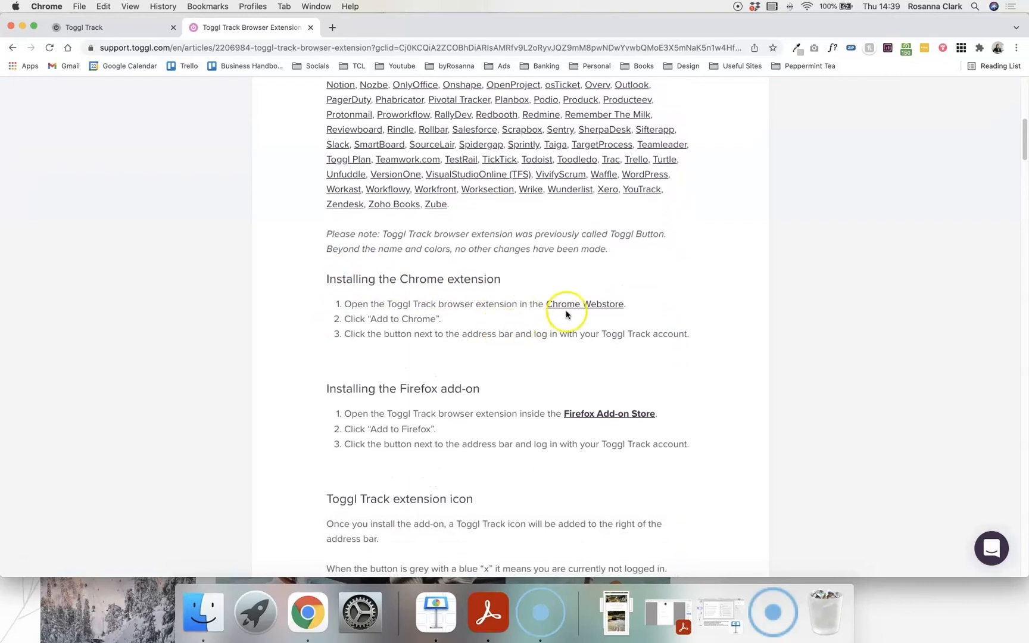
{"action": "left_click", "coordinate": [584, 303]}
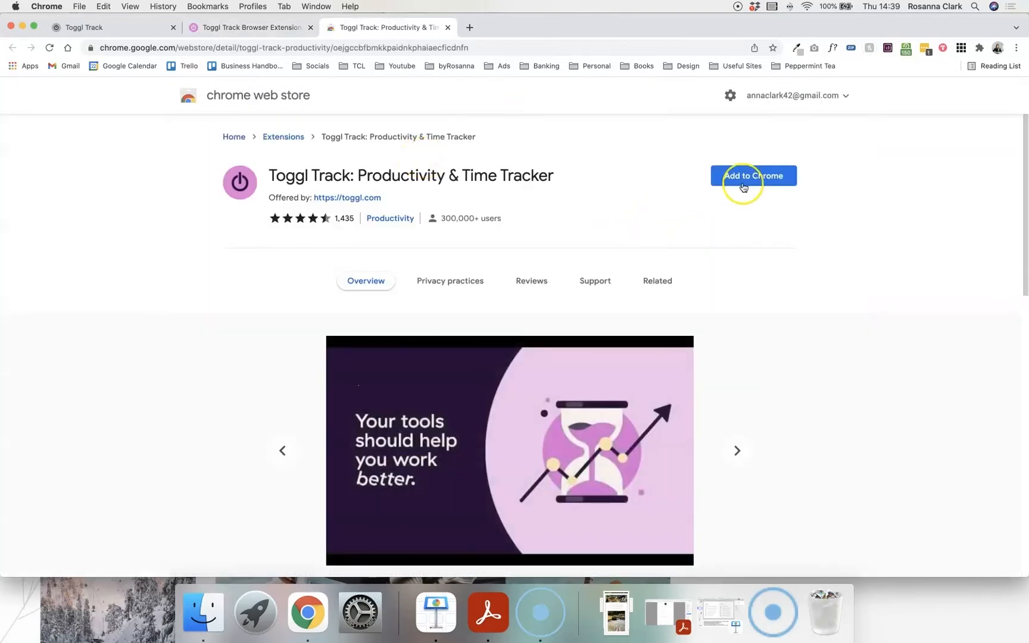
Add the Toggl Track extension to Chrome and log in to it via Google.
{"action": "left_click", "coordinate": [754, 177]}
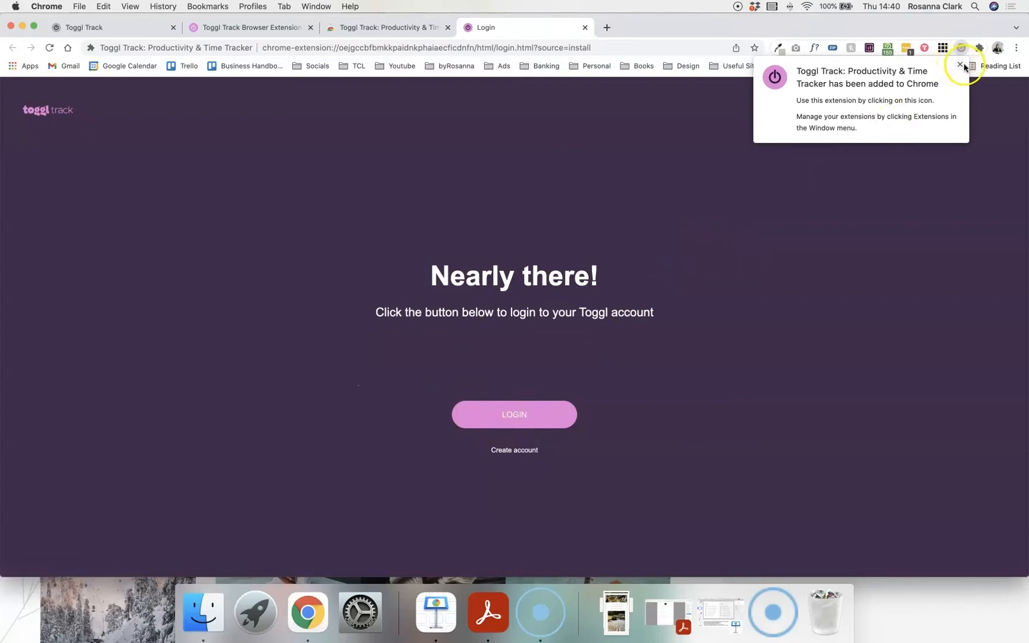
{"action": "left_click", "coordinate": [513, 414]}
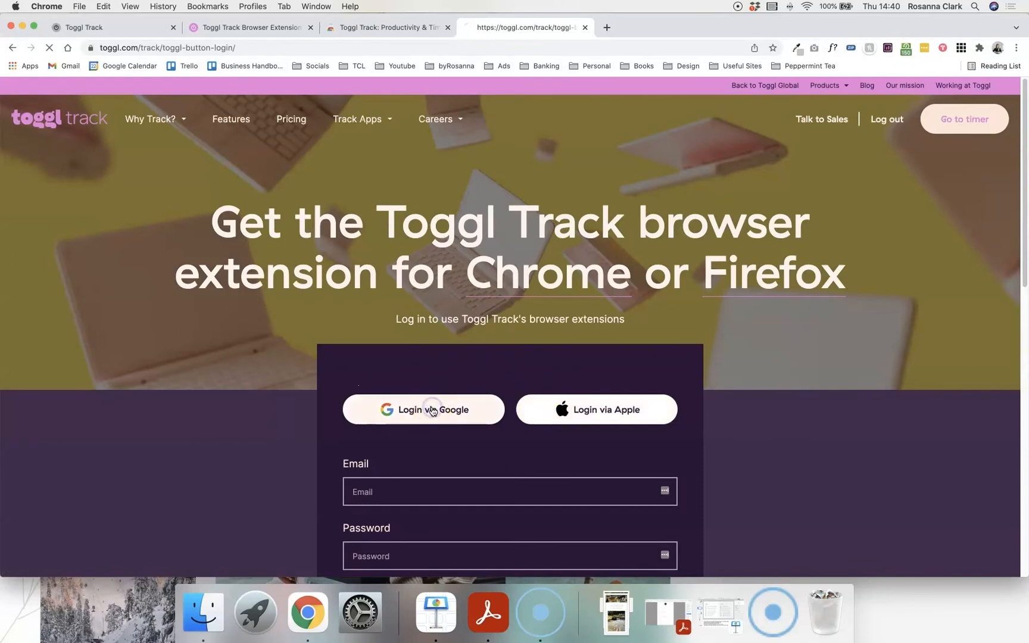
{"action": "left_click", "coordinate": [963, 119]}
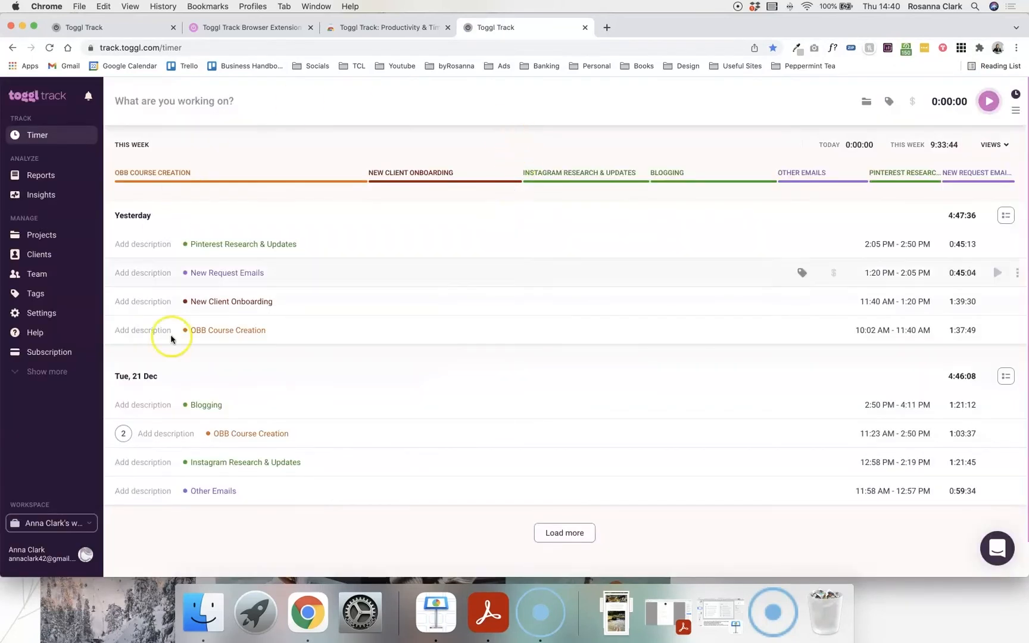
Pin the Toggl Track extension to the Chrome toolbar from the Extensions menu.
{"action": "left_click", "coordinate": [980, 47]}
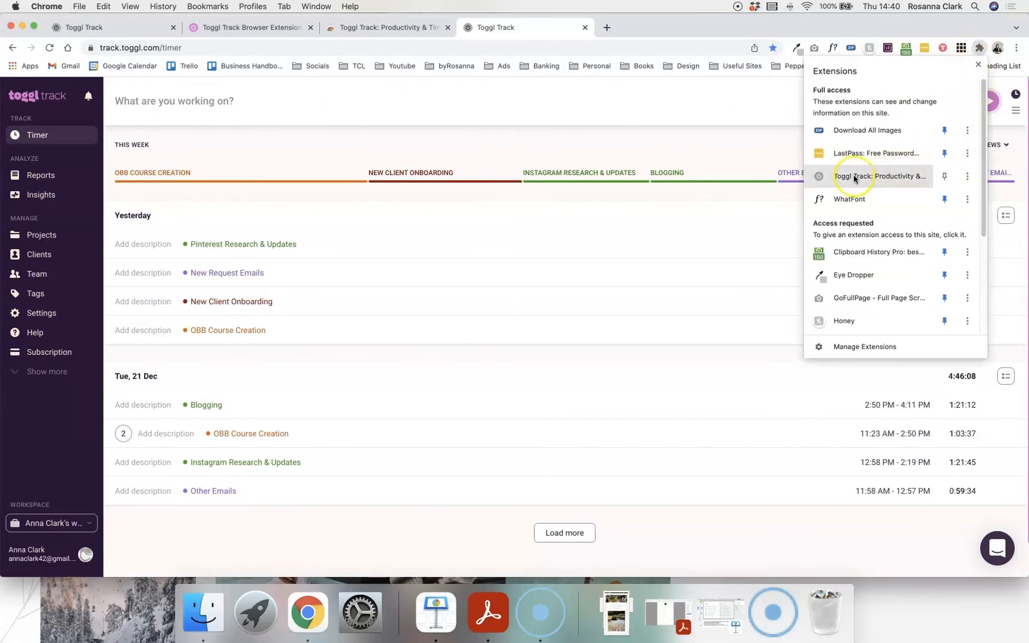
{"action": "mouse_move", "coordinate": [944, 176]}
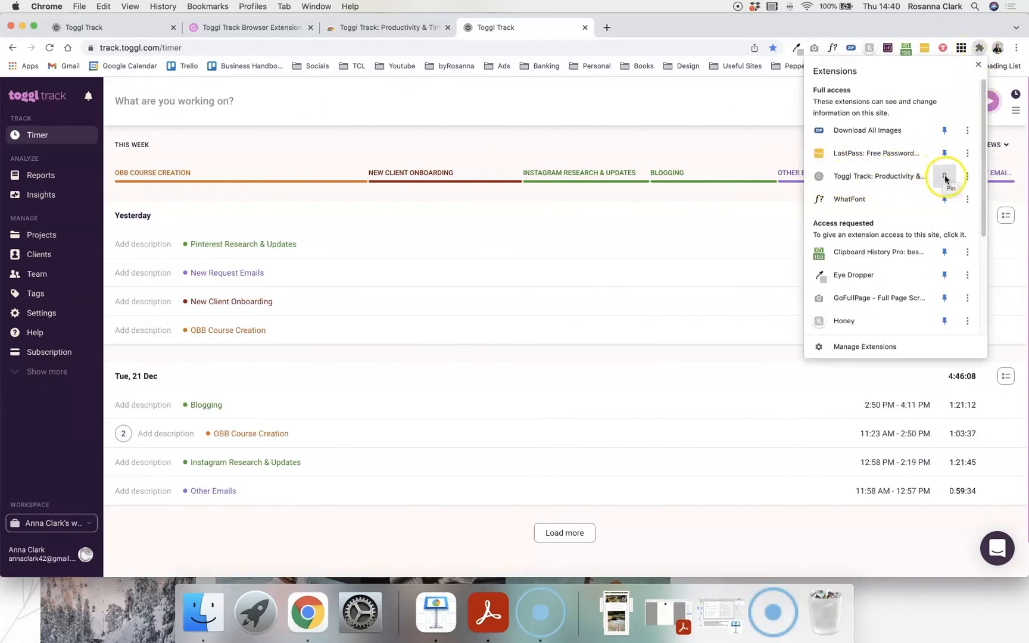
{"action": "left_click", "coordinate": [944, 176]}
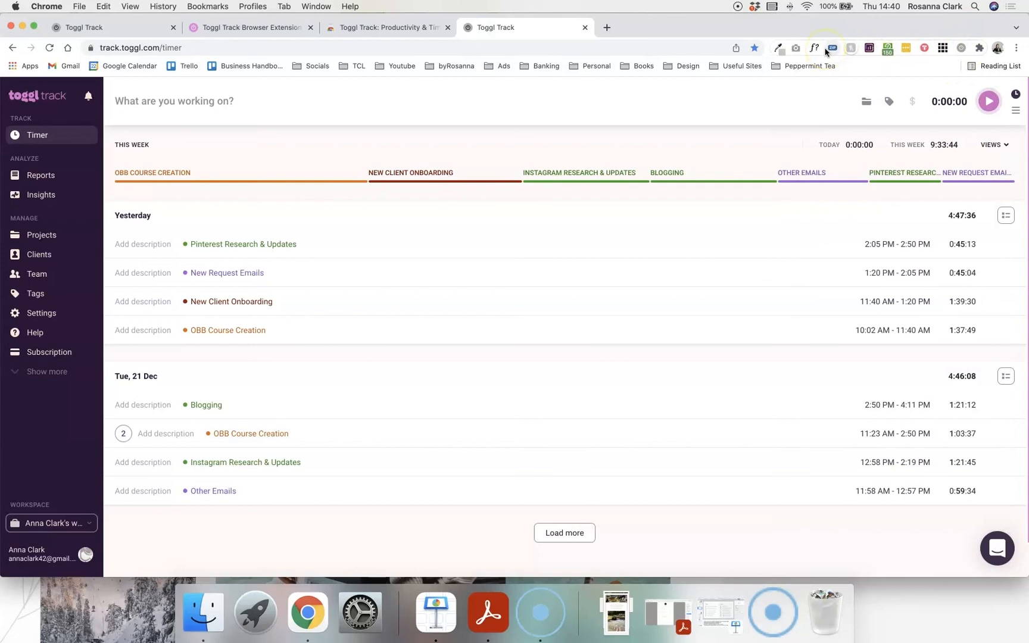
{"action": "mouse_move", "coordinate": [780, 48]}
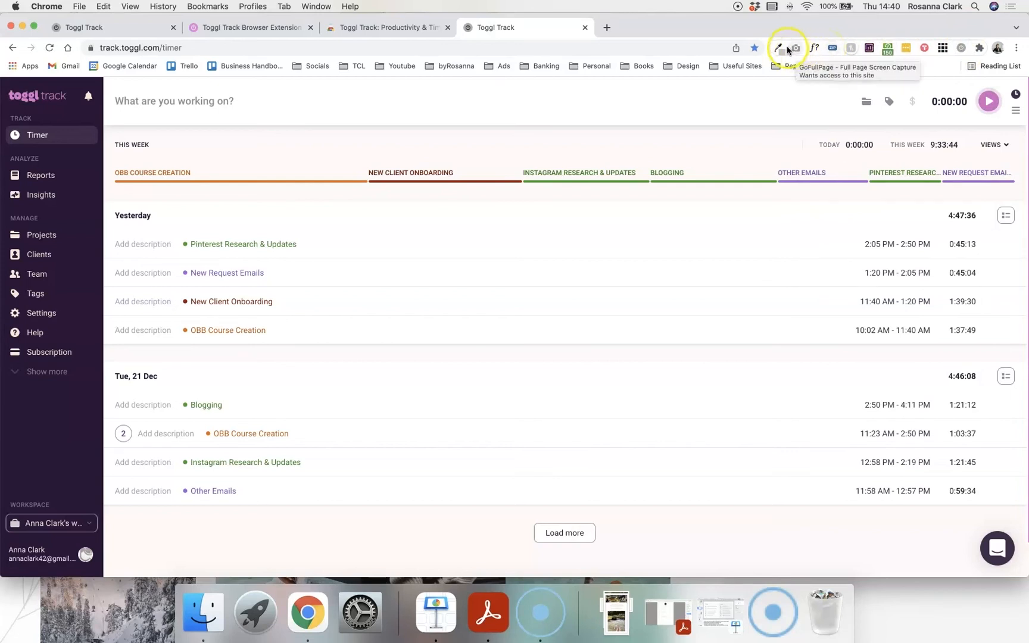
{"action": "mouse_move", "coordinate": [917, 50]}
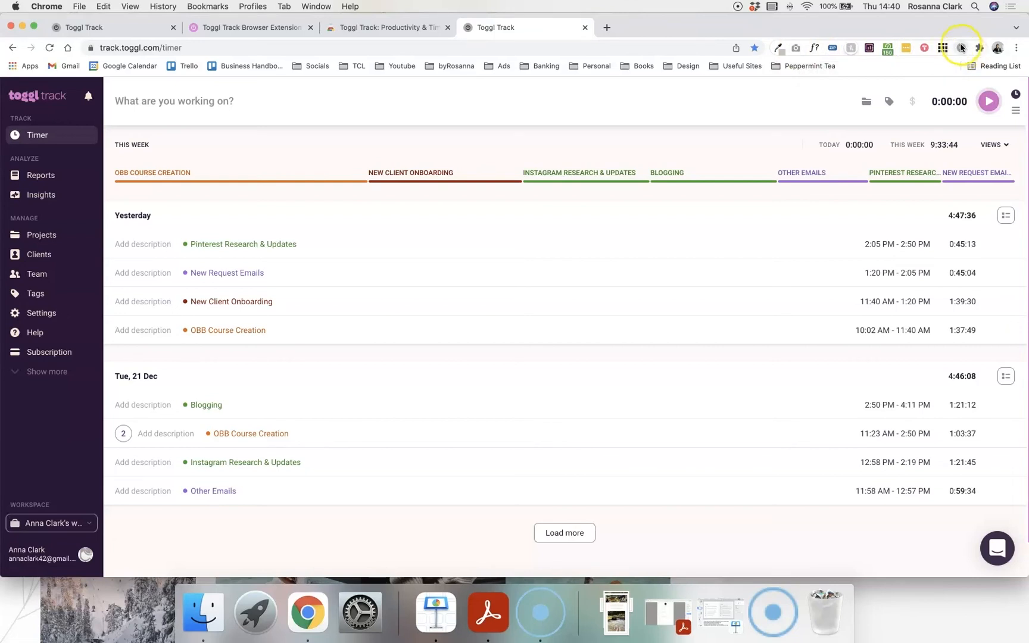
{"action": "mouse_move", "coordinate": [961, 47]}
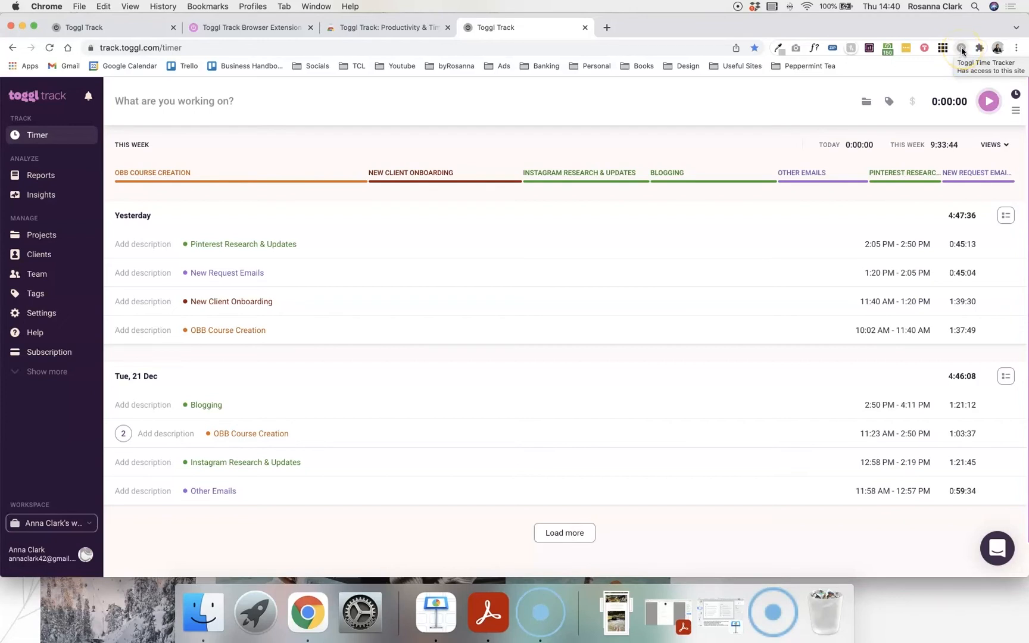
Review the recent time entries list in the pinned Toggl Track extension popup.
{"action": "left_click", "coordinate": [961, 48]}
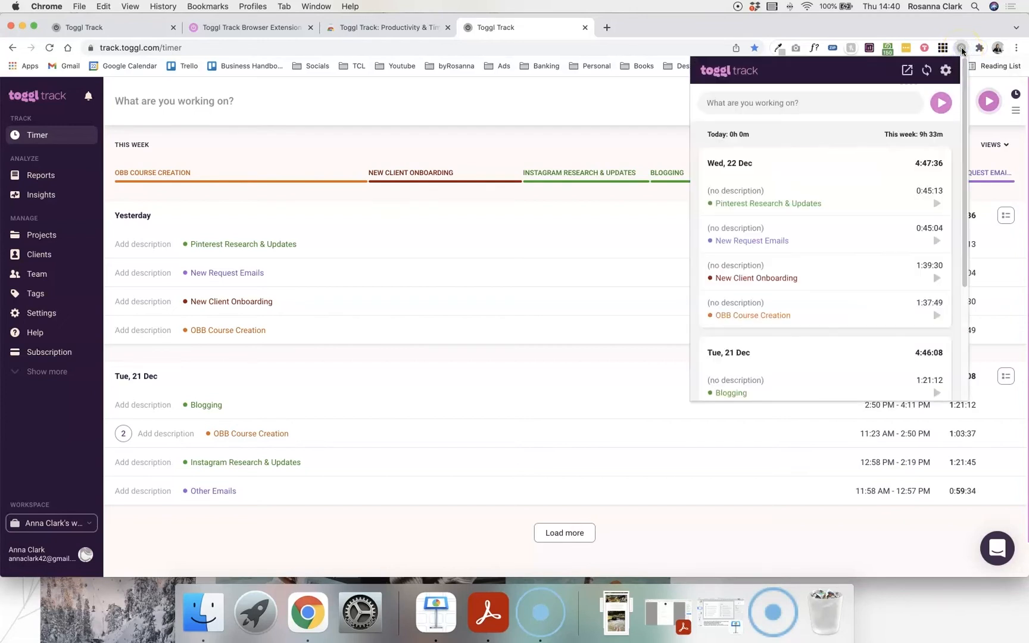
{"action": "scroll", "scroll_direction": "down", "scroll_amount": 3}
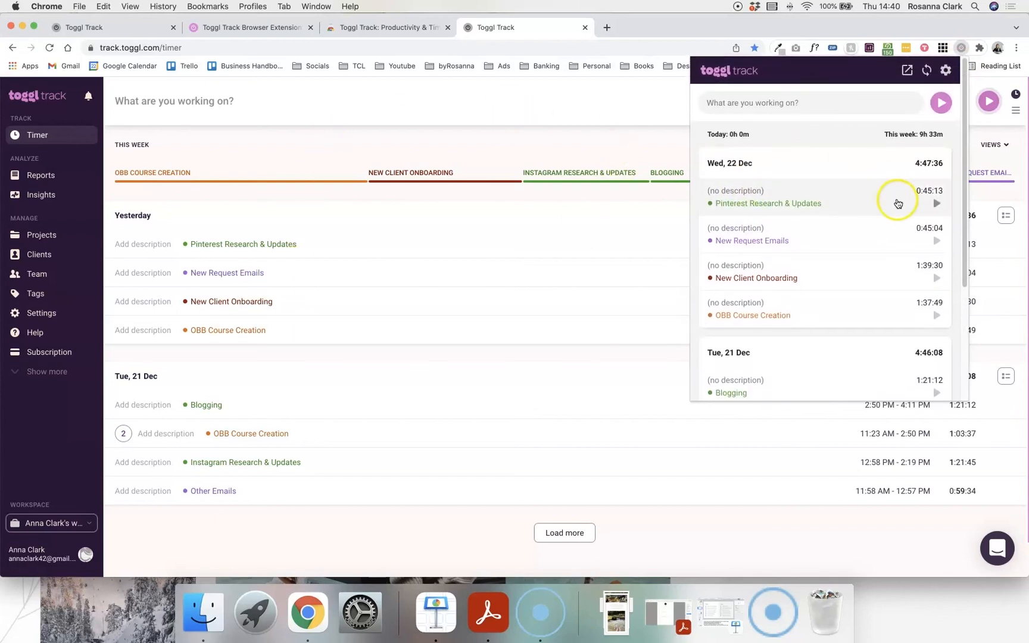
{"action": "scroll", "scroll_direction": "down", "scroll_amount": 3}
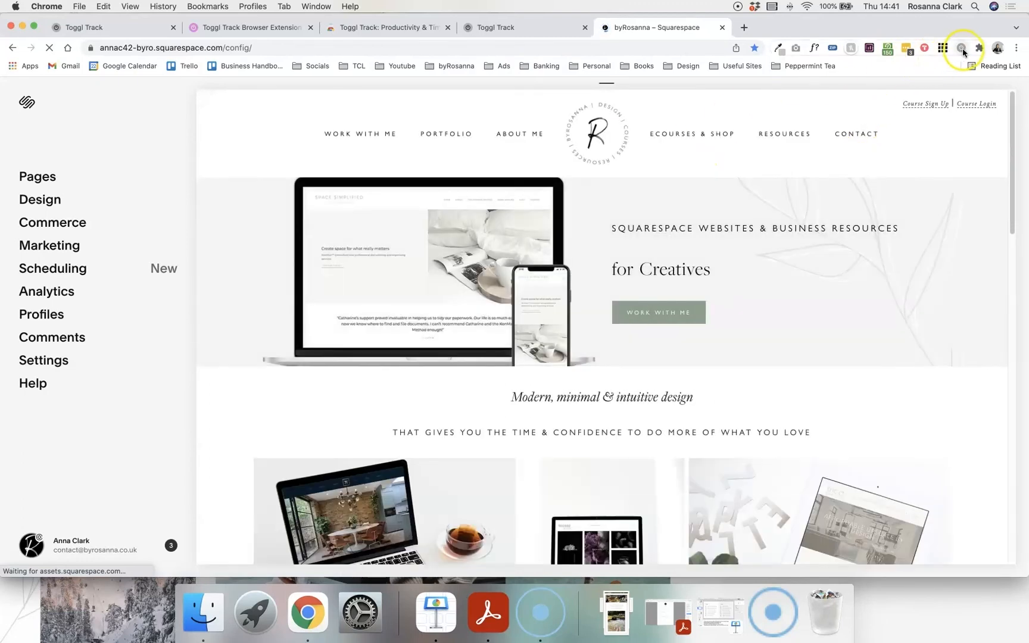
Start a new timer from the extension popup and bring up its entry for editing.
{"action": "left_click", "coordinate": [962, 47]}
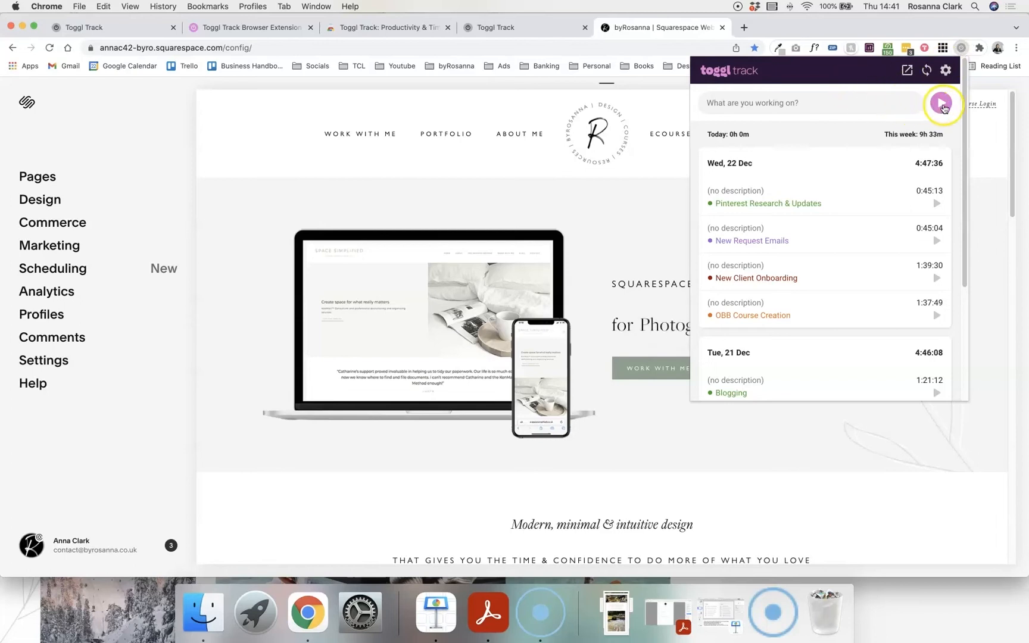
{"action": "left_click", "coordinate": [941, 104]}
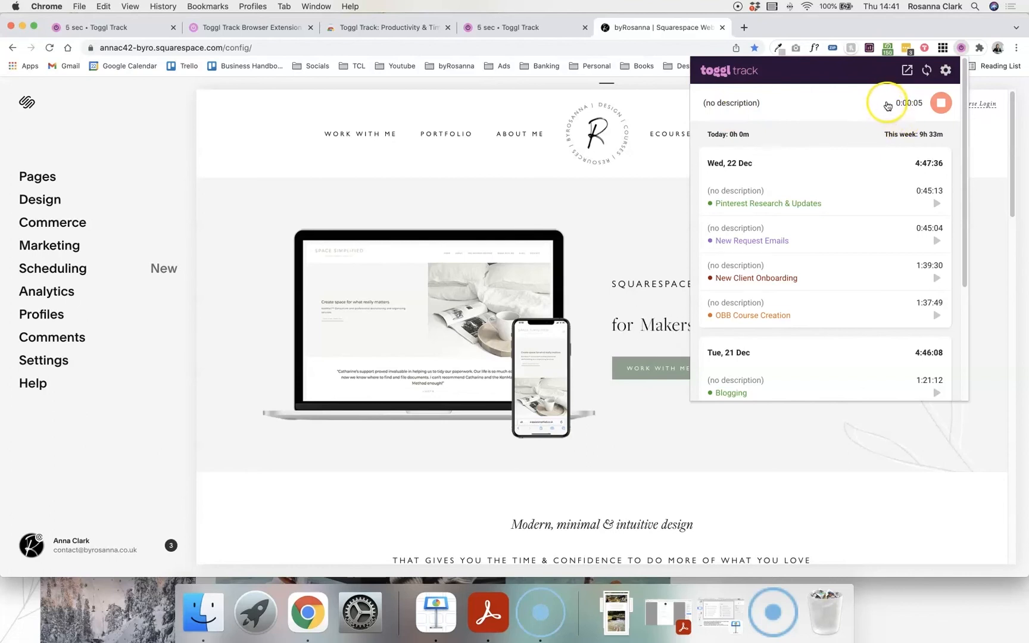
{"action": "left_click", "coordinate": [940, 103]}
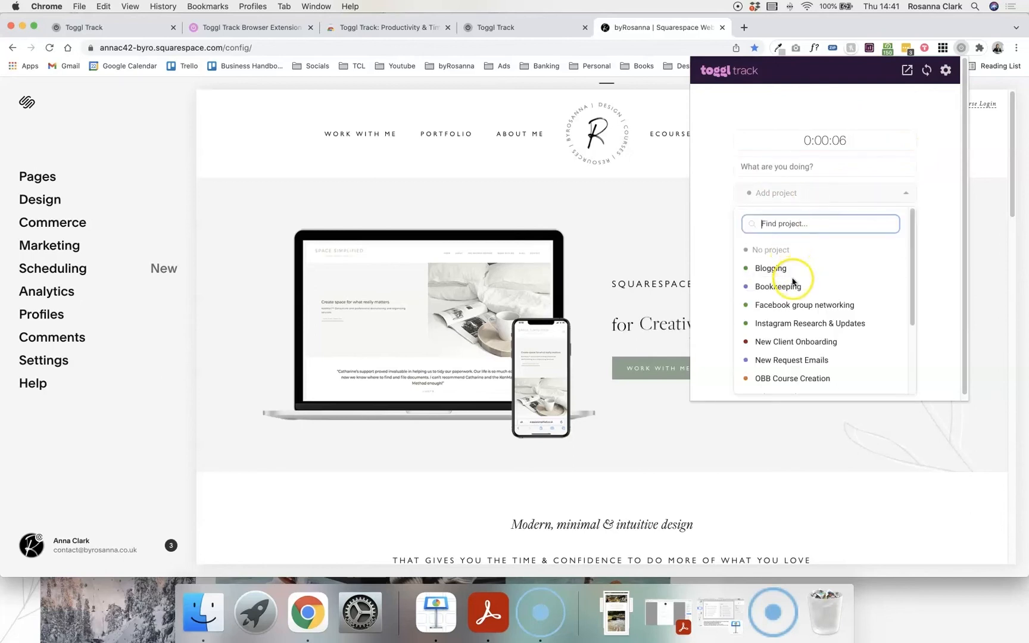
{"action": "mouse_move", "coordinate": [779, 342]}
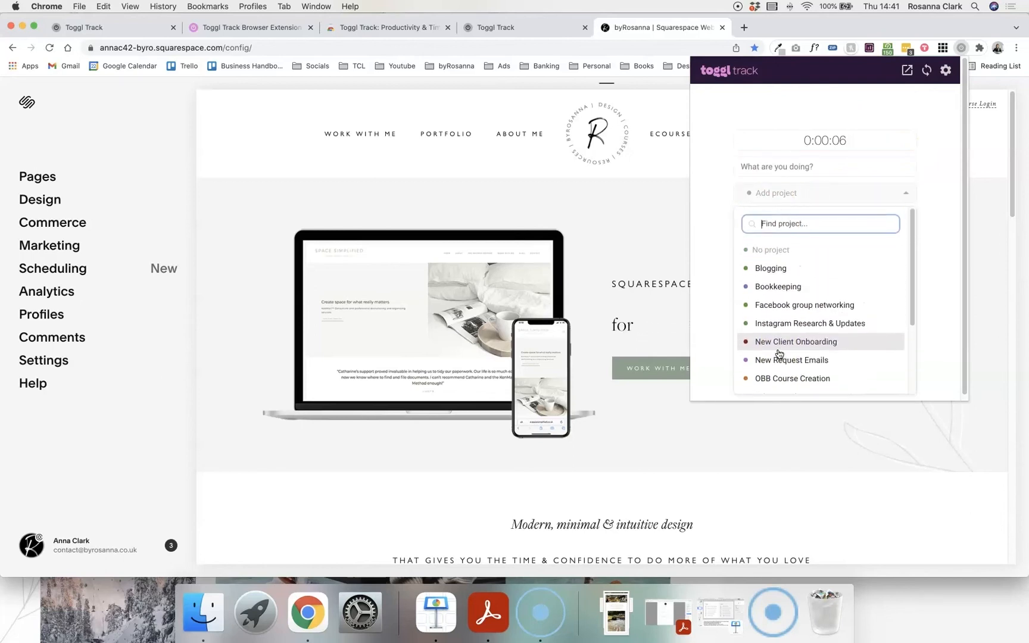
Assign the entry to the Blogging project, save it, and view it on the web timer page.
{"action": "left_click", "coordinate": [770, 268]}
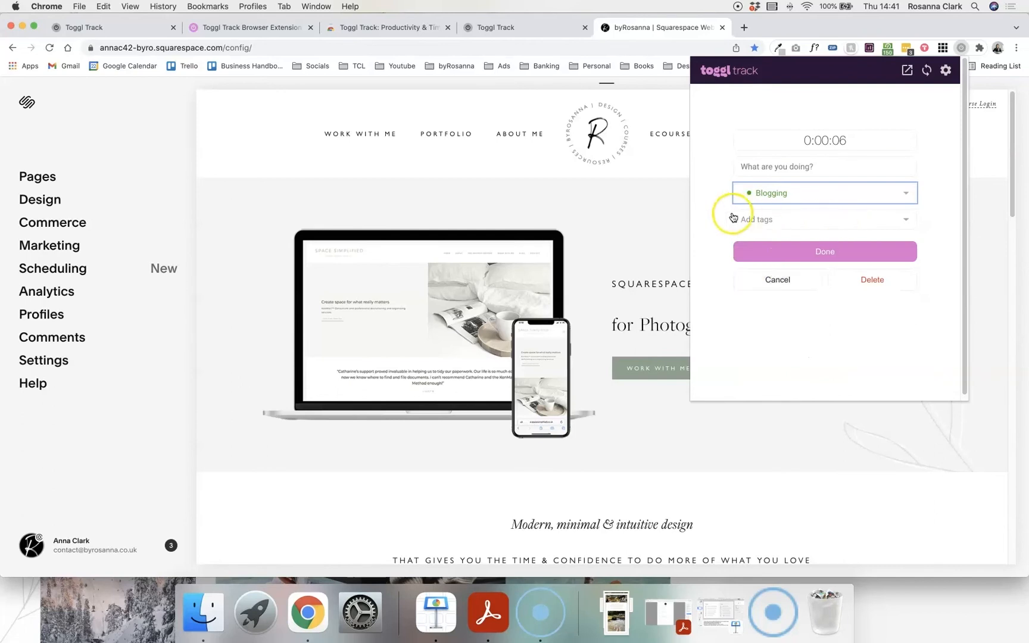
{"action": "left_click", "coordinate": [824, 251]}
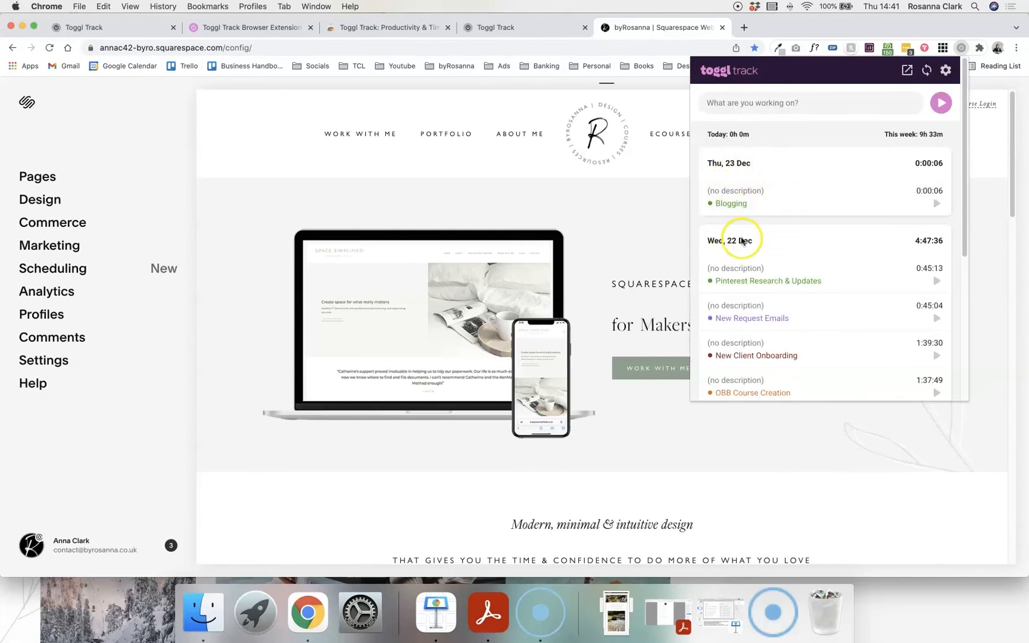
{"action": "left_click", "coordinate": [523, 28]}
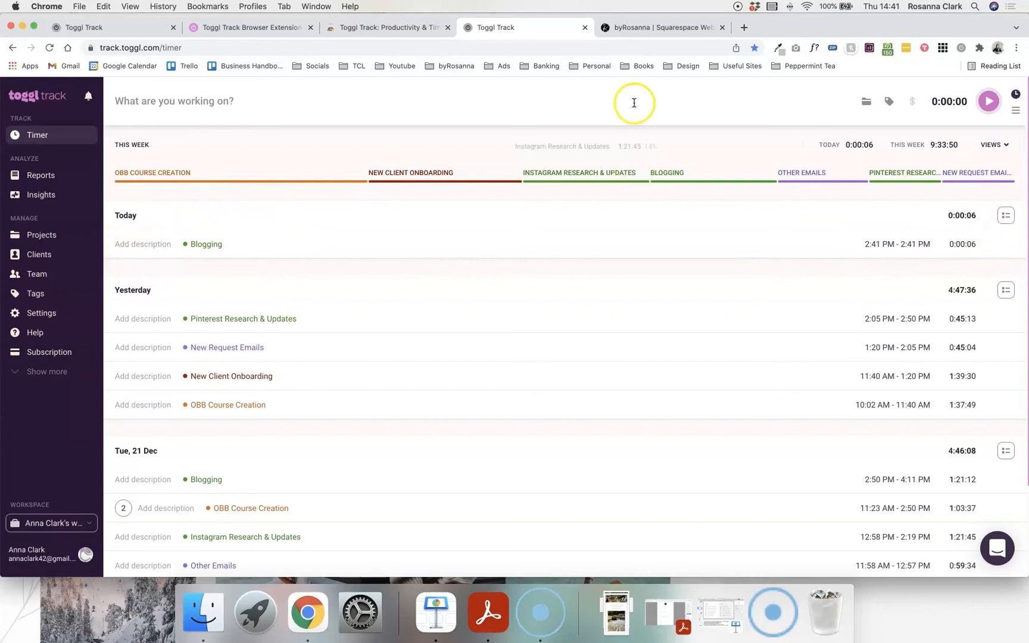
{"action": "left_click", "coordinate": [660, 27]}
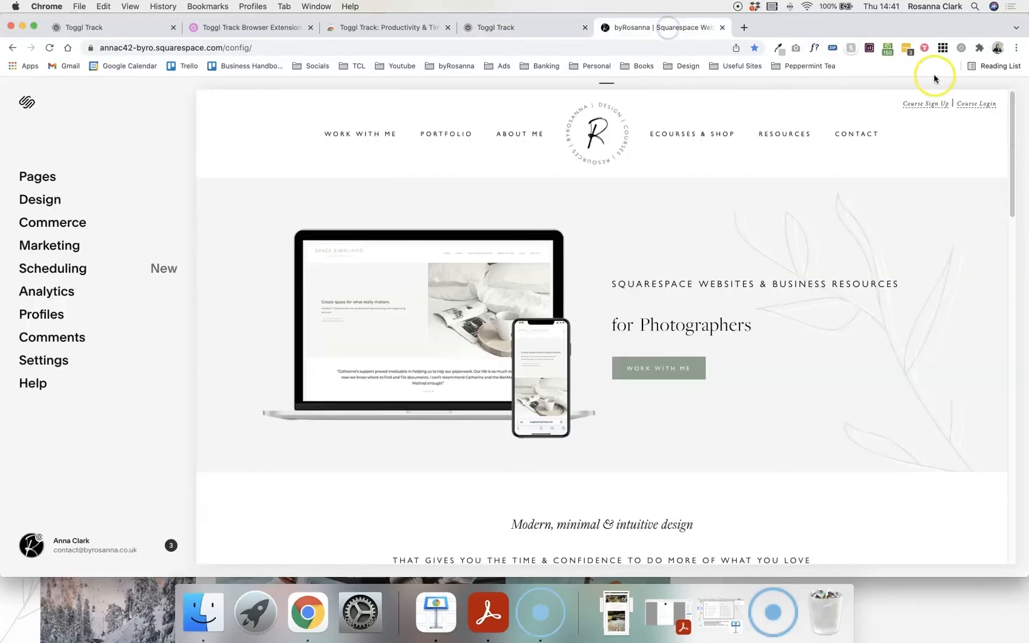
{"action": "left_click", "coordinate": [960, 48]}
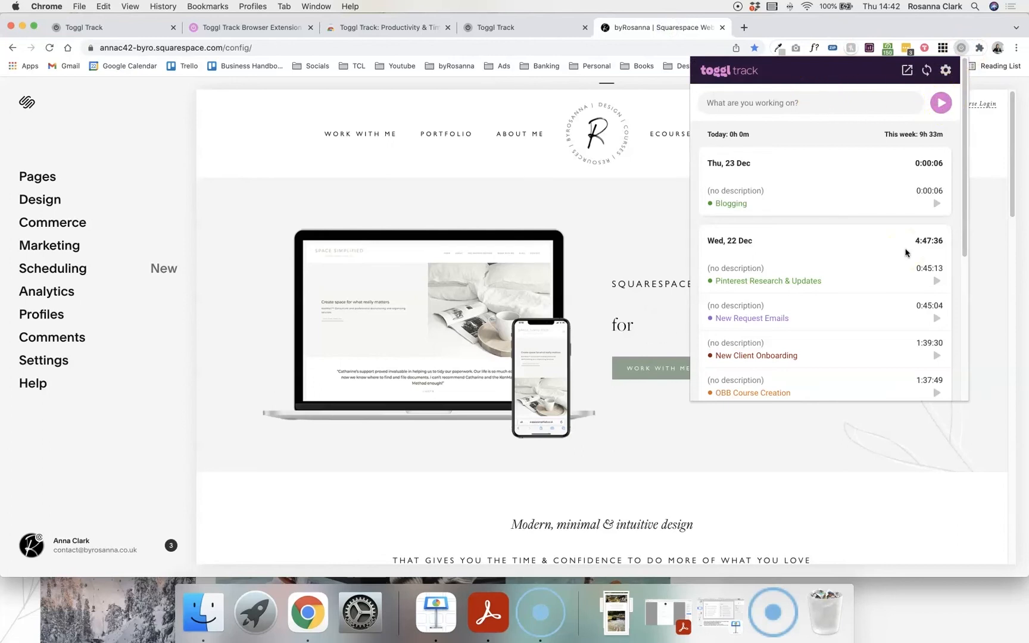
{"action": "scroll", "scroll_direction": "down", "scroll_amount": 3}
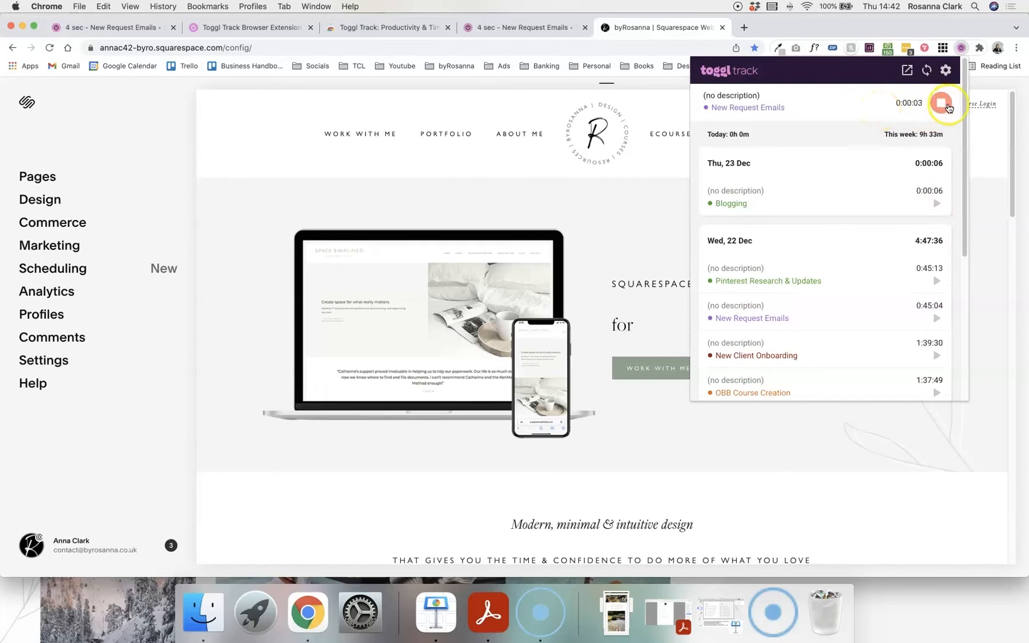
{"action": "left_click", "coordinate": [942, 104]}
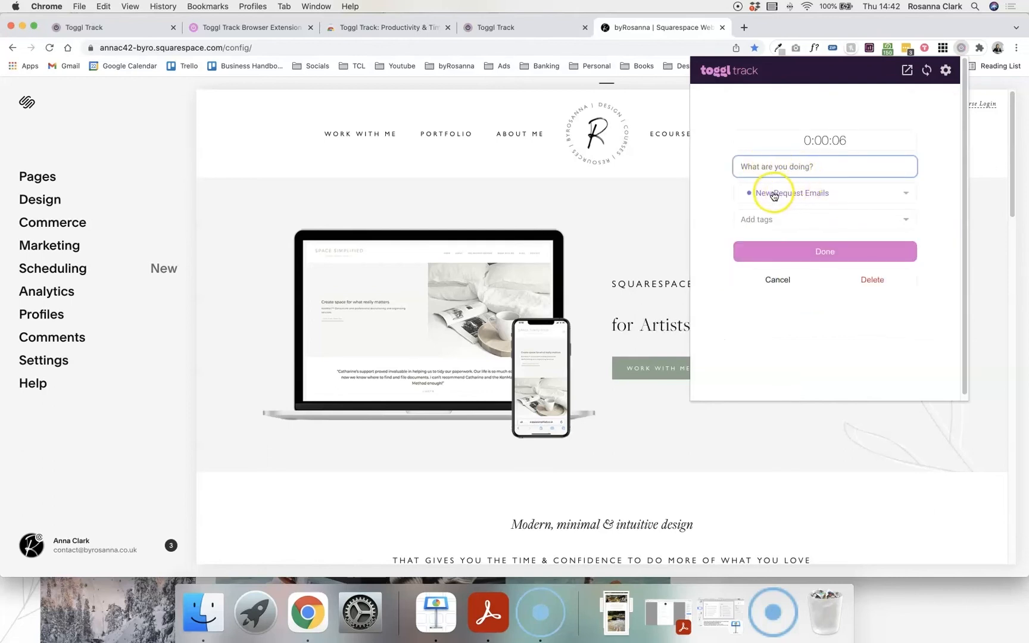
{"action": "left_click", "coordinate": [824, 193]}
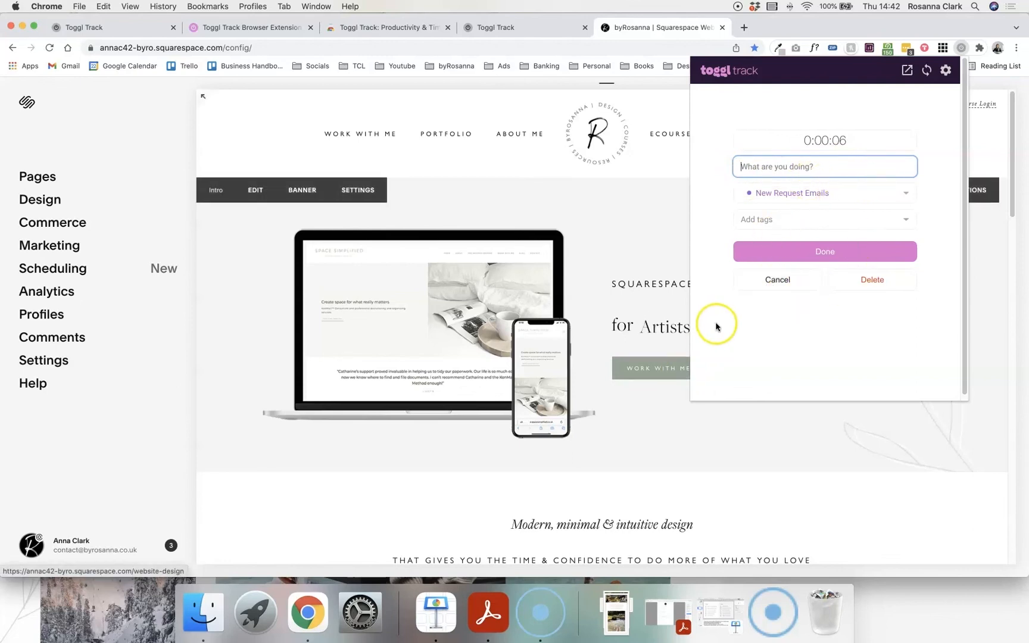
{"action": "mouse_move", "coordinate": [792, 222]}
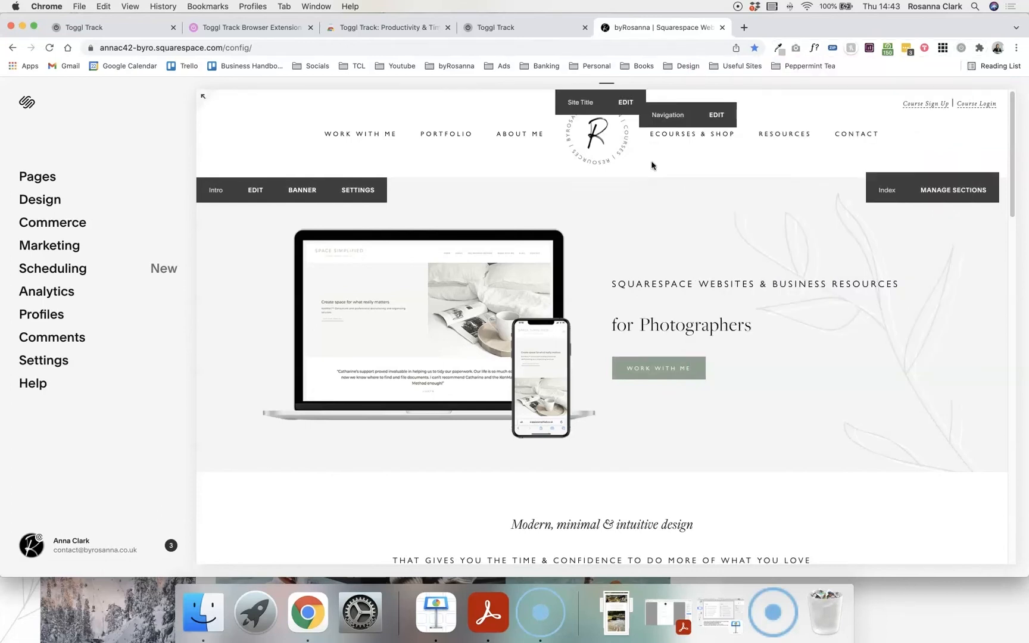
{"action": "left_click", "coordinate": [722, 27]}
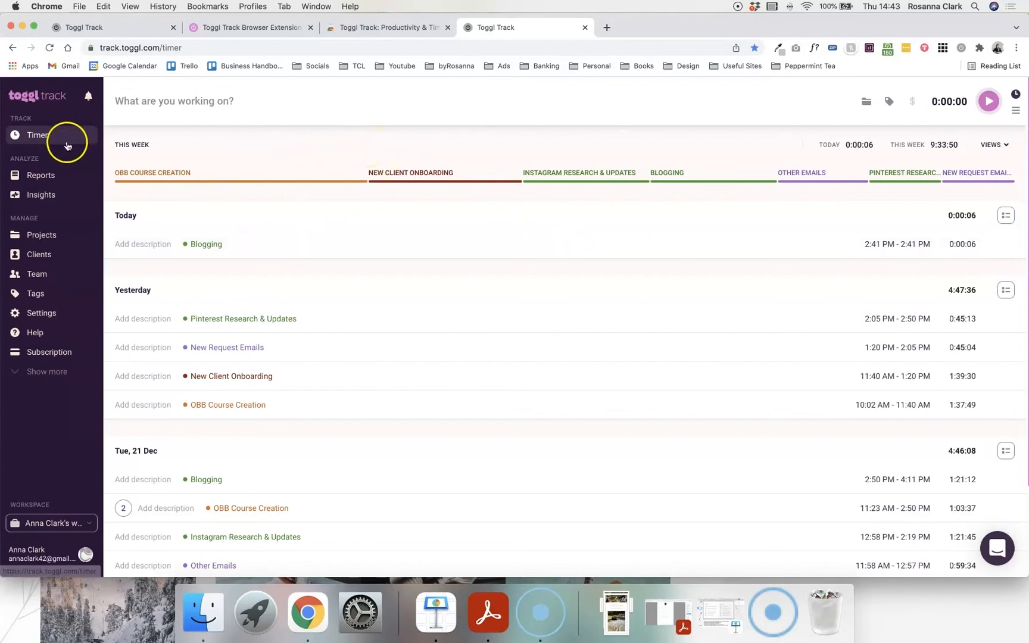
View the summary report for Today, then Yesterday, and return to the Projects list.
{"action": "left_click", "coordinate": [41, 175]}
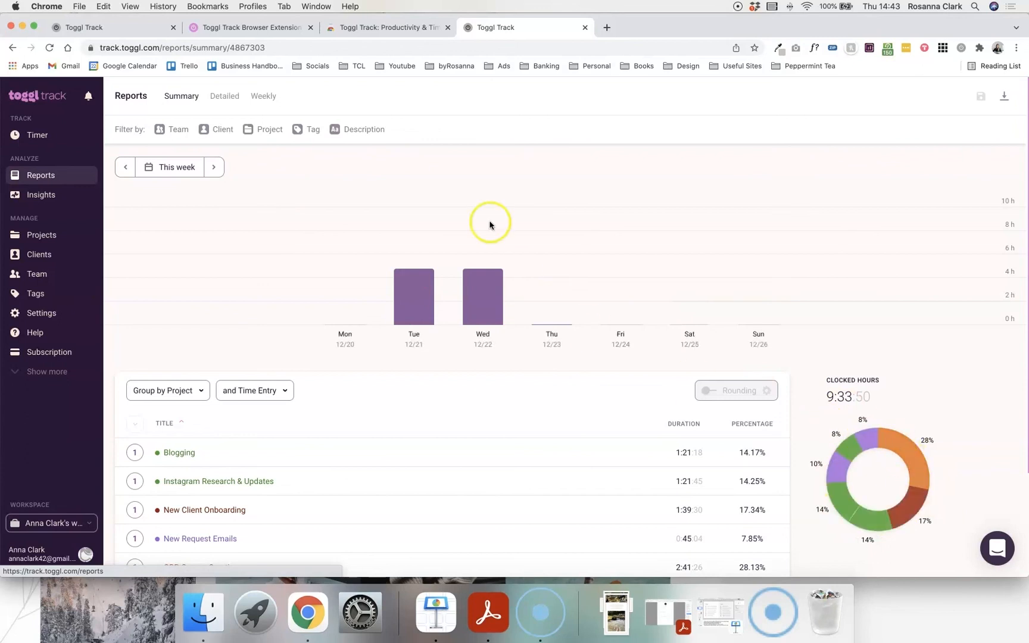
{"action": "left_click", "coordinate": [176, 167]}
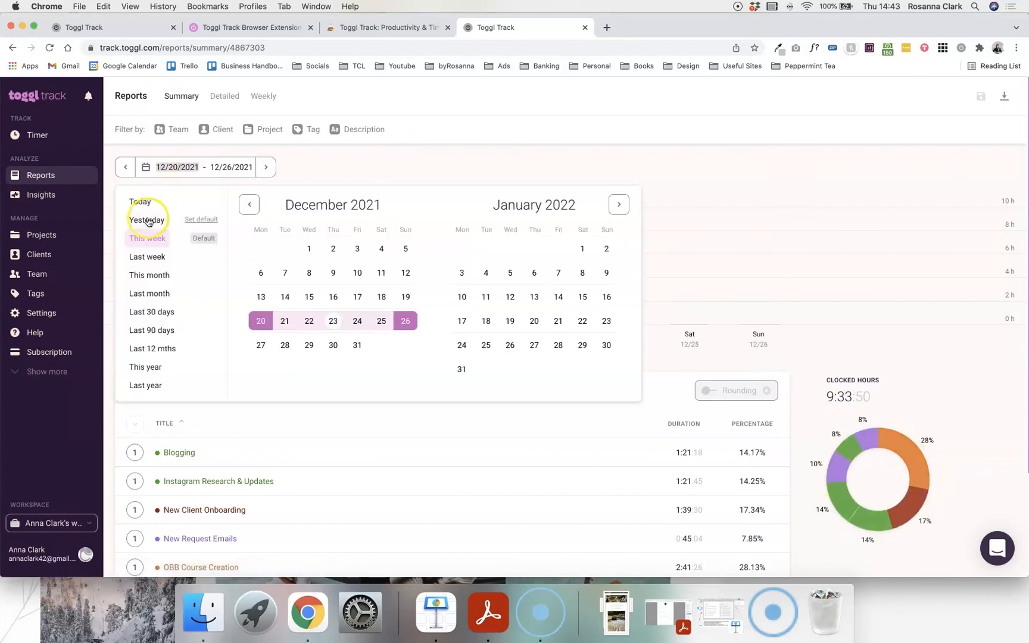
{"action": "left_click", "coordinate": [141, 201]}
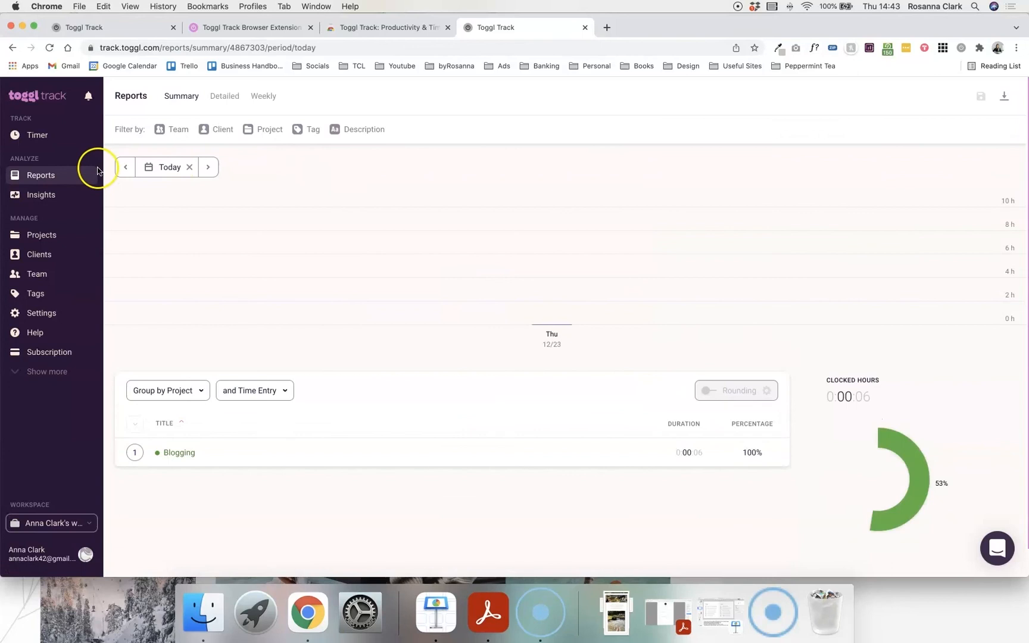
{"action": "left_click", "coordinate": [125, 167]}
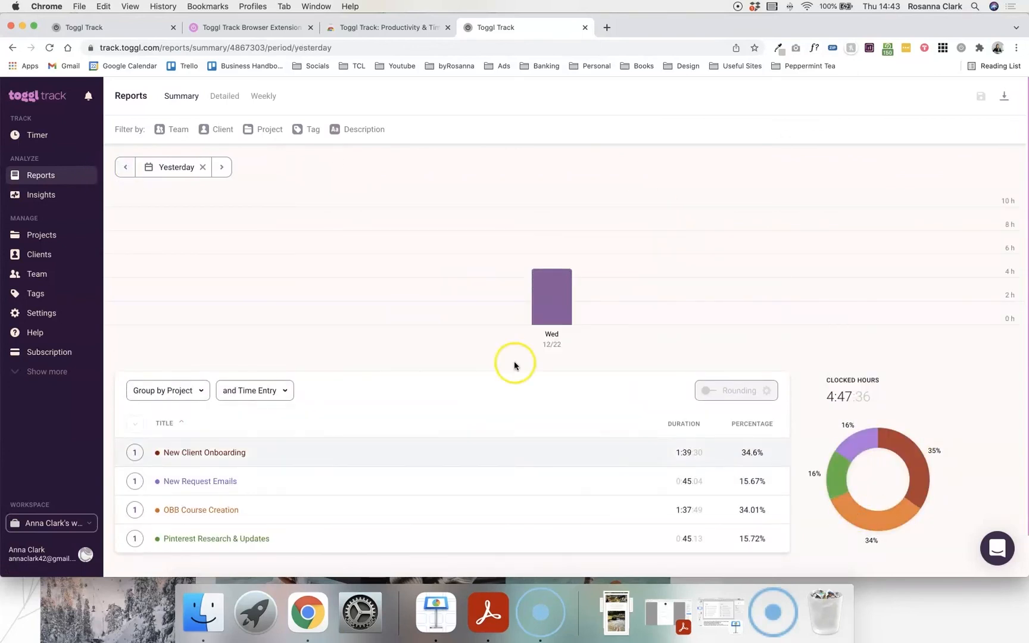
{"action": "mouse_move", "coordinate": [371, 101]}
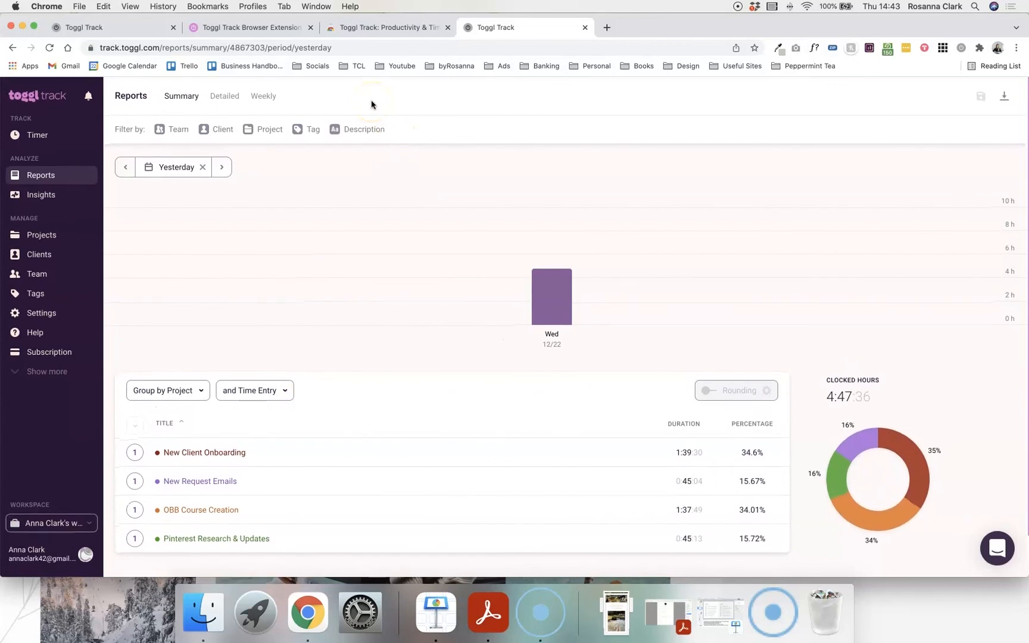
{"action": "mouse_move", "coordinate": [148, 198]}
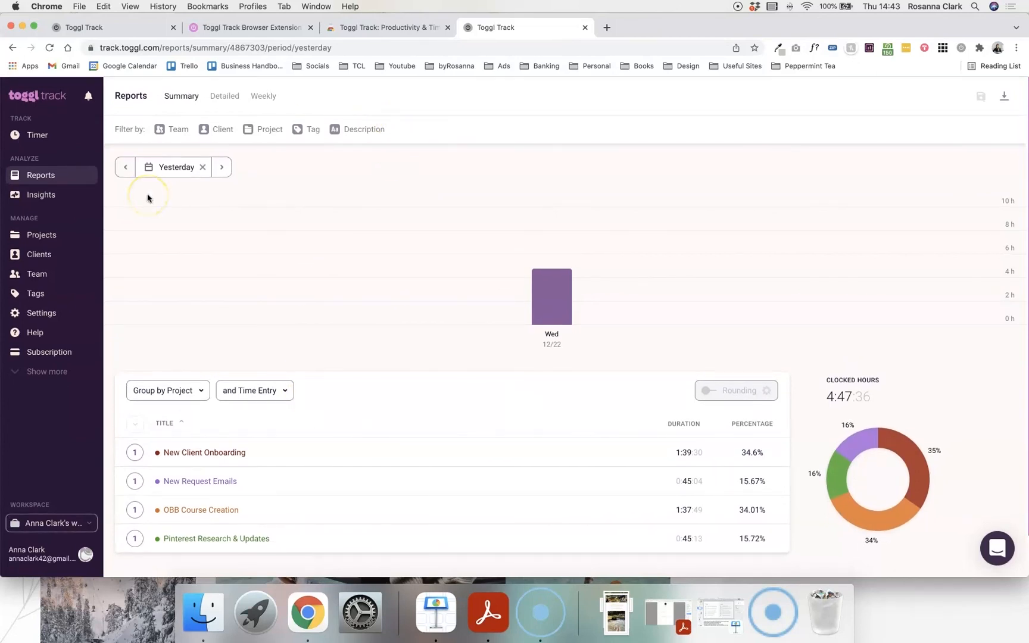
{"action": "mouse_move", "coordinate": [55, 209]}
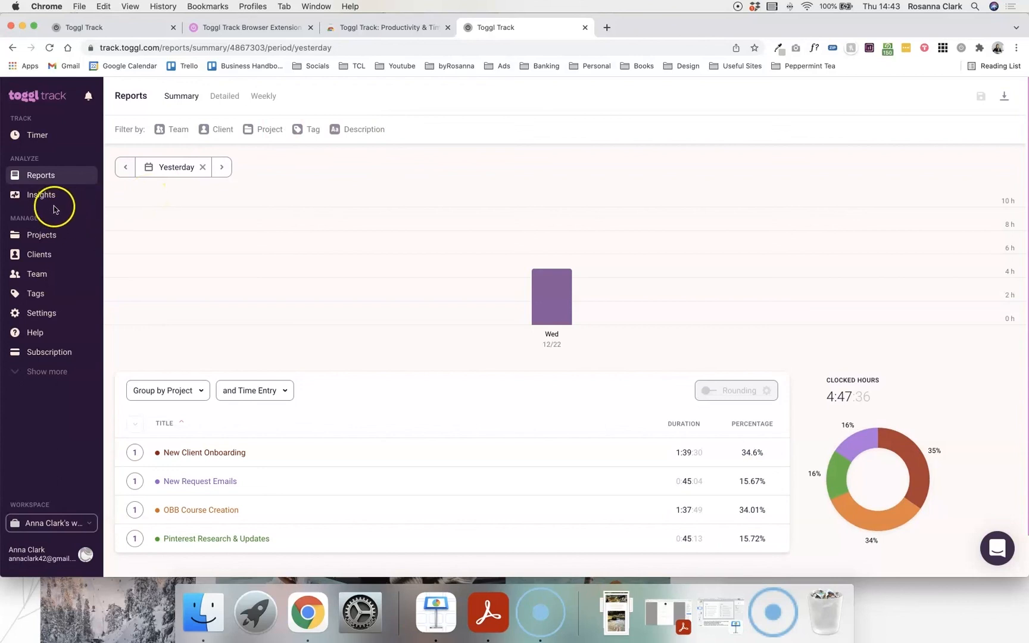
{"action": "left_click", "coordinate": [40, 235]}
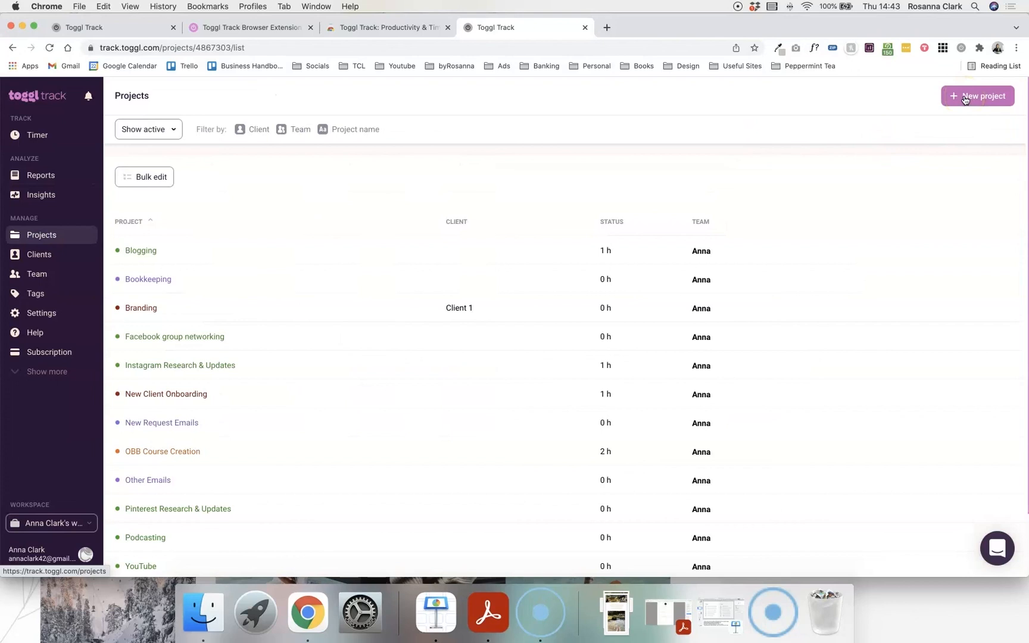
{"action": "left_click", "coordinate": [976, 95]}
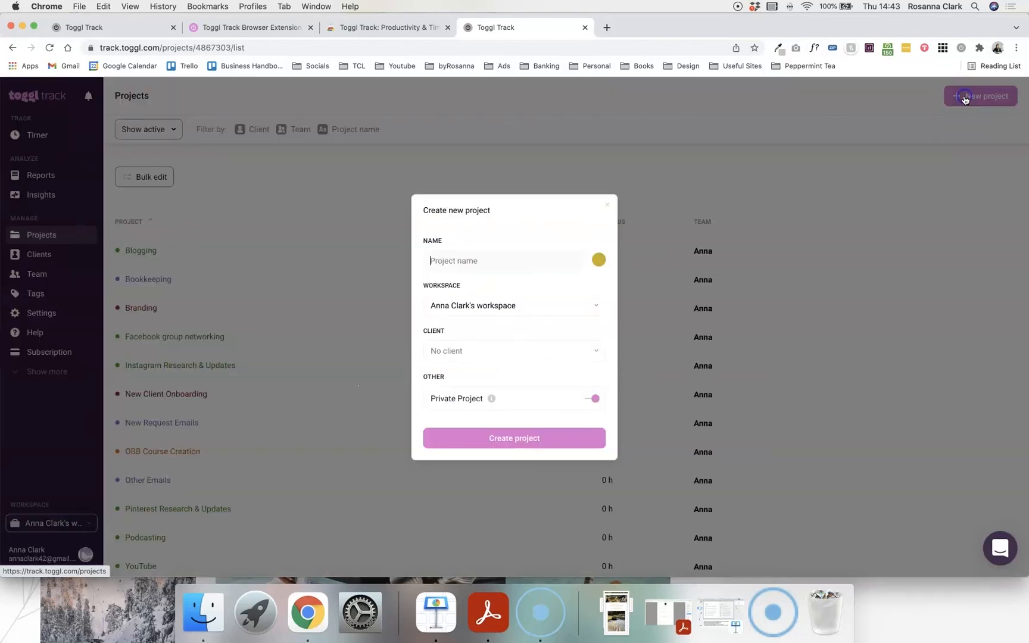
{"action": "left_click", "coordinate": [606, 204]}
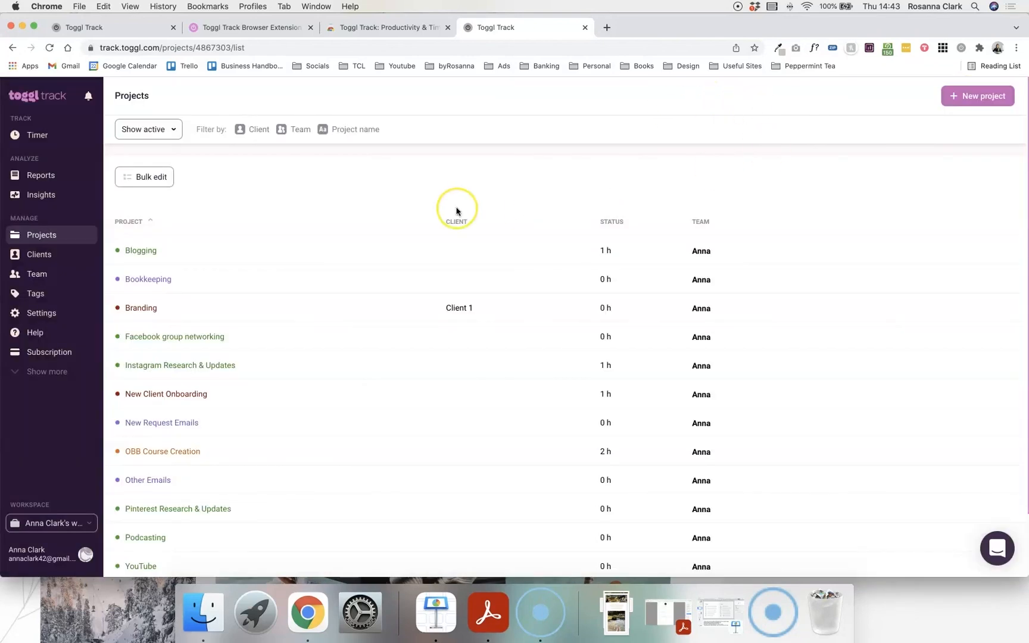
{"action": "mouse_move", "coordinate": [40, 175]}
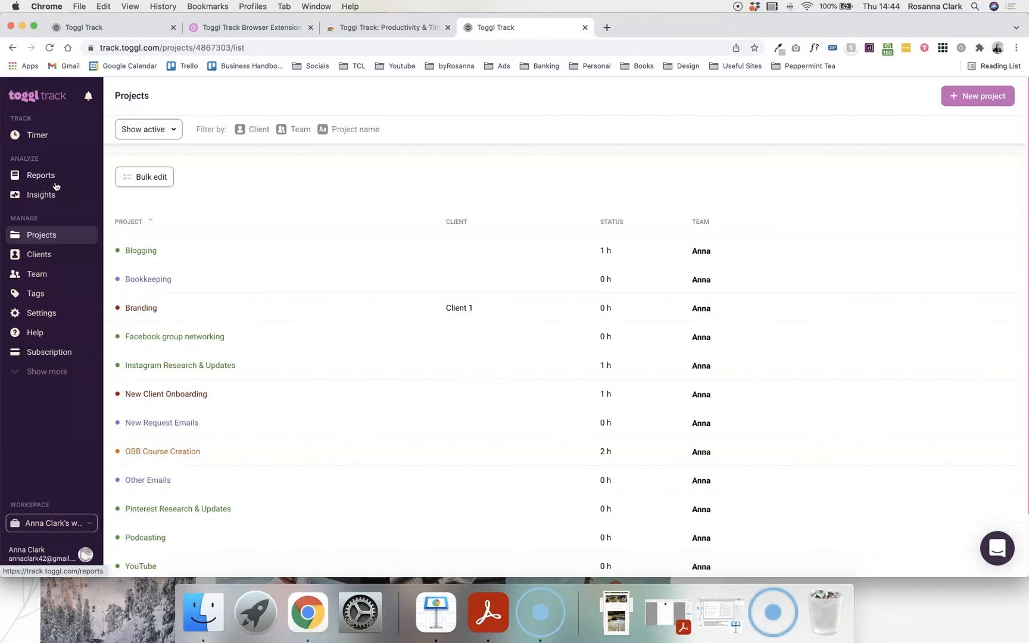
Return to the Summary report showing yesterday's four projects totalling 4:47:36.
{"action": "left_click", "coordinate": [41, 175]}
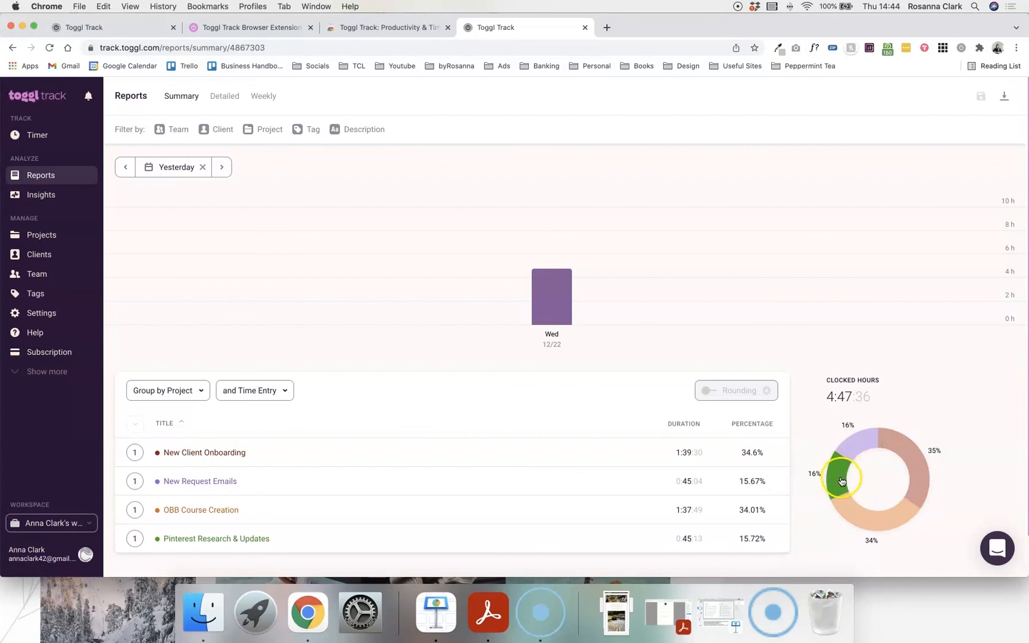
{"action": "mouse_move", "coordinate": [860, 517]}
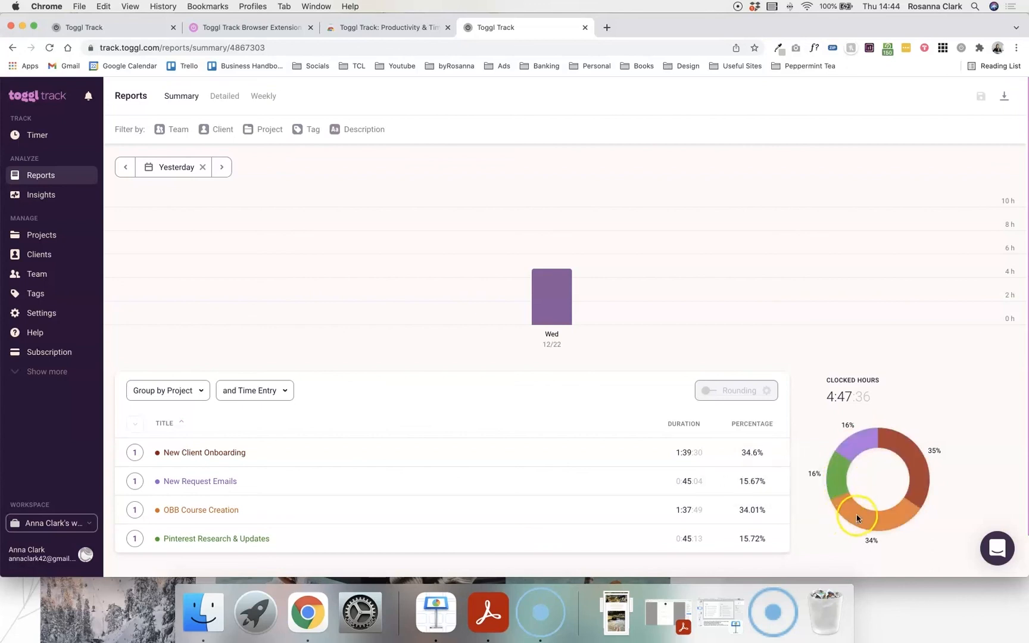